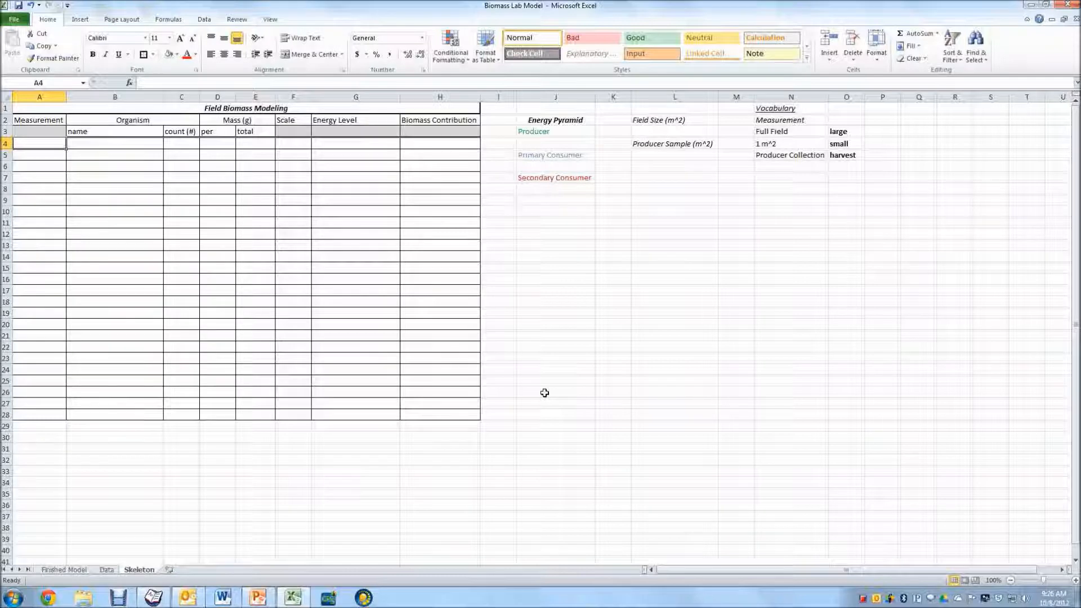
mouse_move(532, 385)
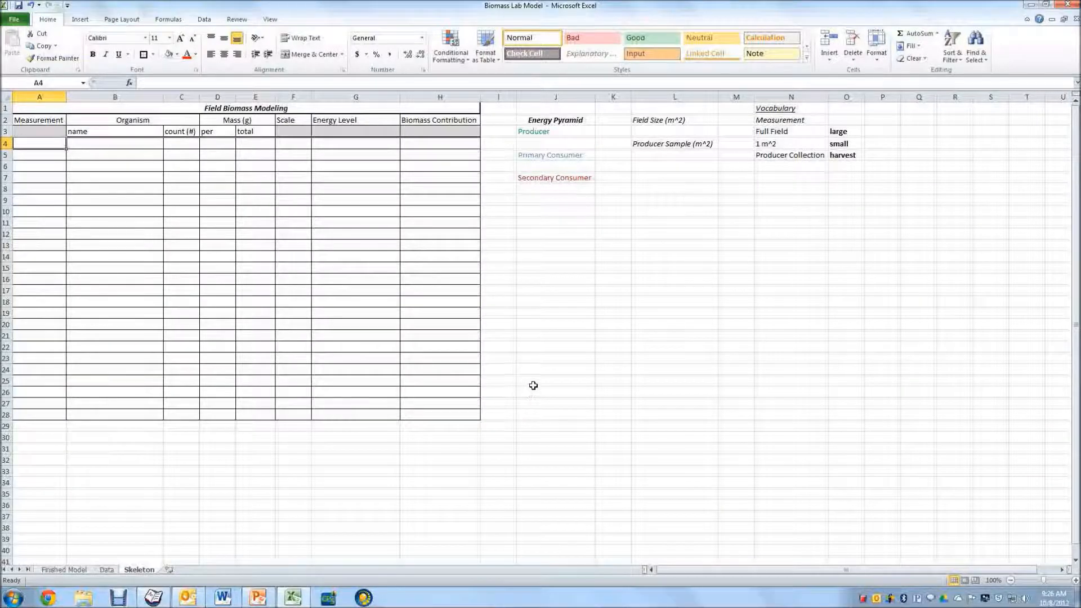
mouse_move(117, 129)
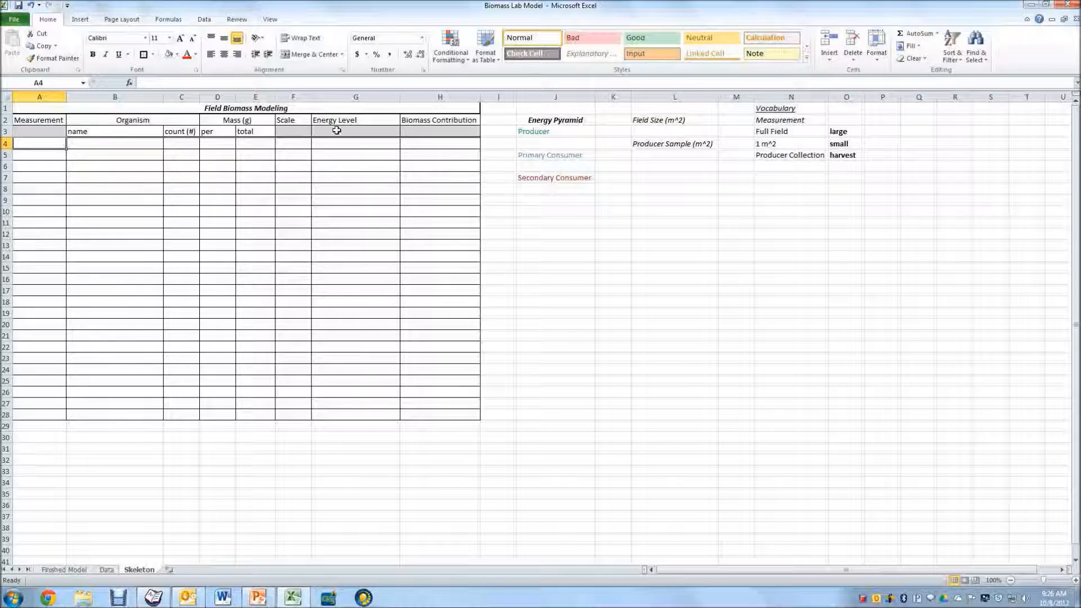
mouse_move(459, 132)
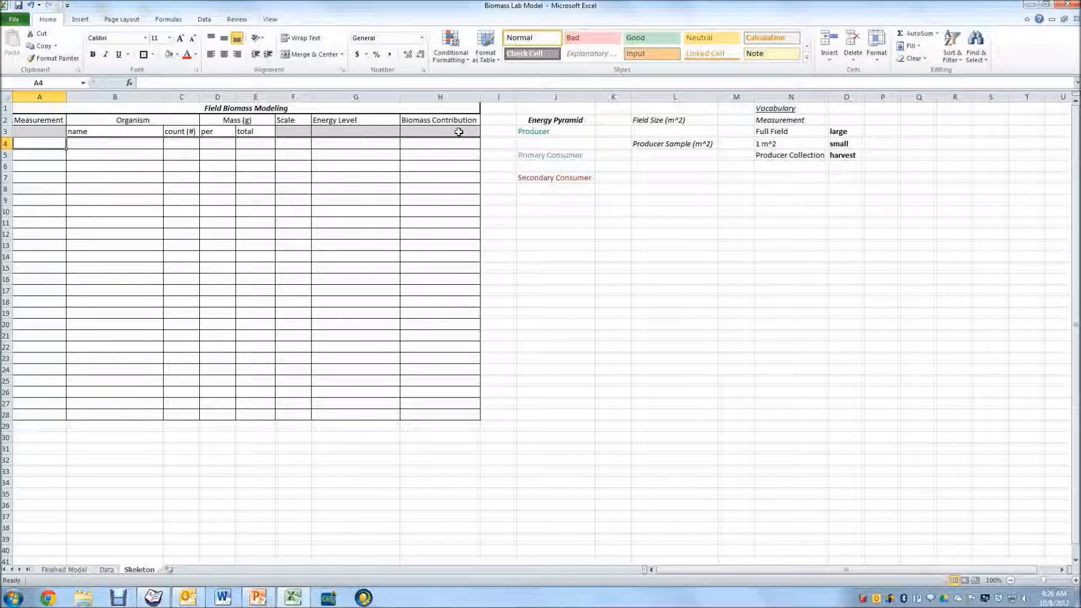
mouse_move(568, 161)
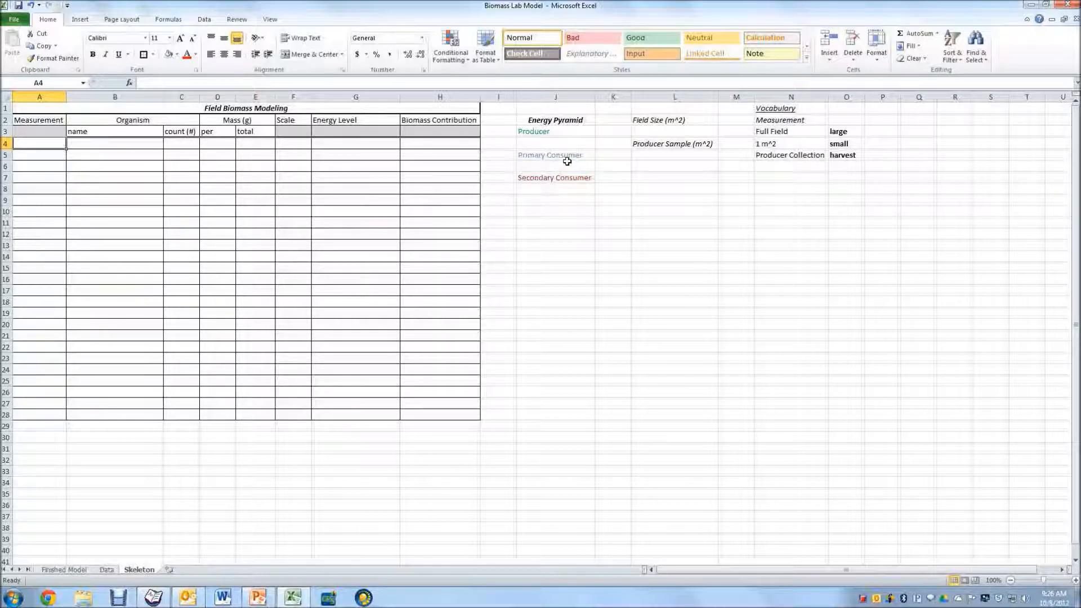
mouse_move(683, 374)
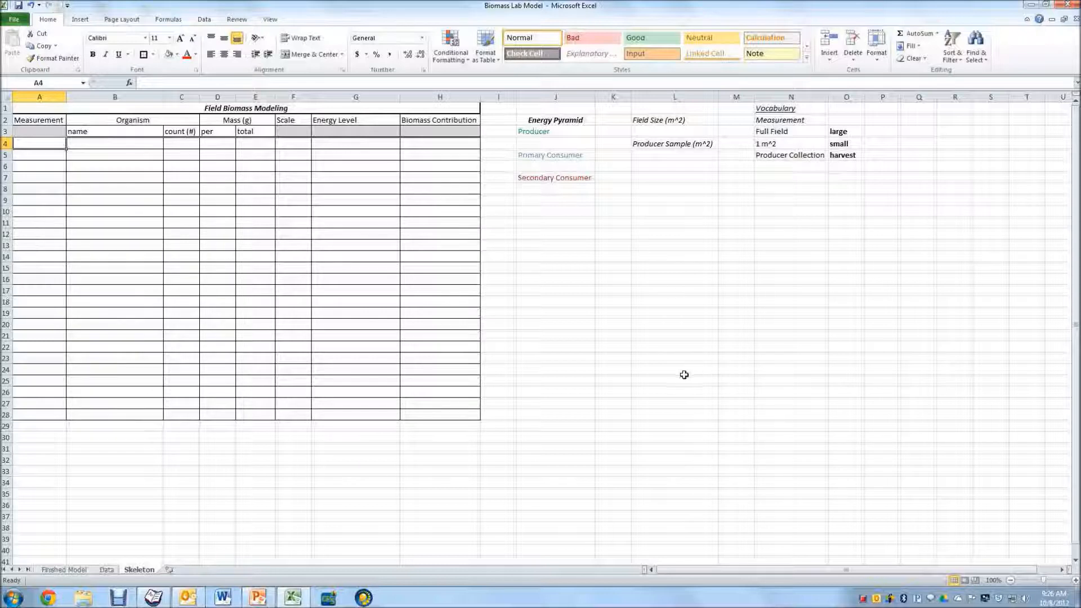
mouse_move(681, 364)
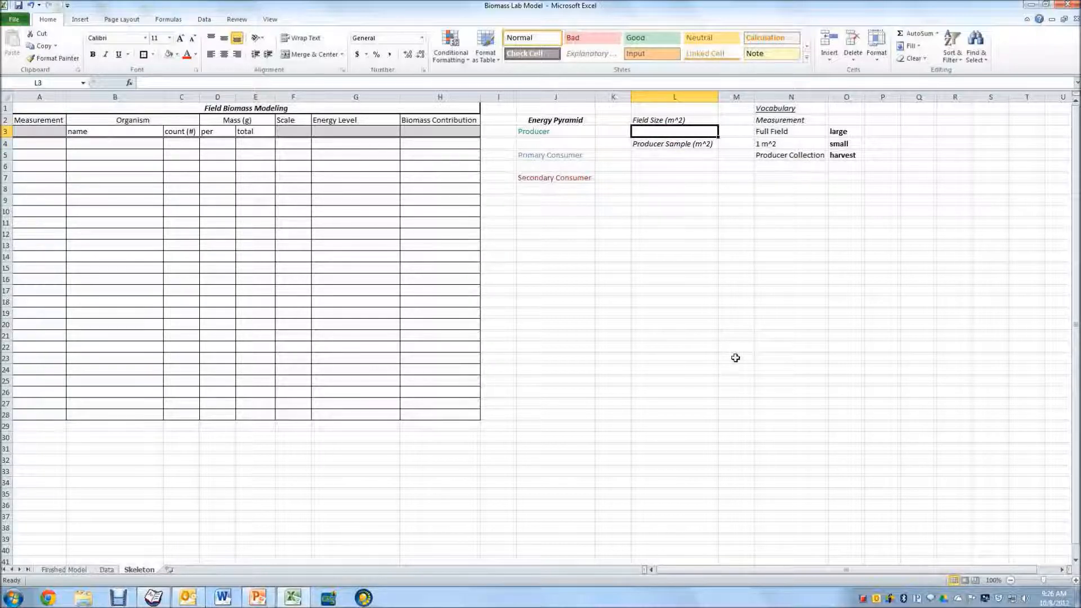
- Enter field size 1350 m² in L3 and producer sample area 0.25 m² in L5
type("1350")
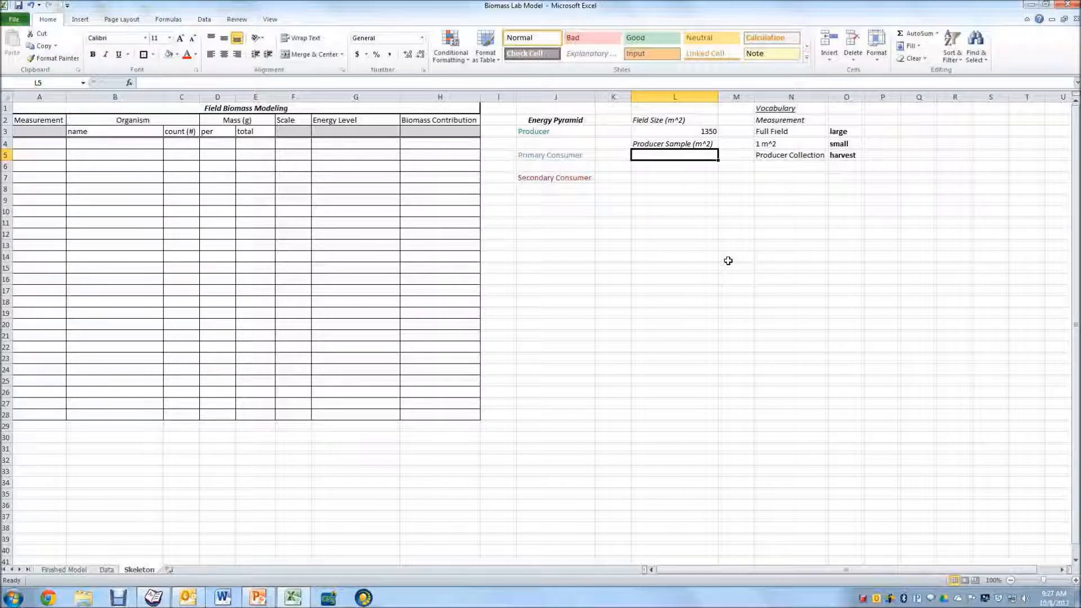
type(".025")
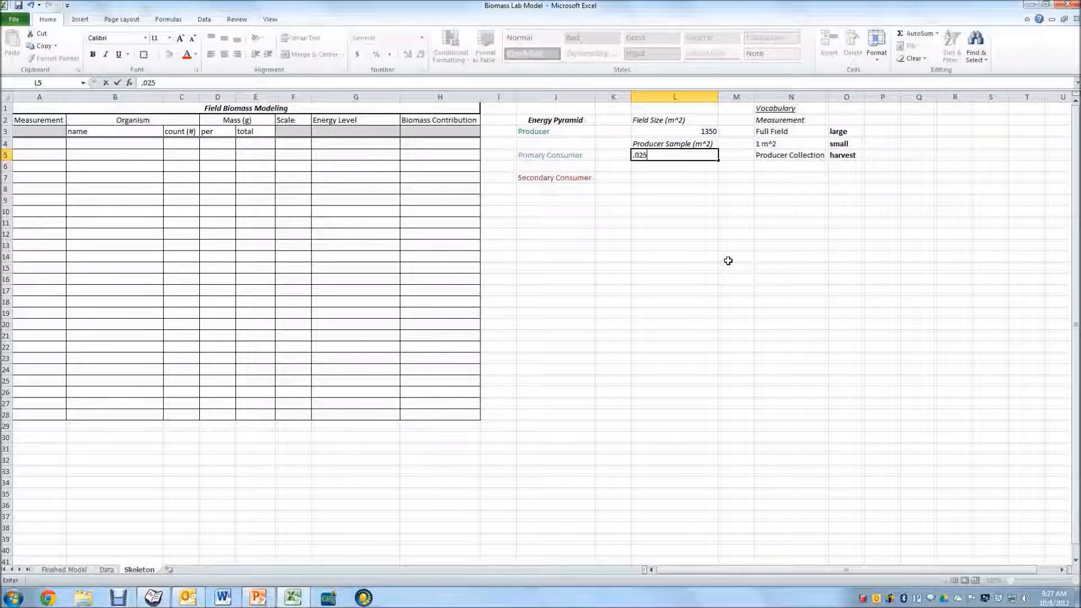
key("Backspace")
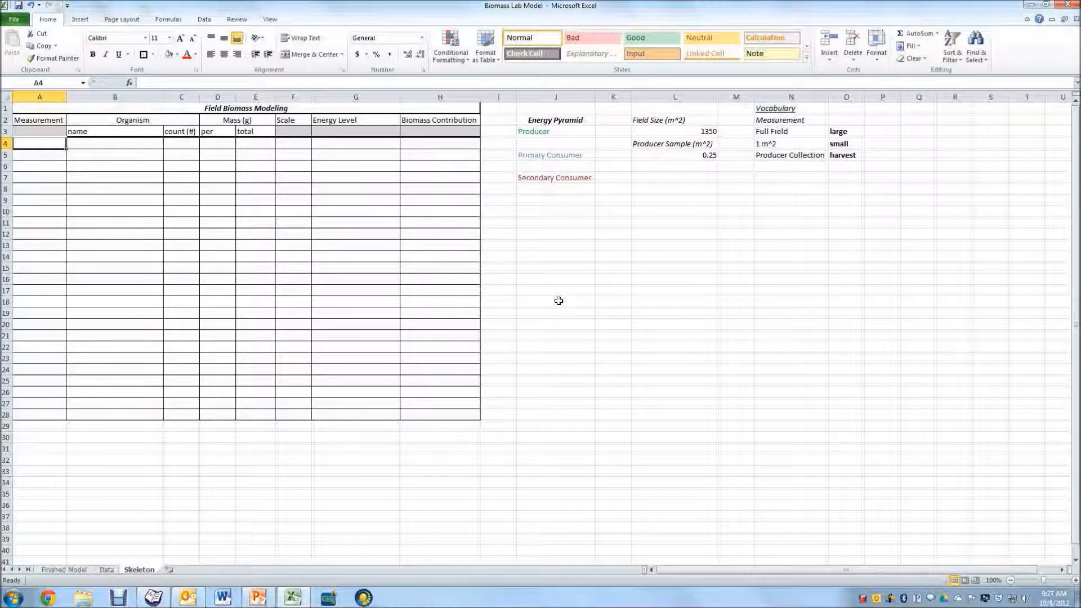
mouse_move(658, 283)
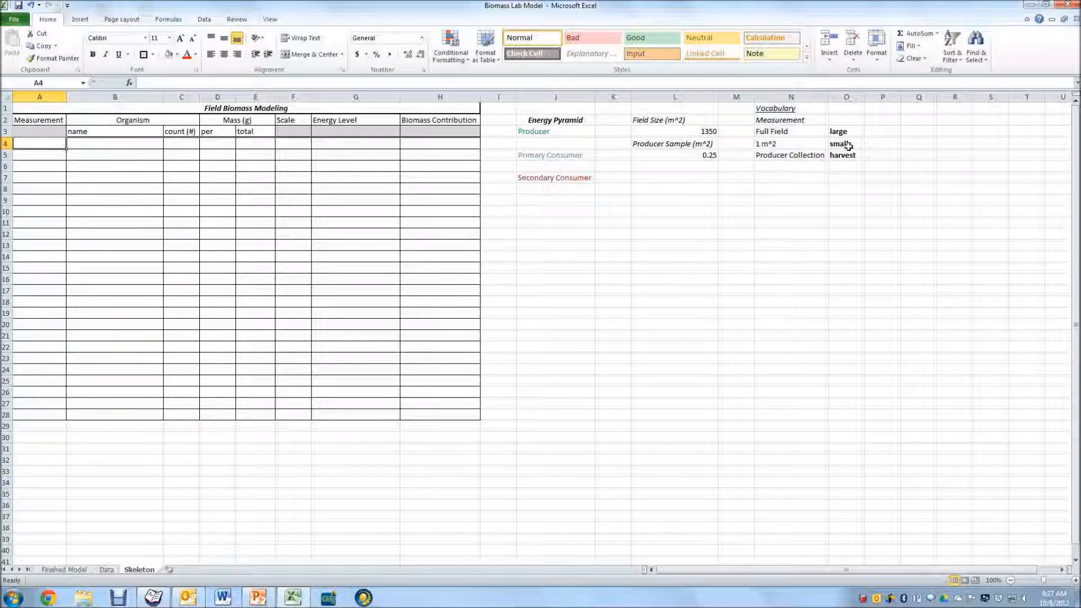
mouse_move(738, 287)
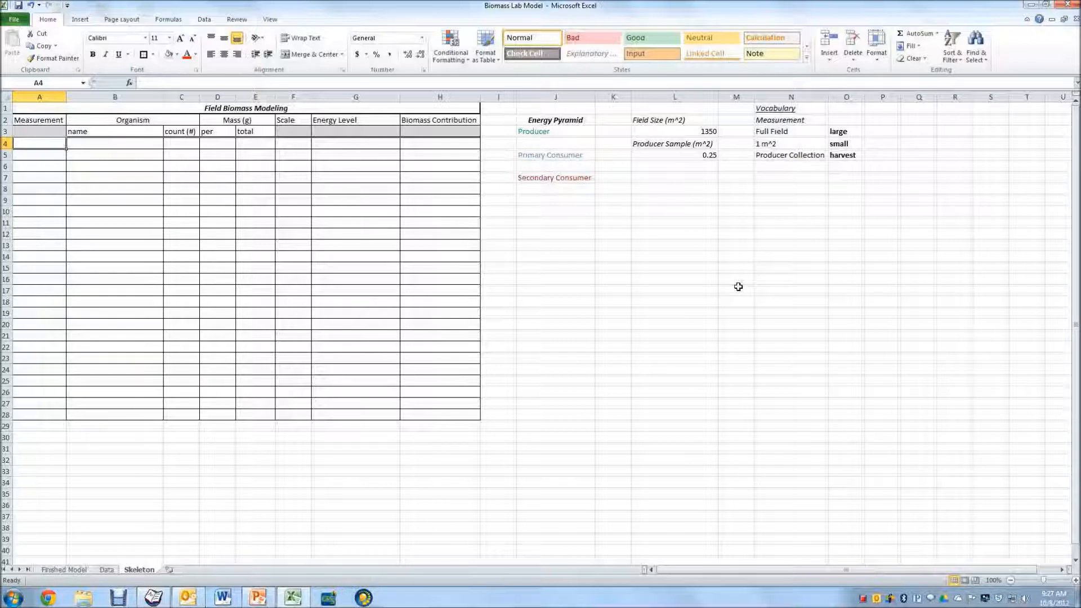
mouse_move(753, 203)
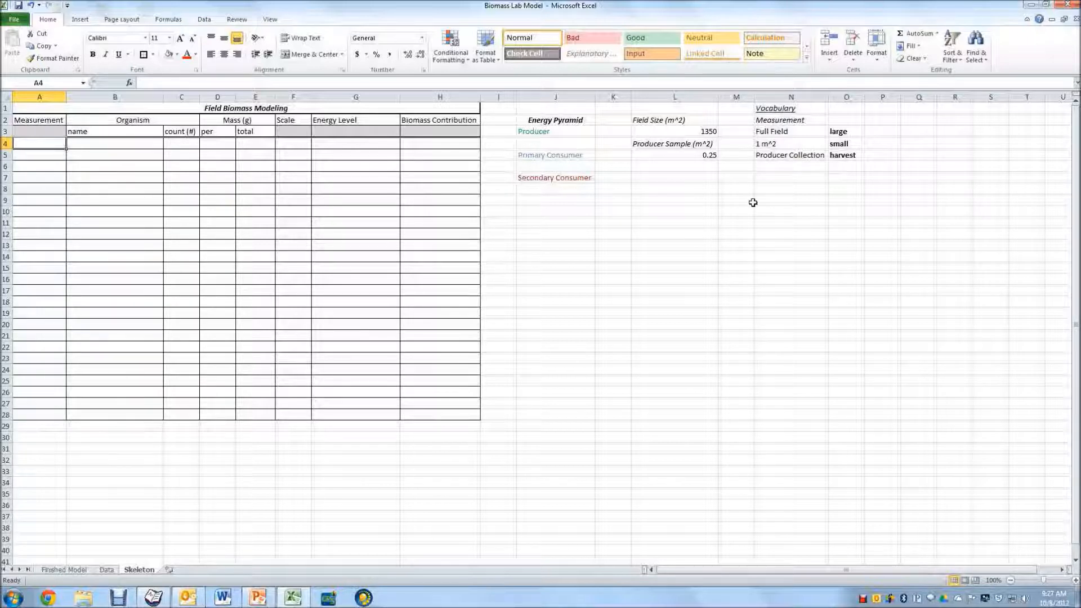
mouse_move(786, 143)
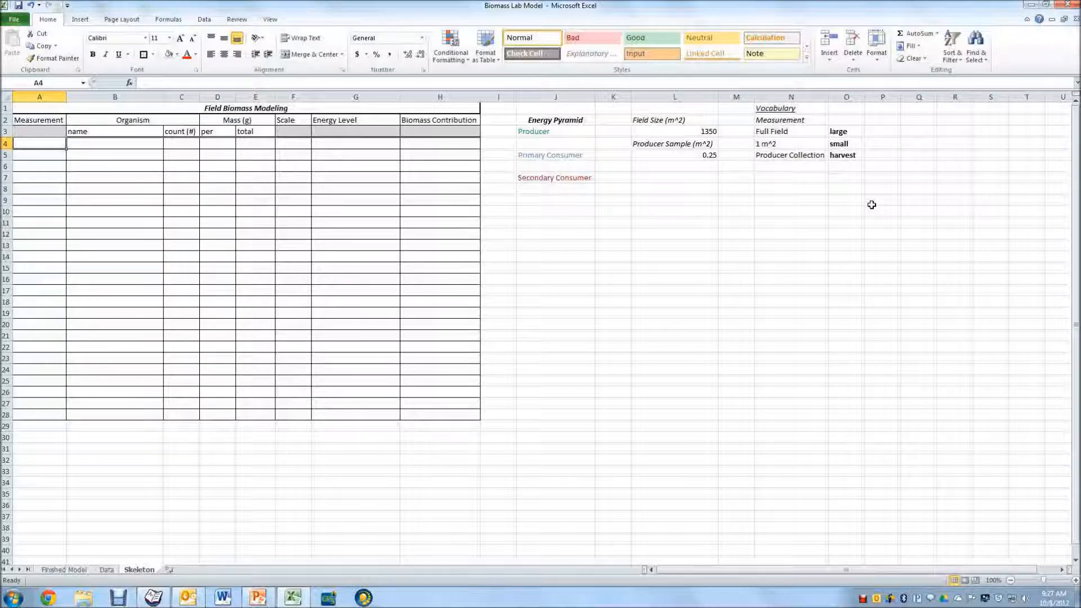
- Fill row 4 with measurement small, organism pill bugs and count 4
type("small")
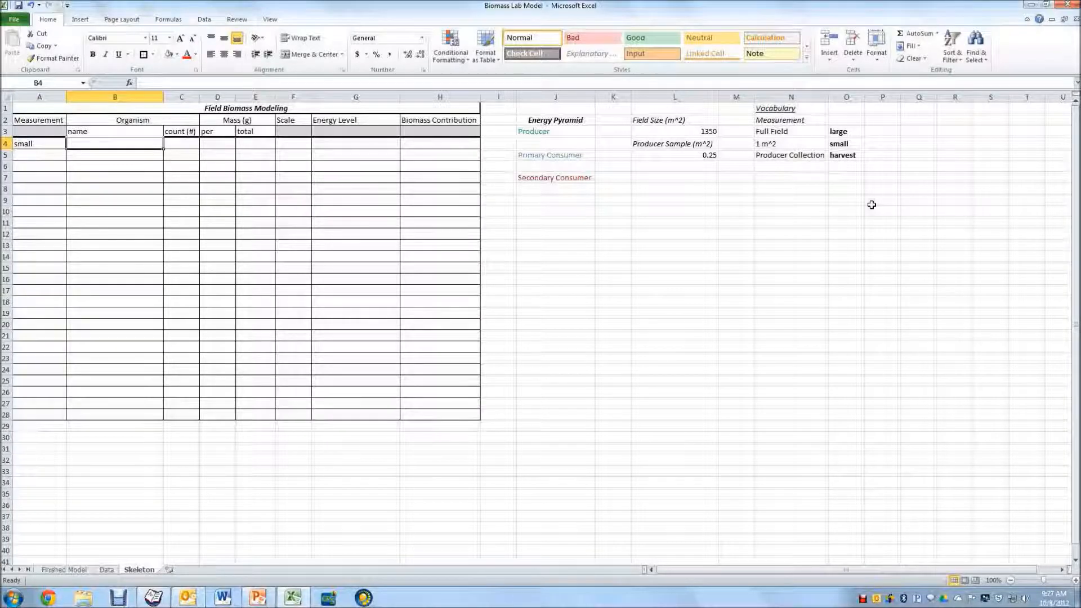
type("pill bugs")
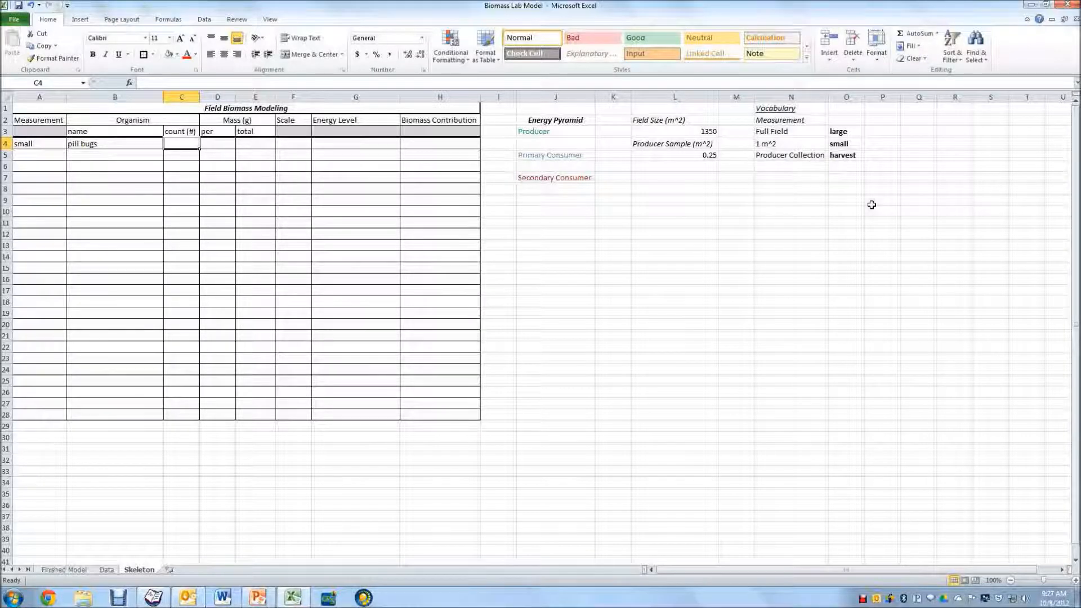
type("4")
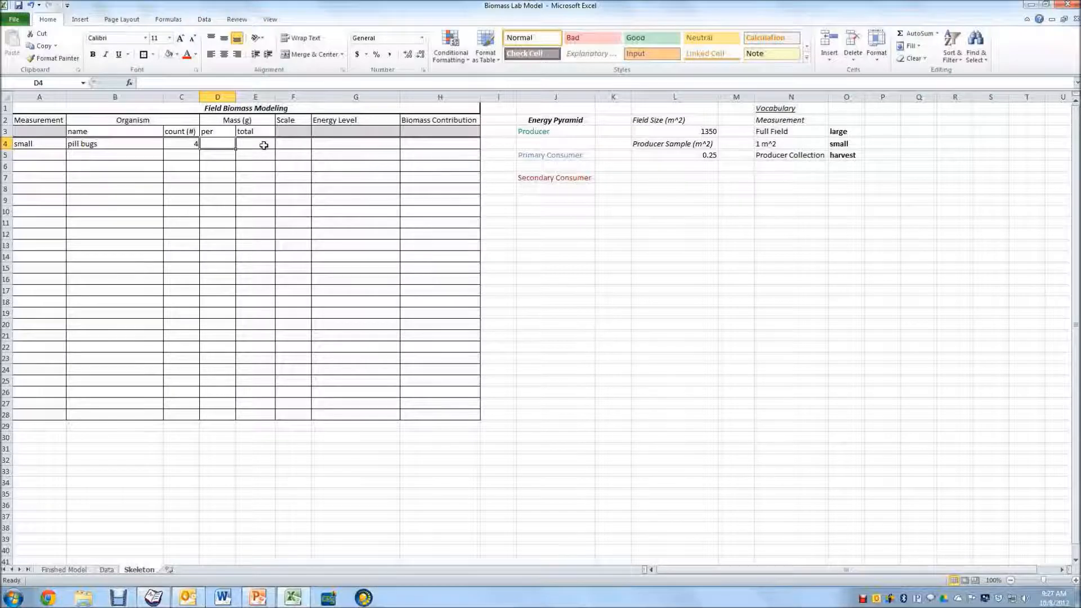
- Enter =C4*D4 as the pill bugs total mass and fill it down to row 28
left_click(255, 143)
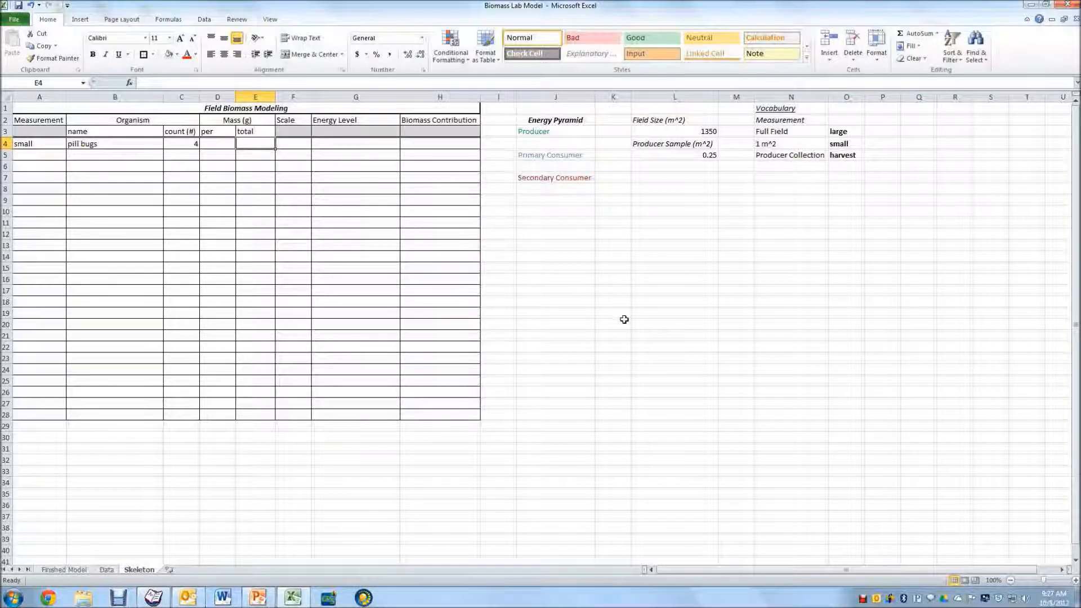
type("=")
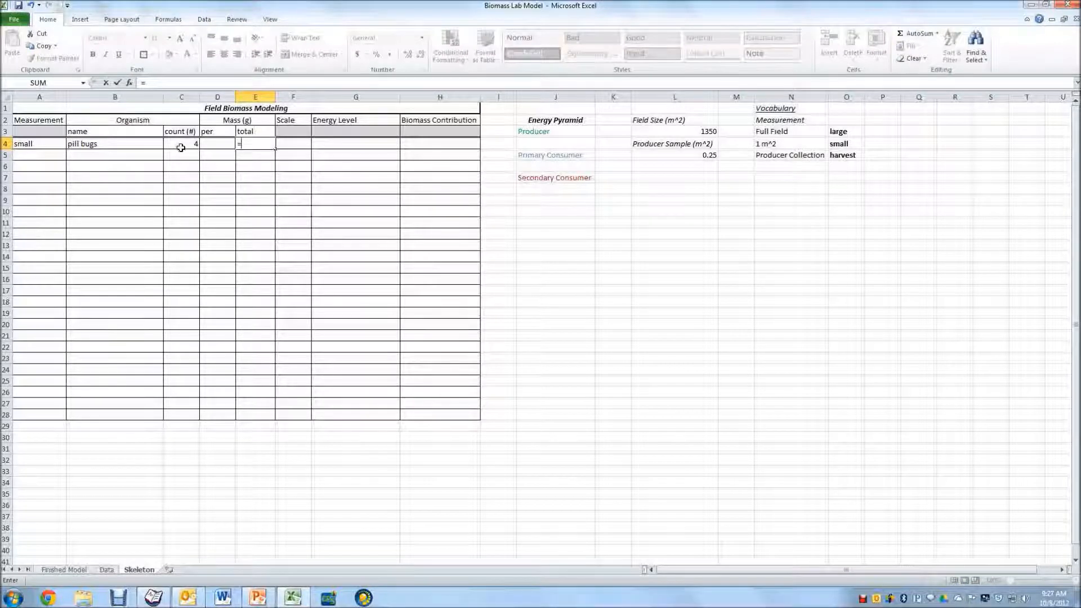
left_click(181, 143)
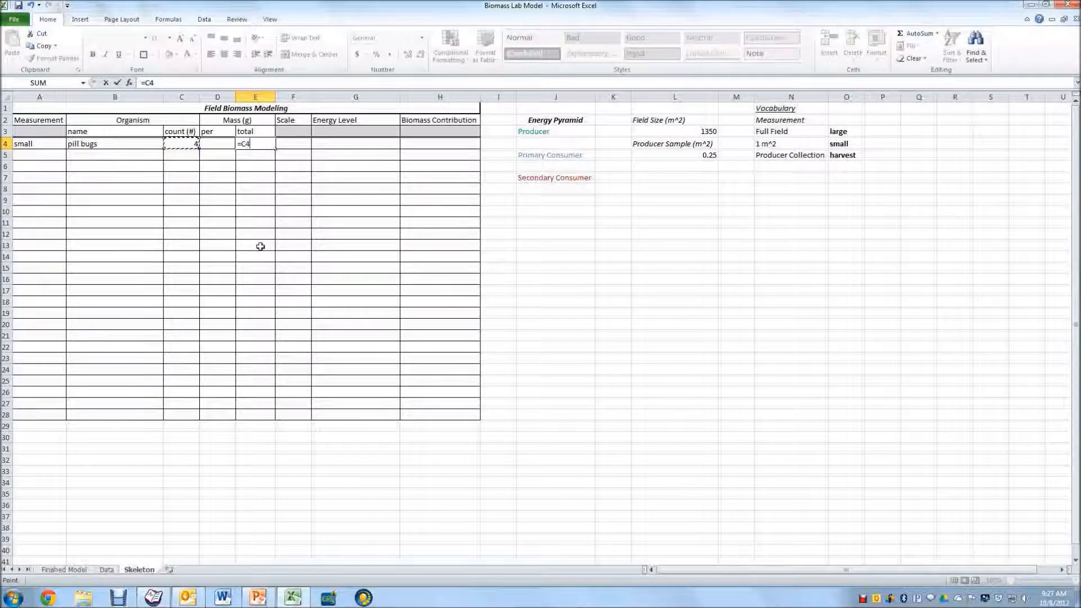
left_click(217, 143)
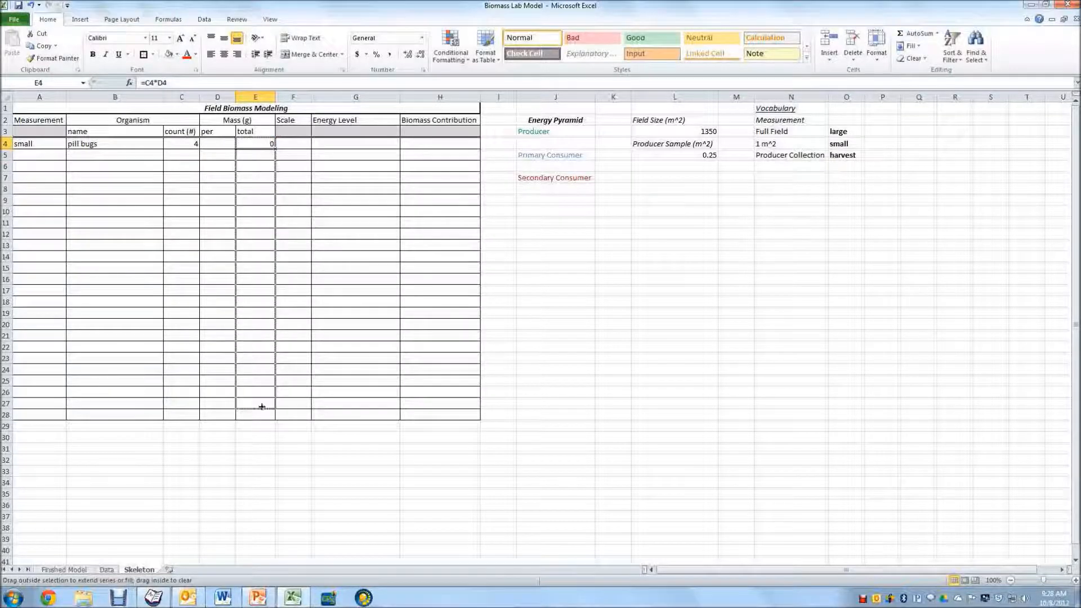
left_click_drag(256, 143, 256, 415)
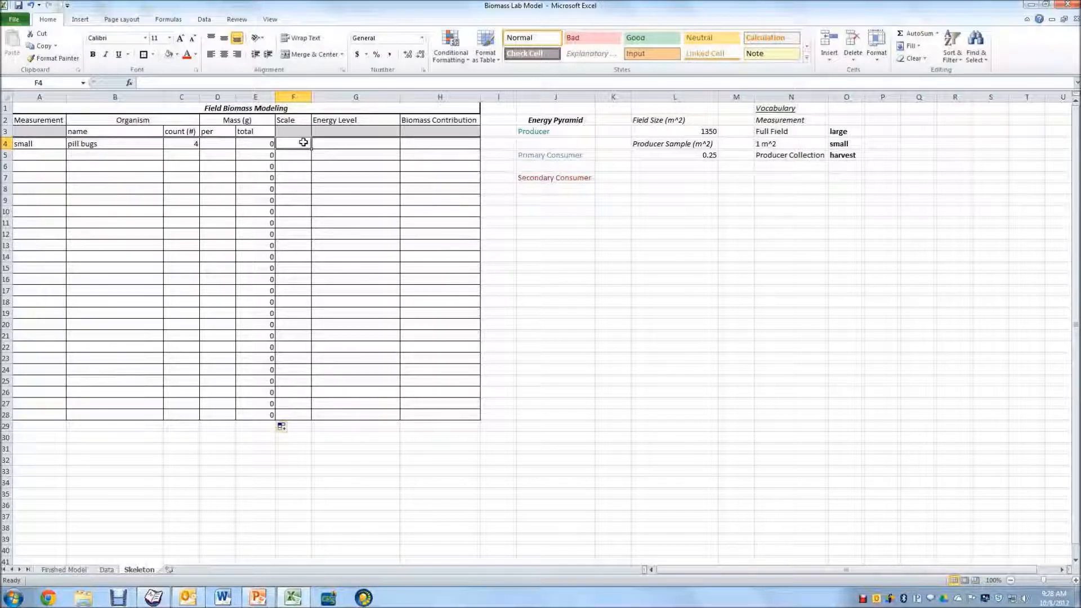
mouse_move(300, 143)
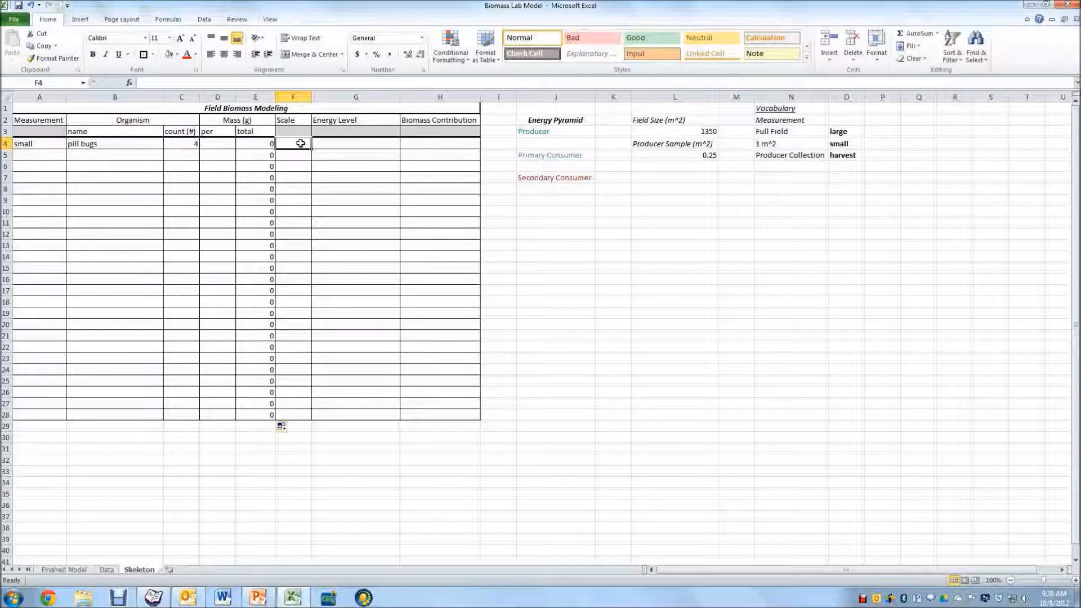
mouse_move(345, 193)
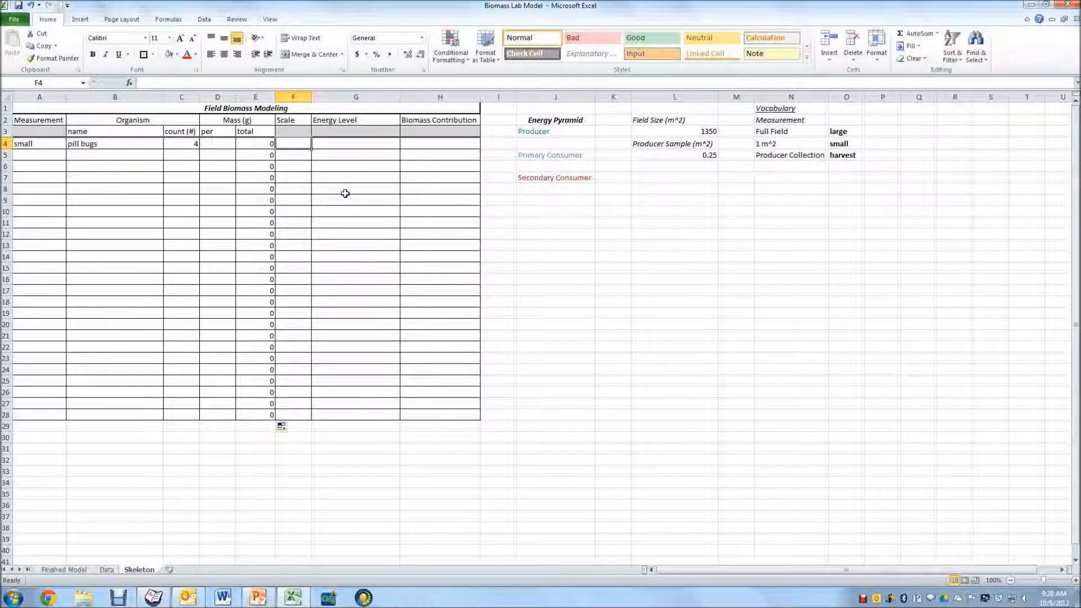
- Start the Scale nested IF: large gives 1, then test A4 for small
type("=if(A4")
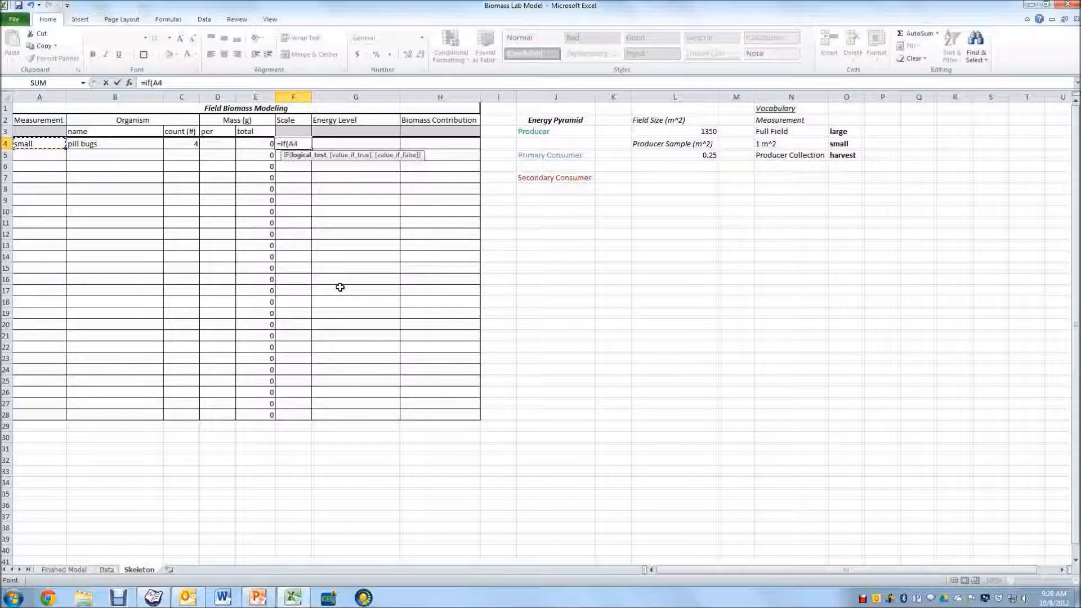
type("=\"")
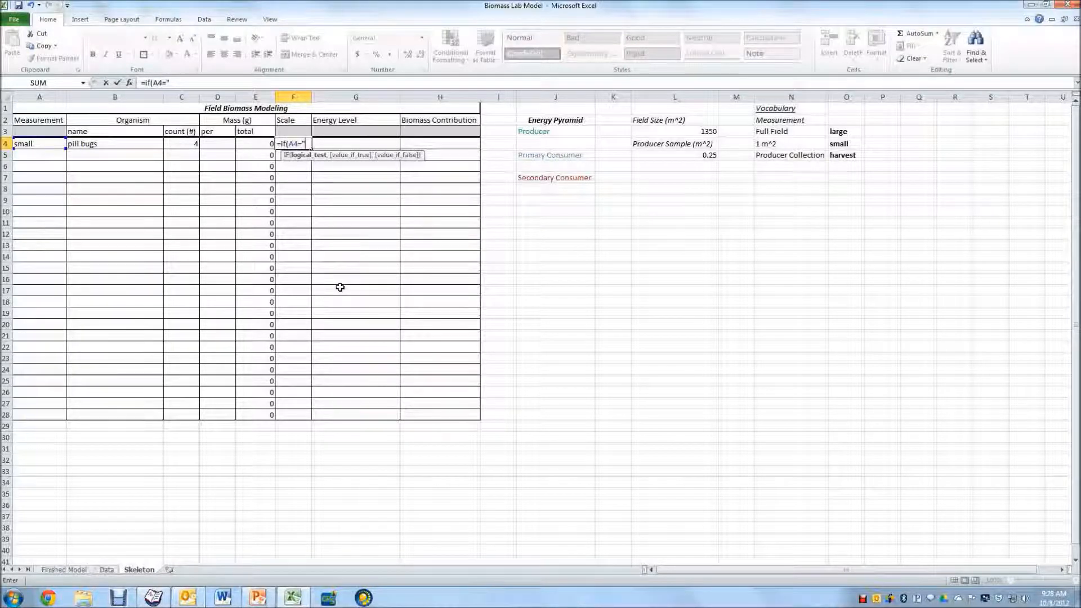
mouse_move(689, 318)
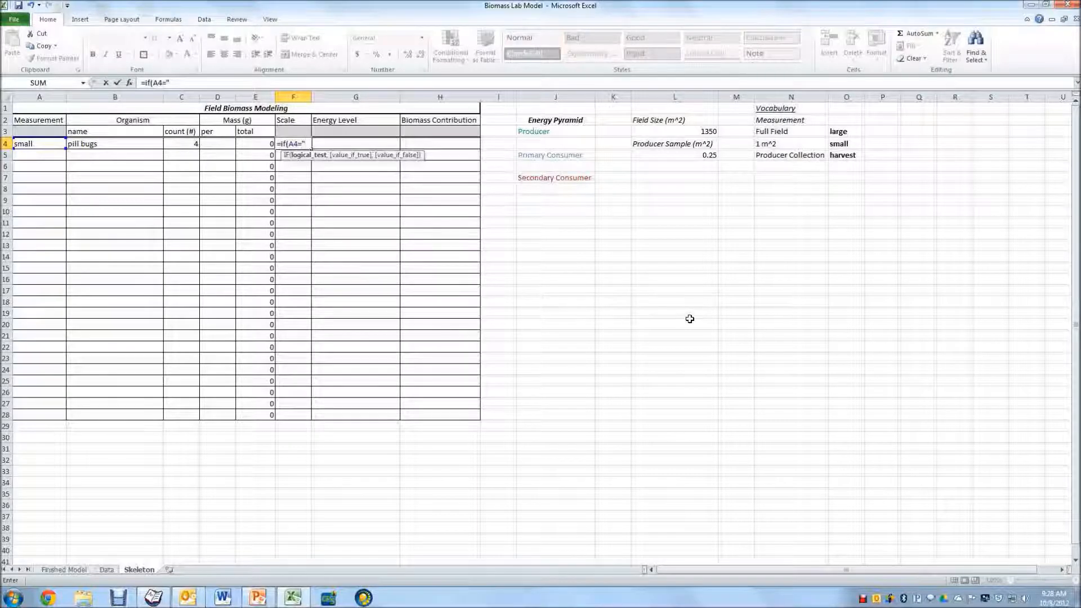
type("large\",")
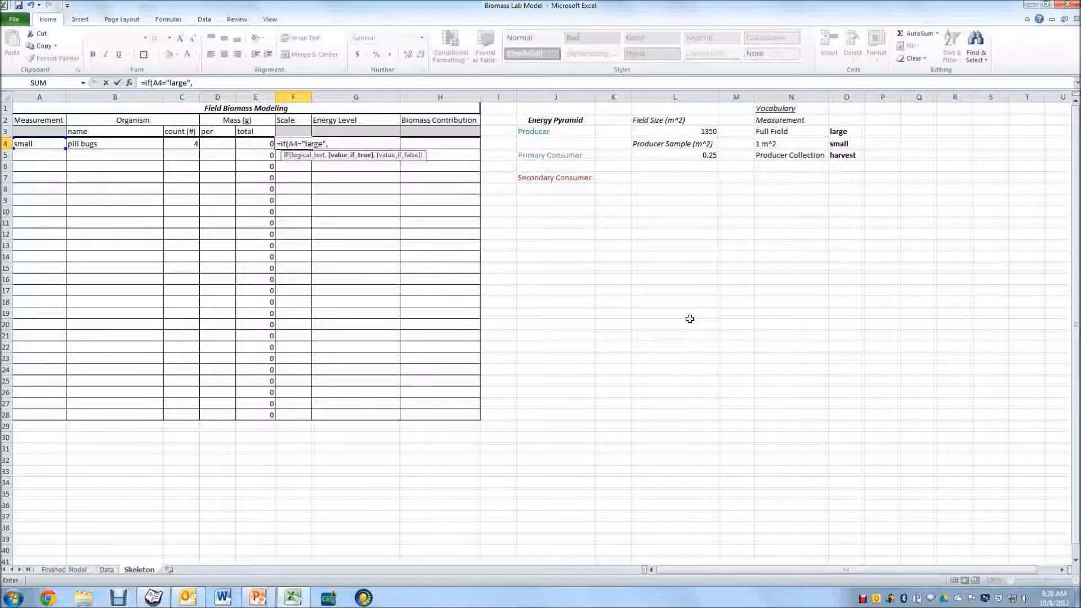
type("1")
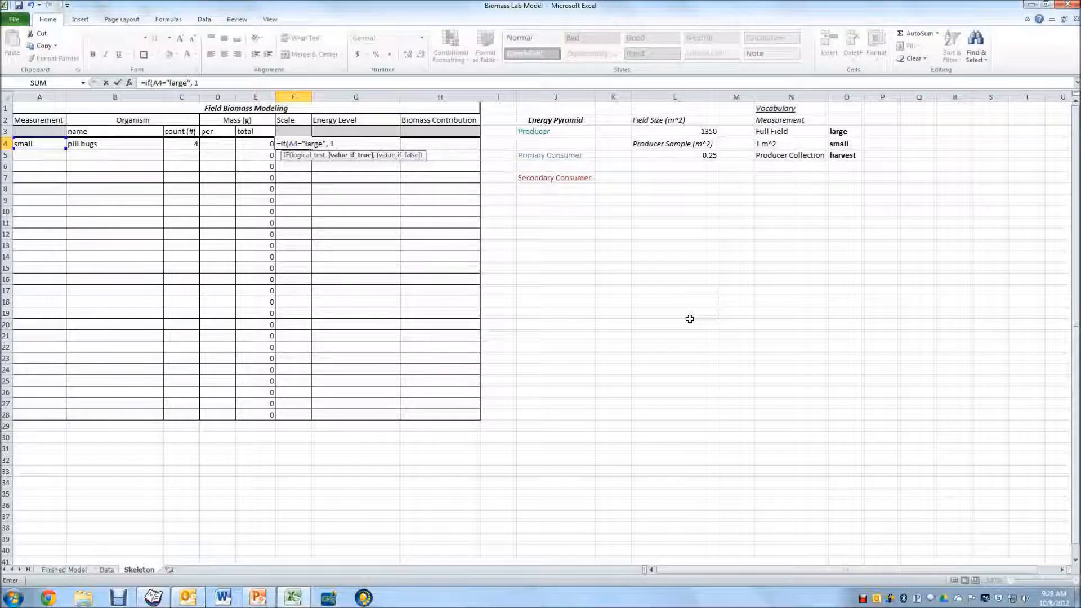
type(", if(")
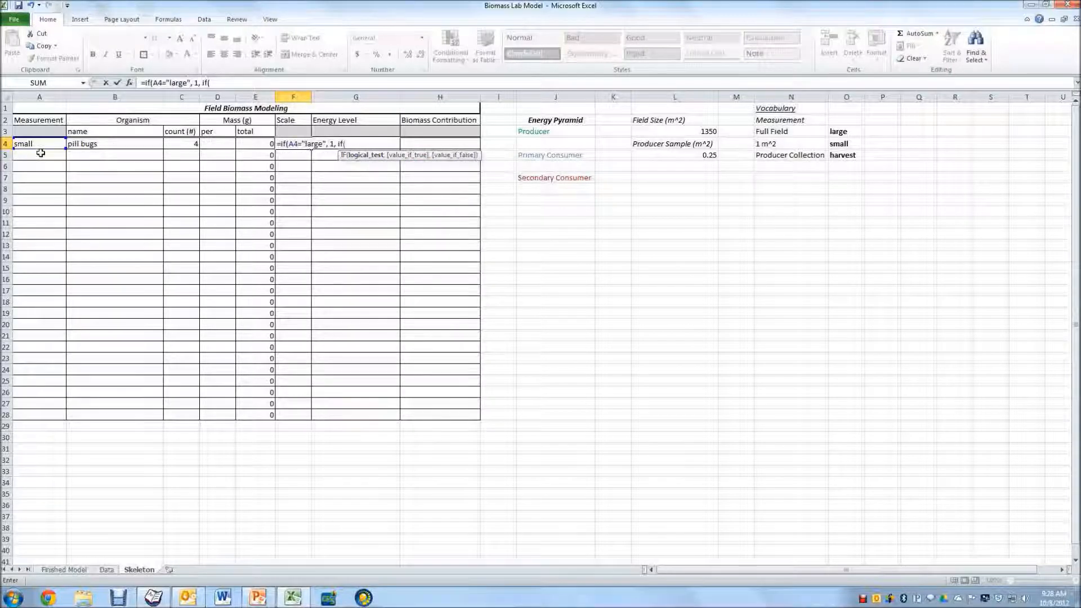
left_click(38, 143)
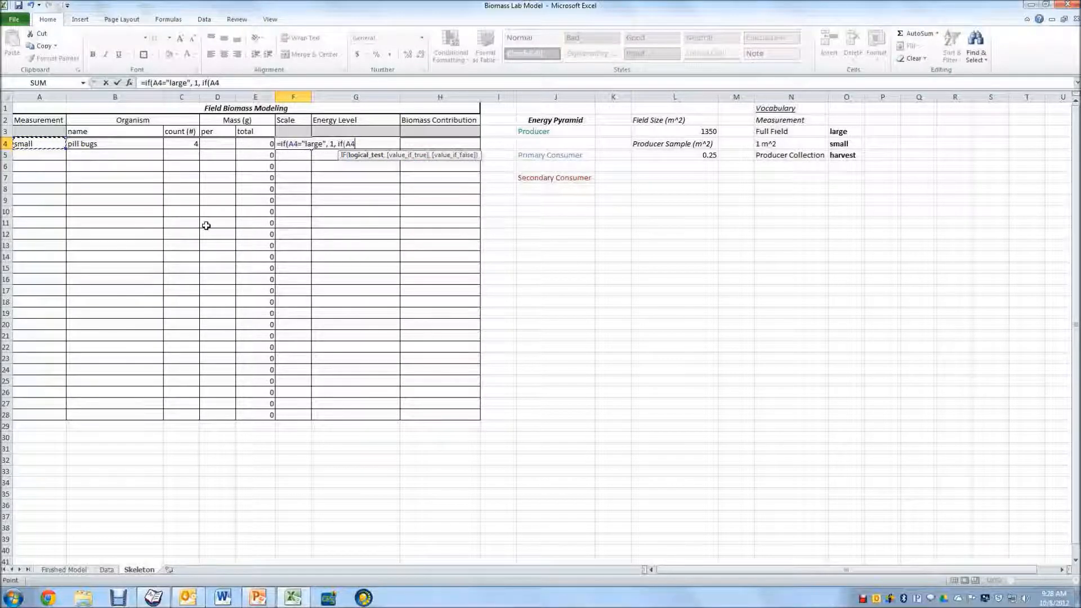
type("=\"small\"")
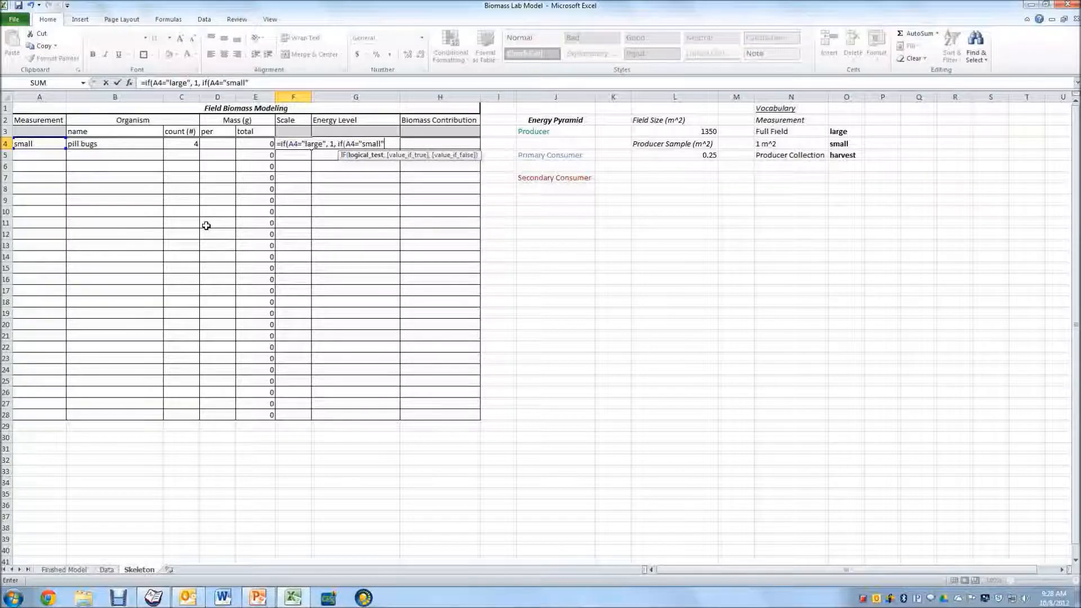
type(", L3")
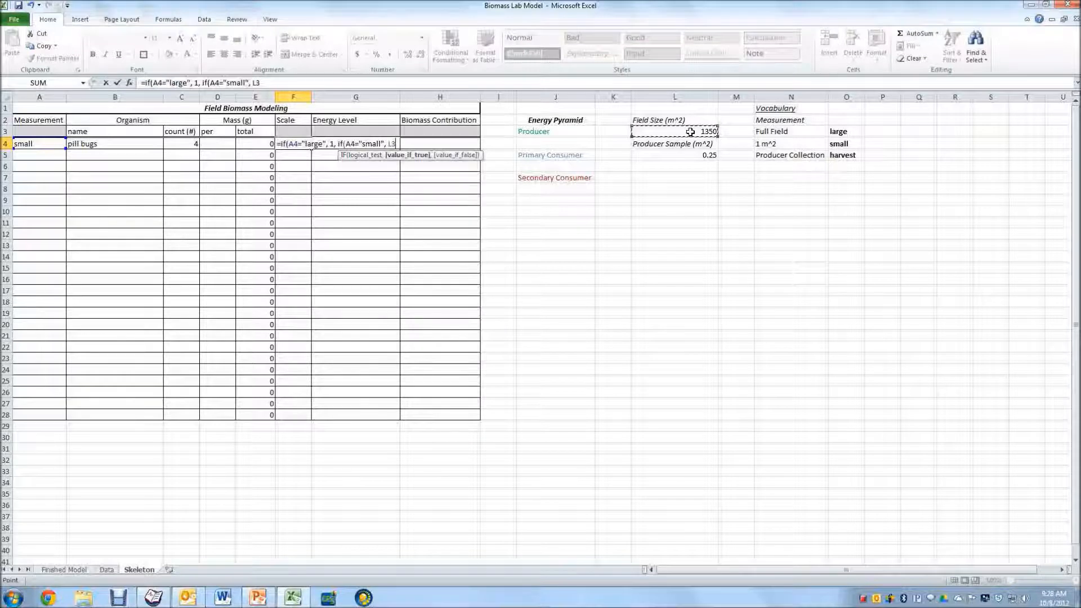
- Finish the formula: small gives $L$3, otherwise $L$3*(1/$L$5), showing 1350
type("$L$3,")
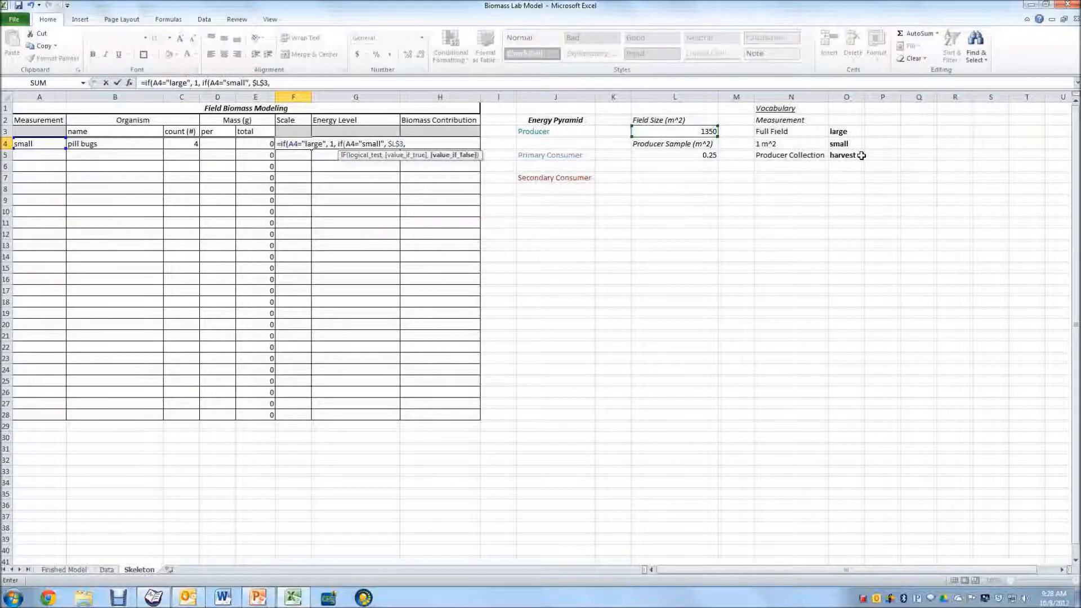
mouse_move(792, 212)
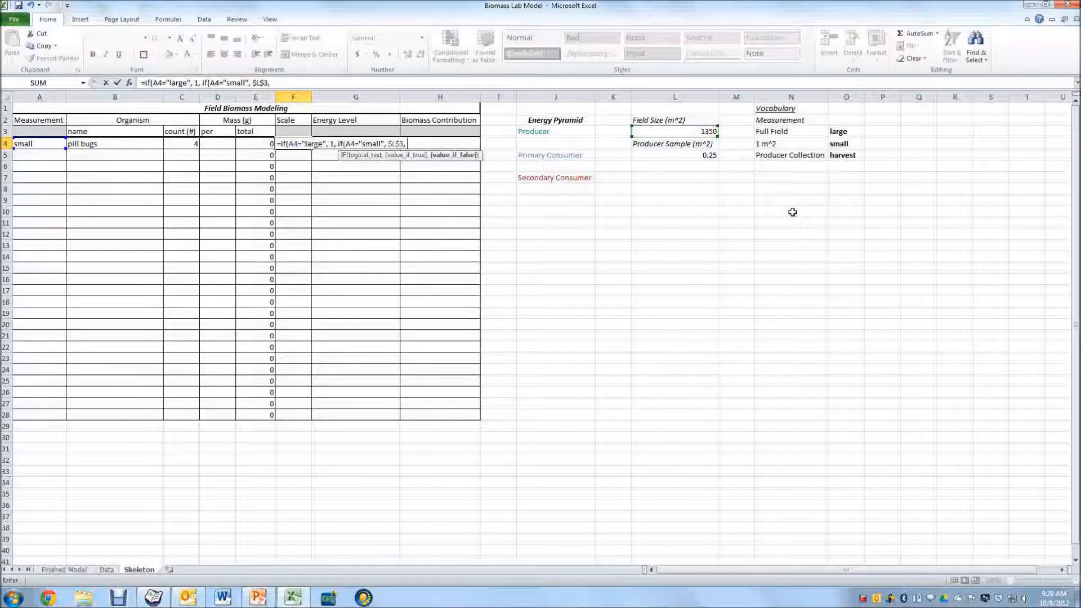
mouse_move(750, 217)
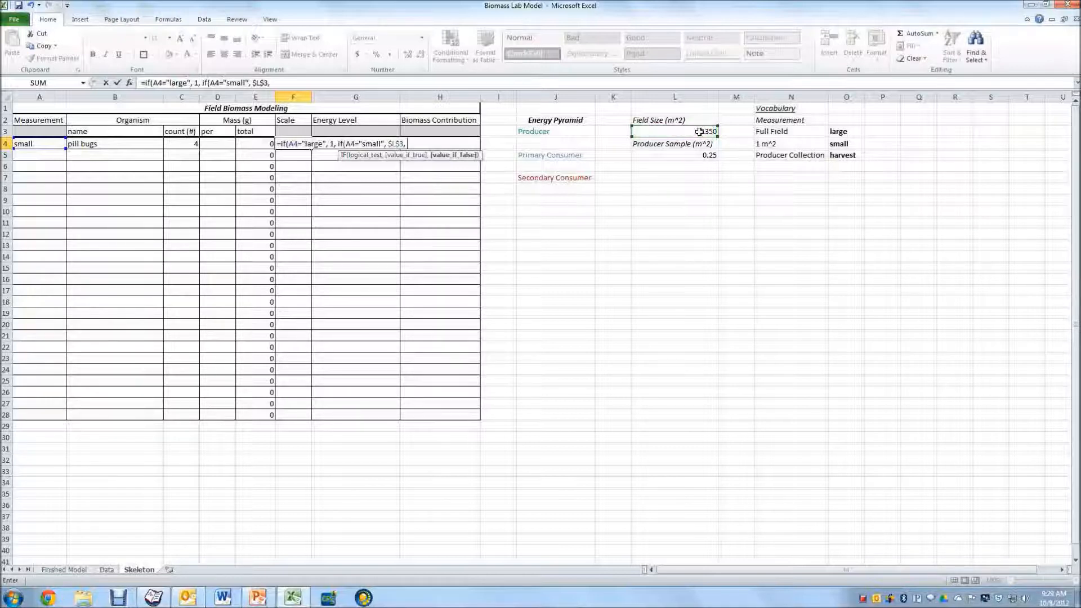
left_click(675, 131)
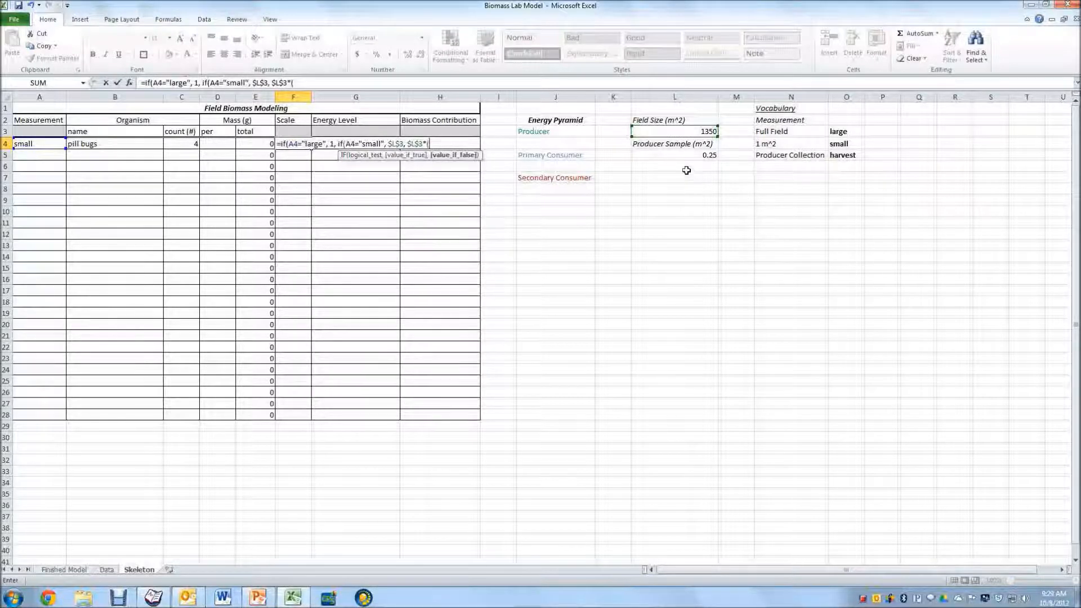
type("1/")
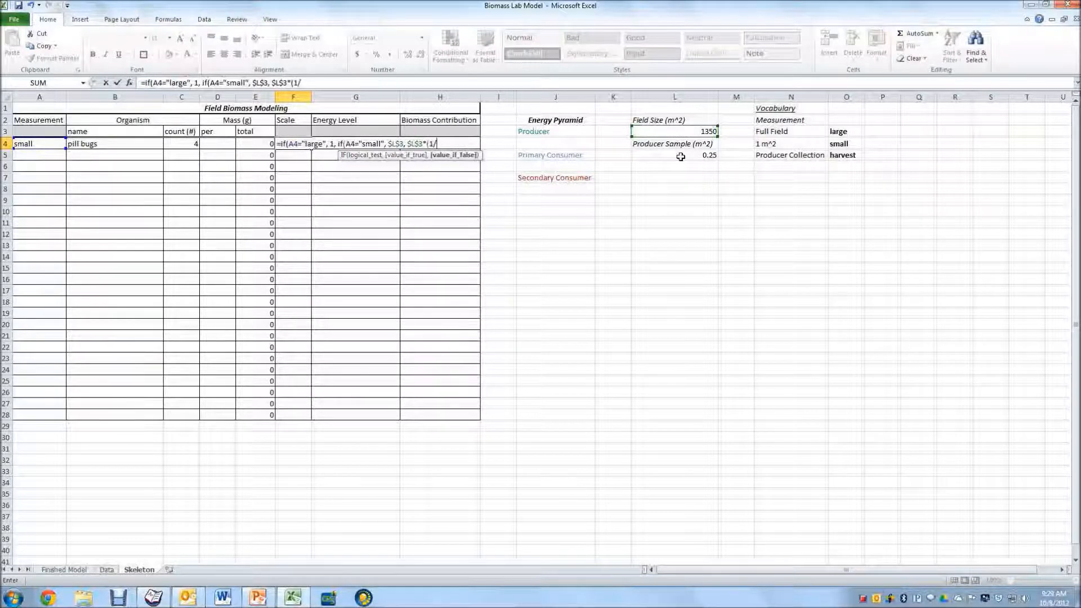
left_click(674, 155)
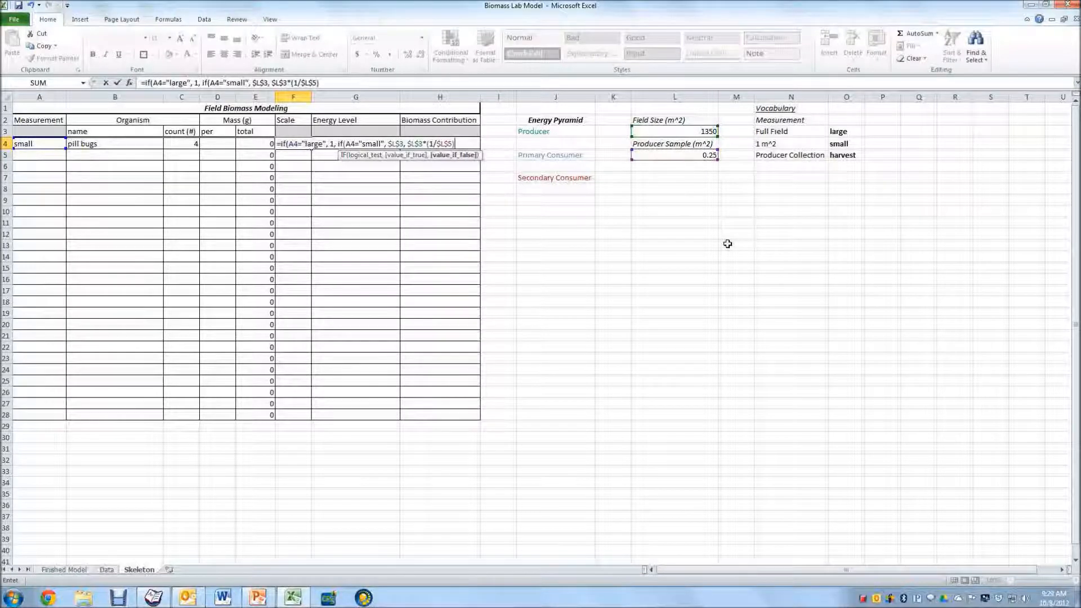
type("))")
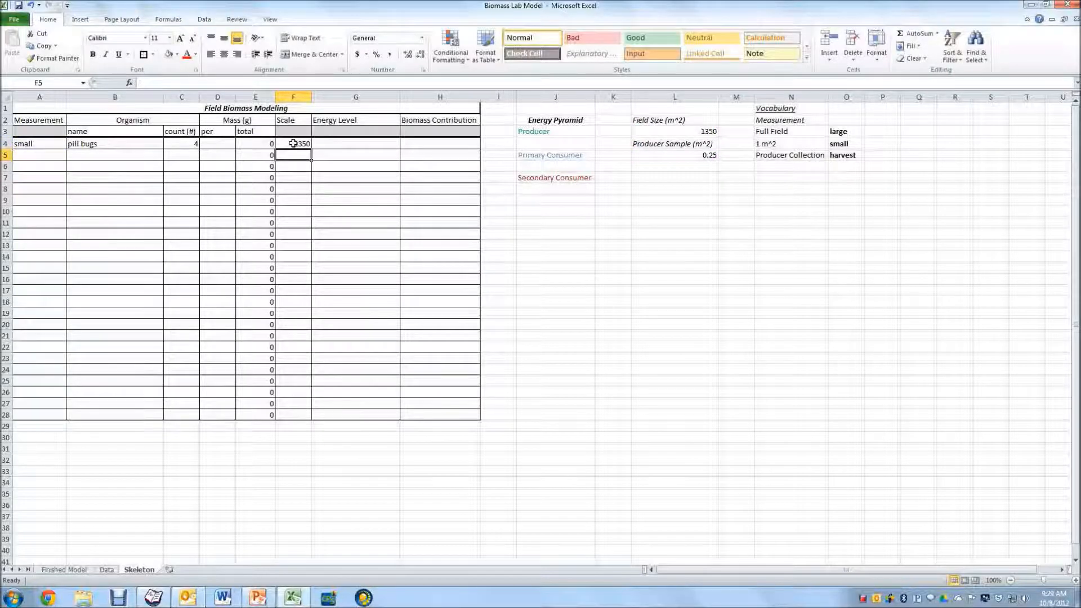
- Fill the Scale formula down column F to row 28, blank rows showing 5400
left_click_drag(292, 143, 293, 415)
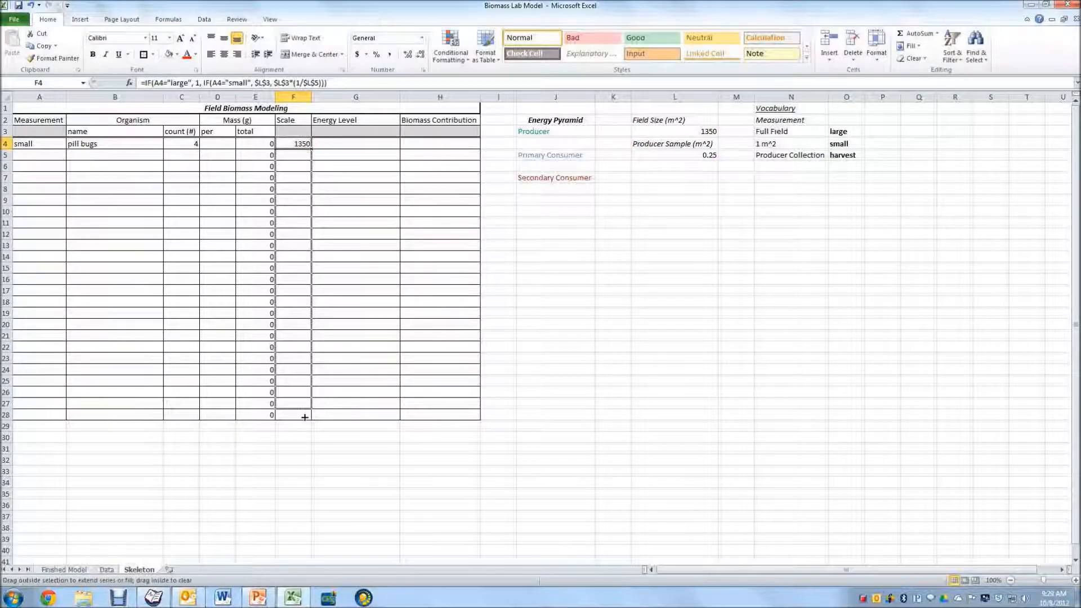
left_click_drag(305, 148, 305, 415)
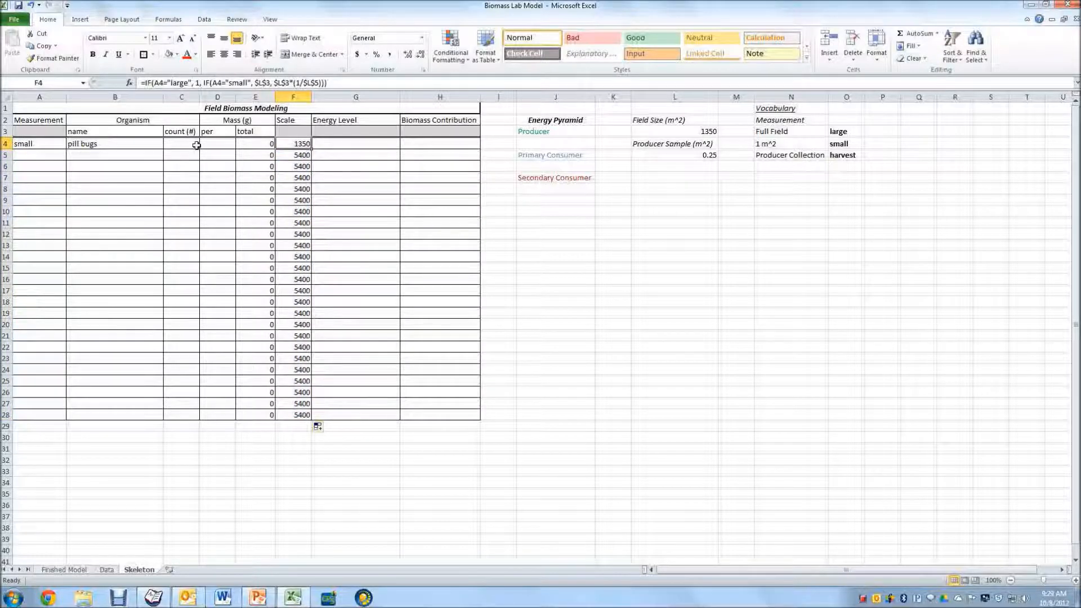
type("4")
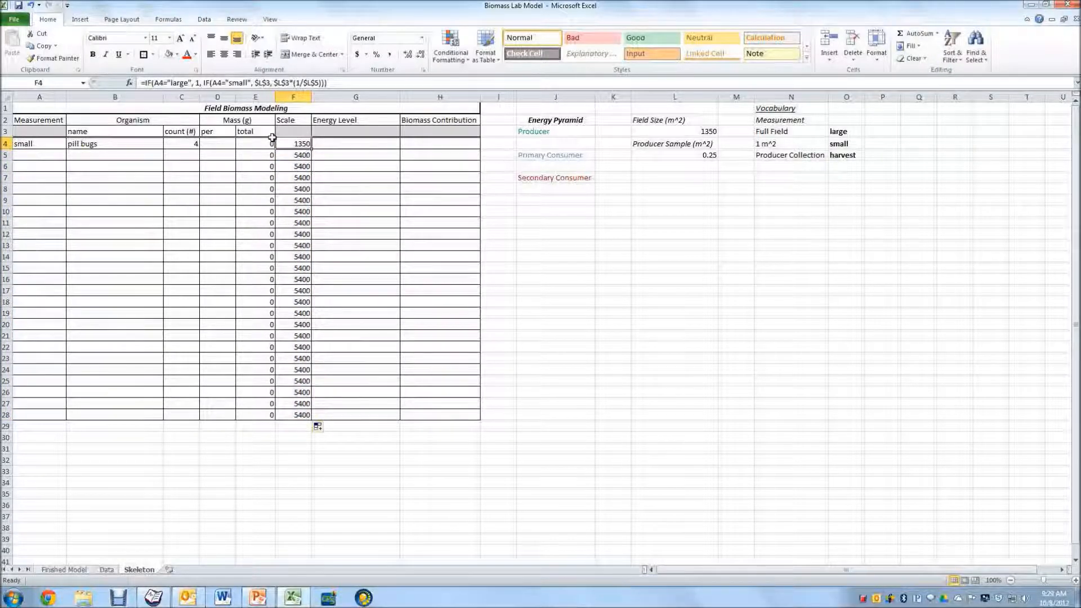
mouse_move(581, 154)
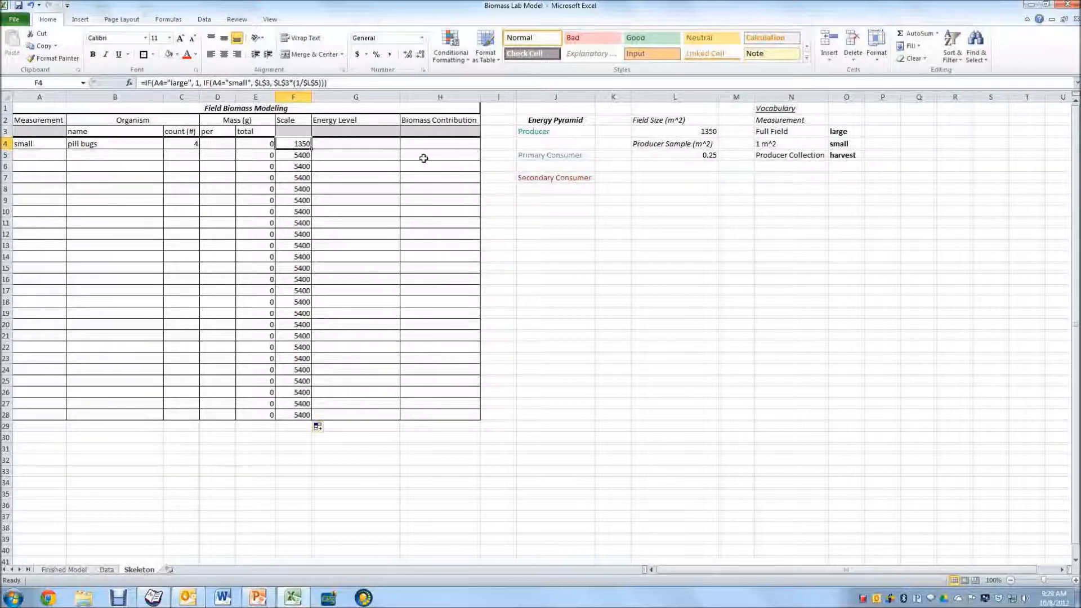
- Verify row 5's copied formula against the field size and producer sample cells
left_click(293, 155)
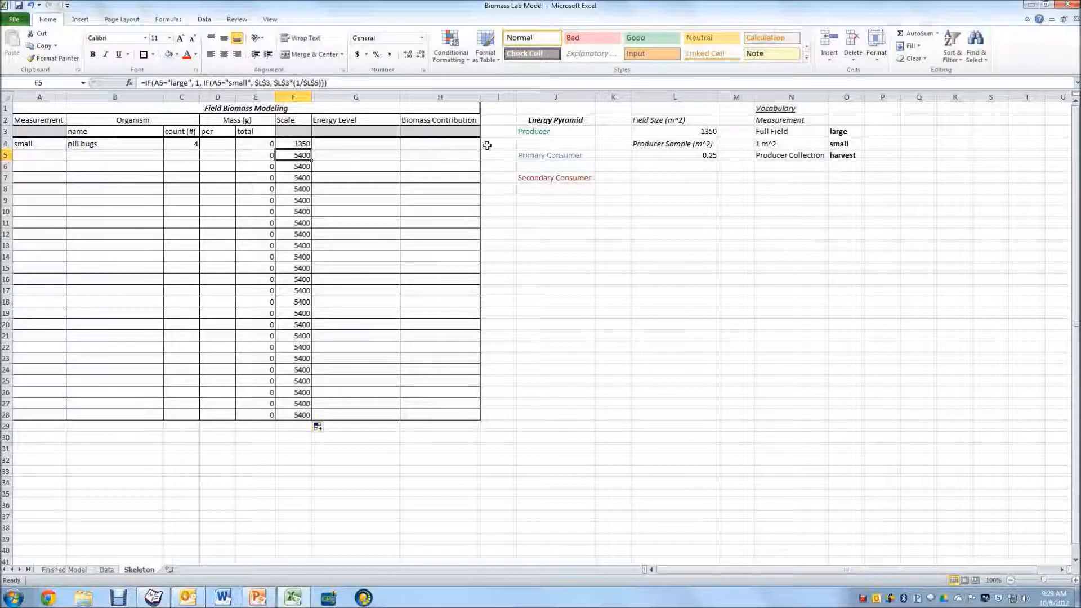
left_click(674, 130)
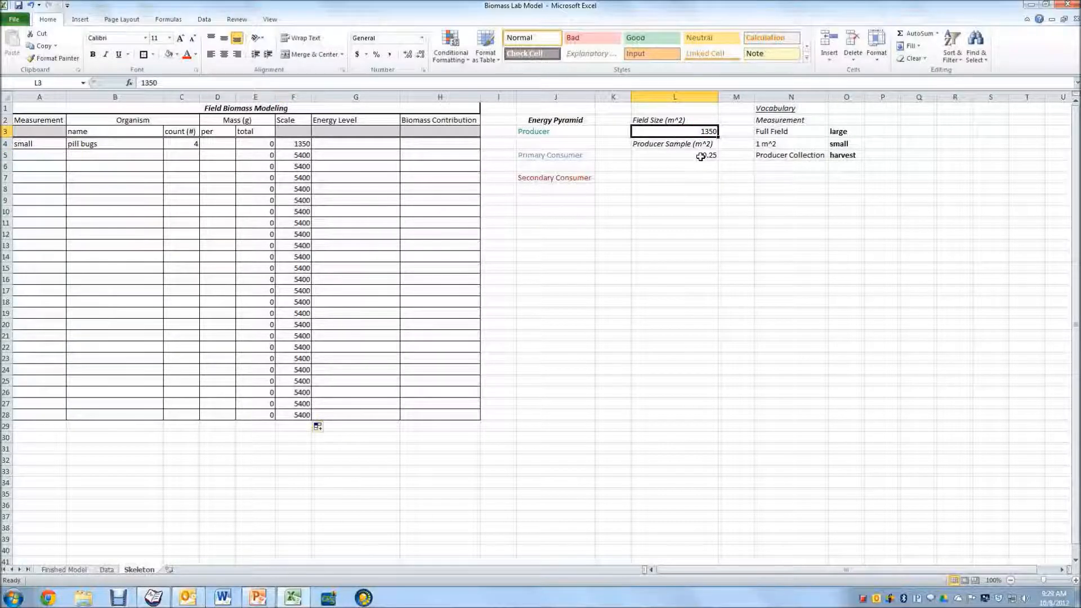
left_click(675, 154)
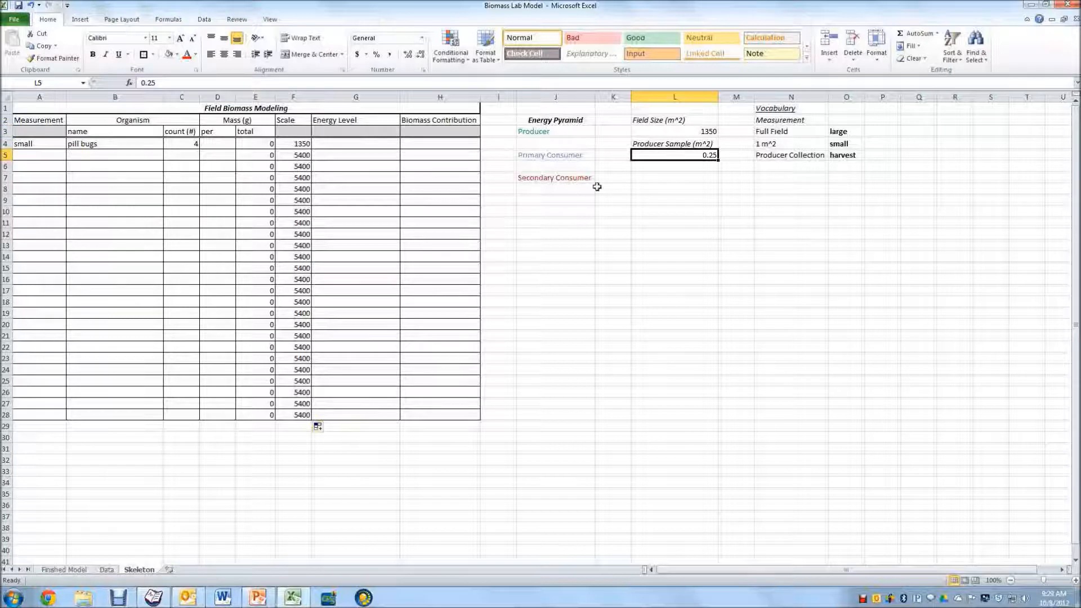
mouse_move(356, 144)
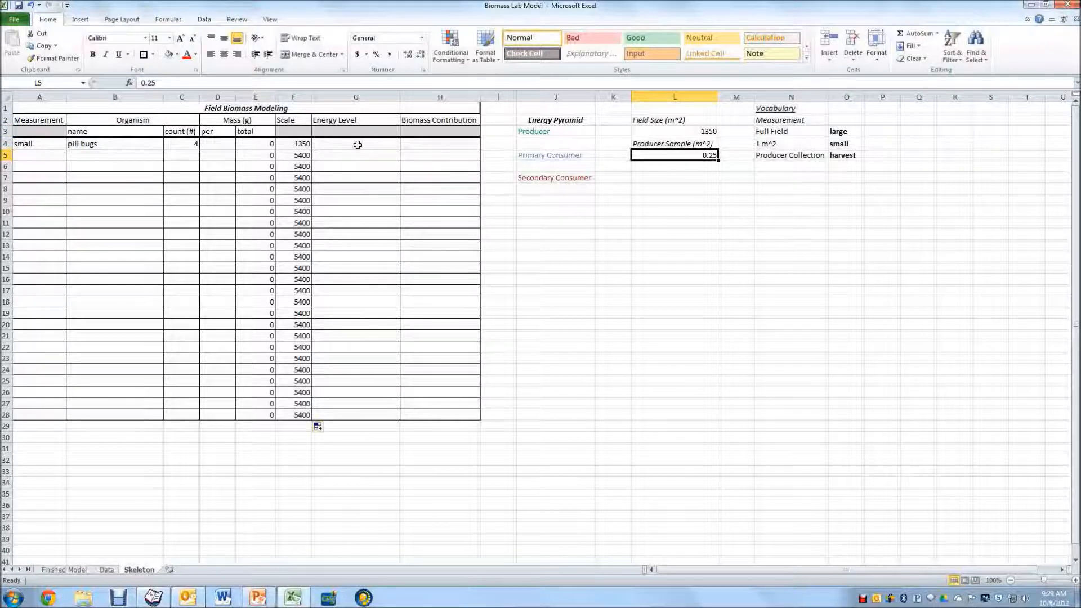
left_click(355, 143)
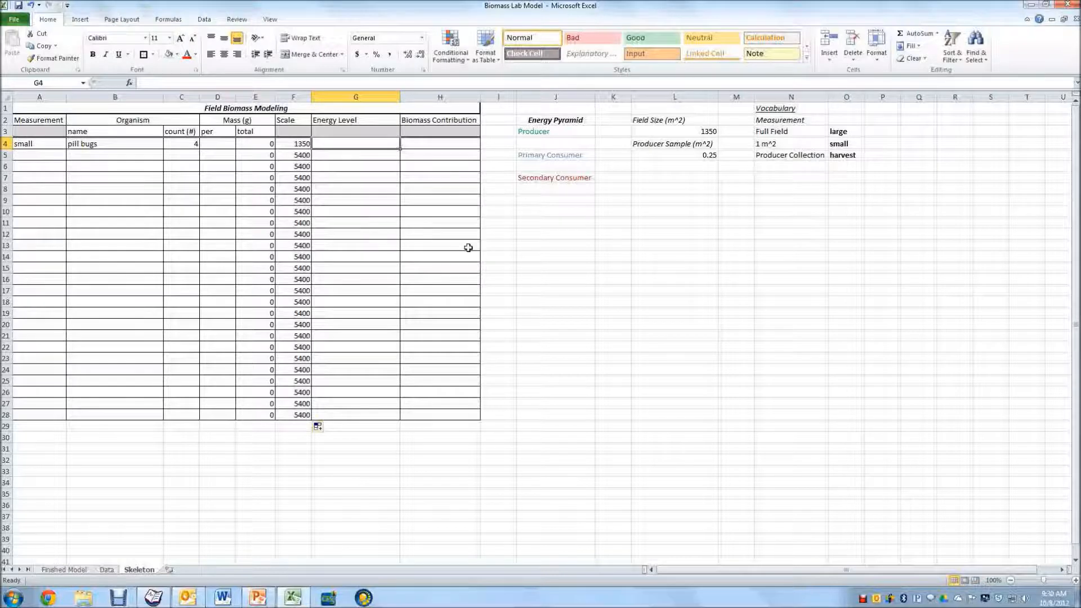
- Label pill bugs Primary Consumers and set Biomass Contribution H4 to =E4*F4, filled down
type("Primary Consumers")
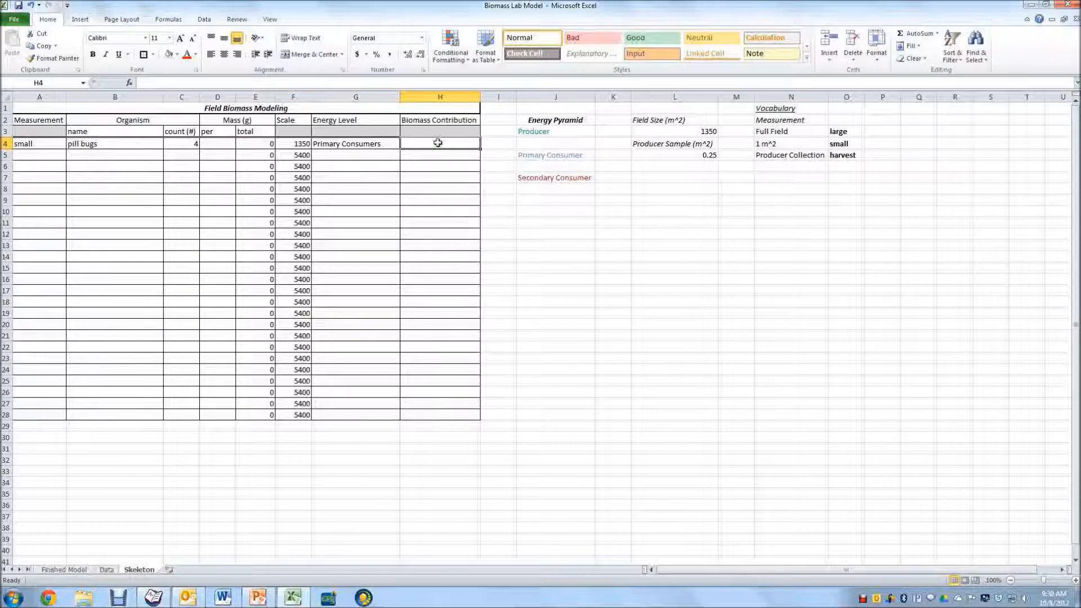
type("=")
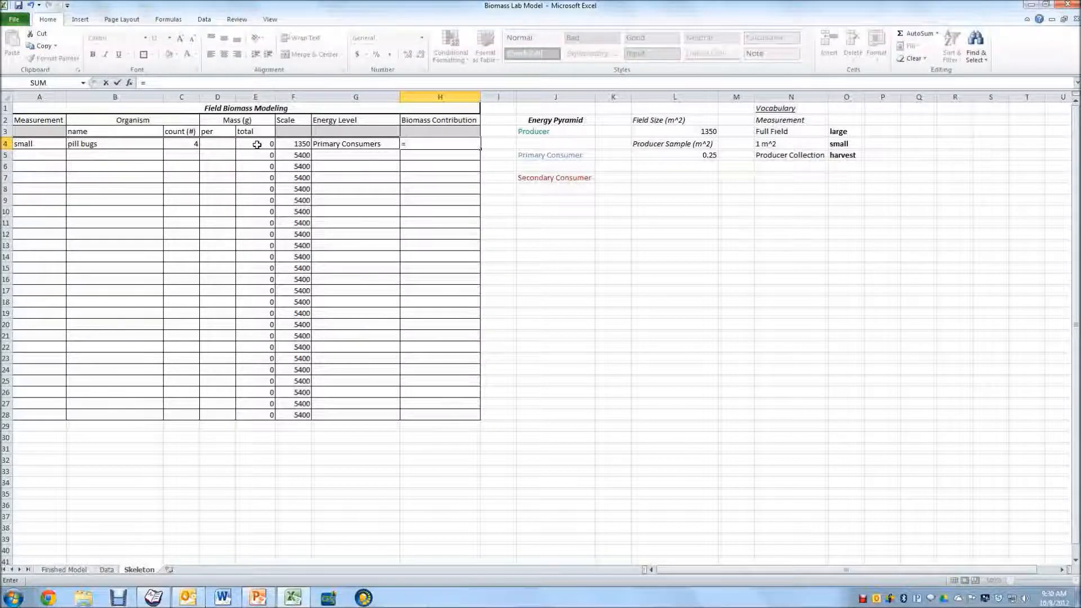
type("E4*")
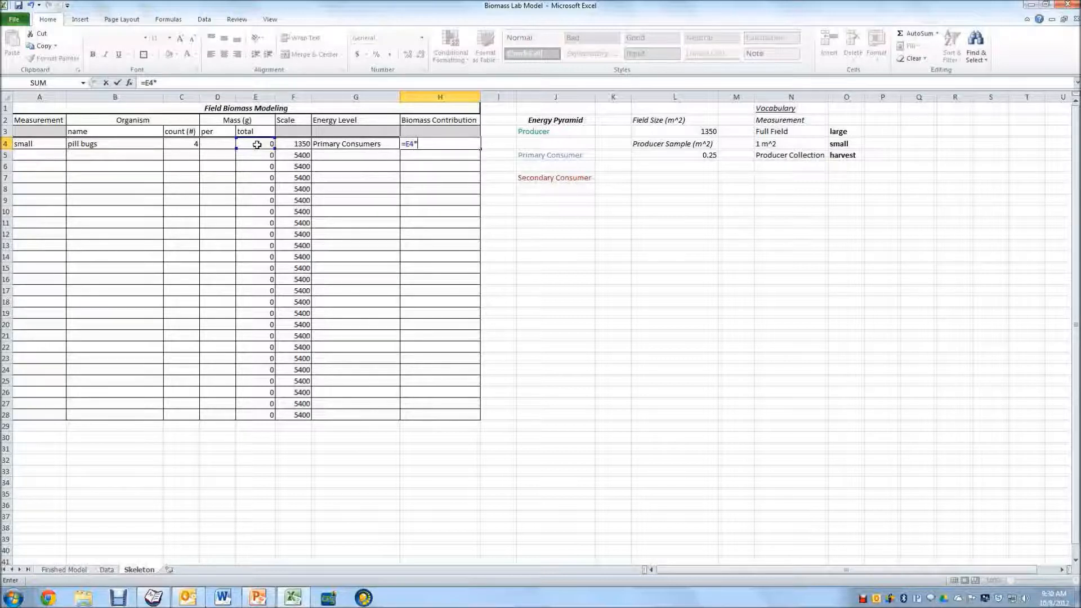
left_click(292, 143)
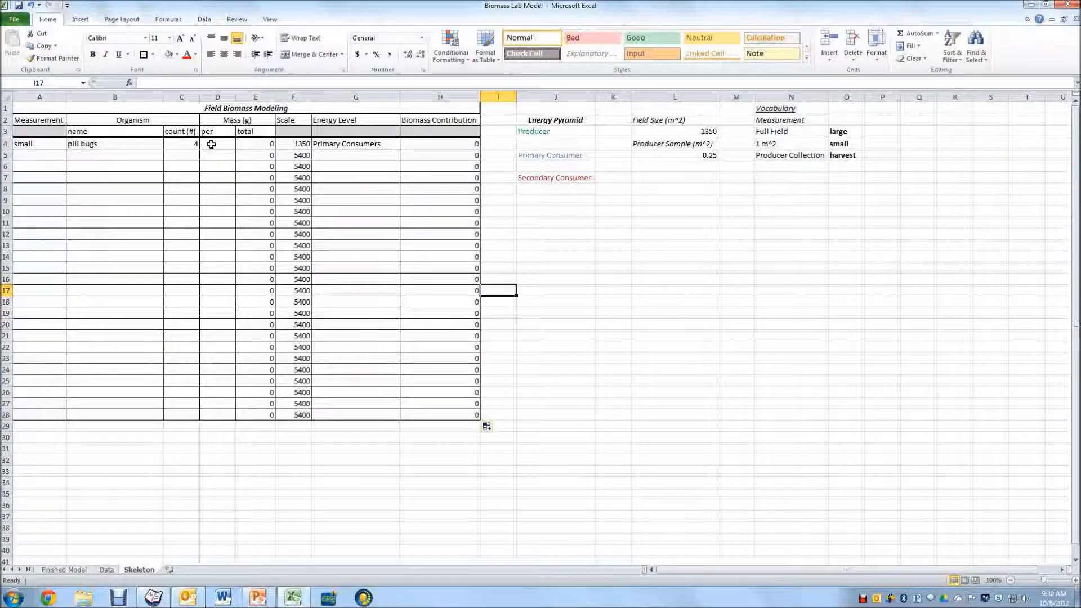
- Set mass per pill bug to 0.5 g, giving total mass 2 and biomass contribution 2700
left_click(217, 143)
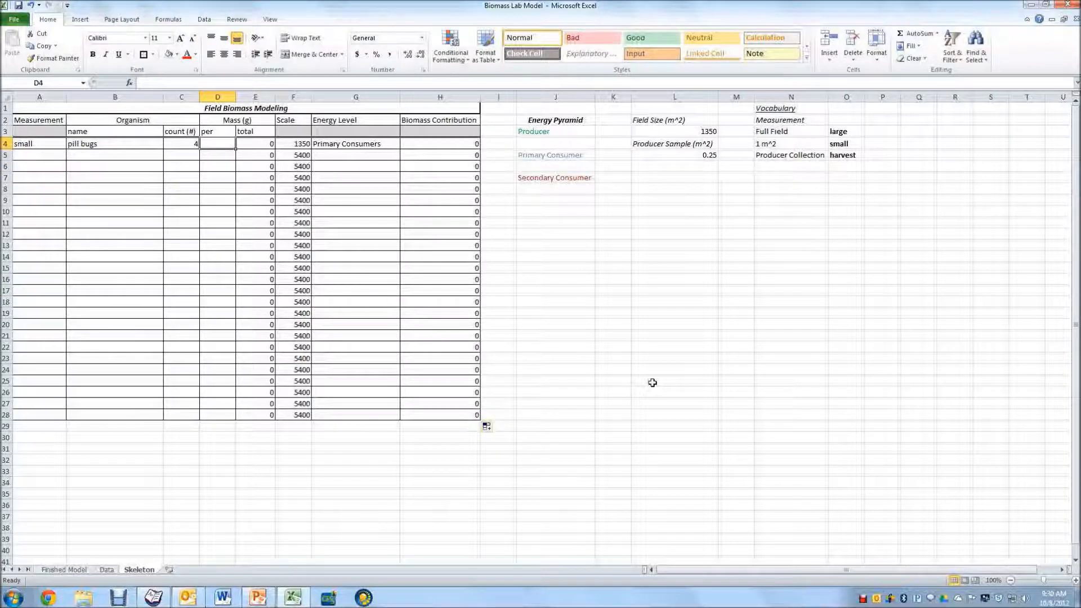
type("0.5")
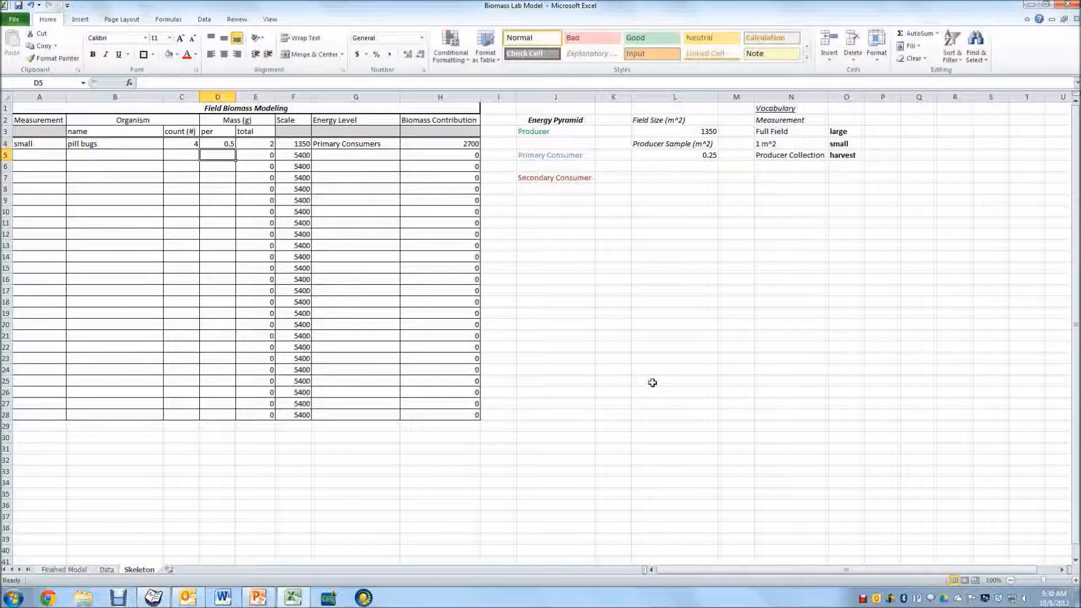
mouse_move(259, 144)
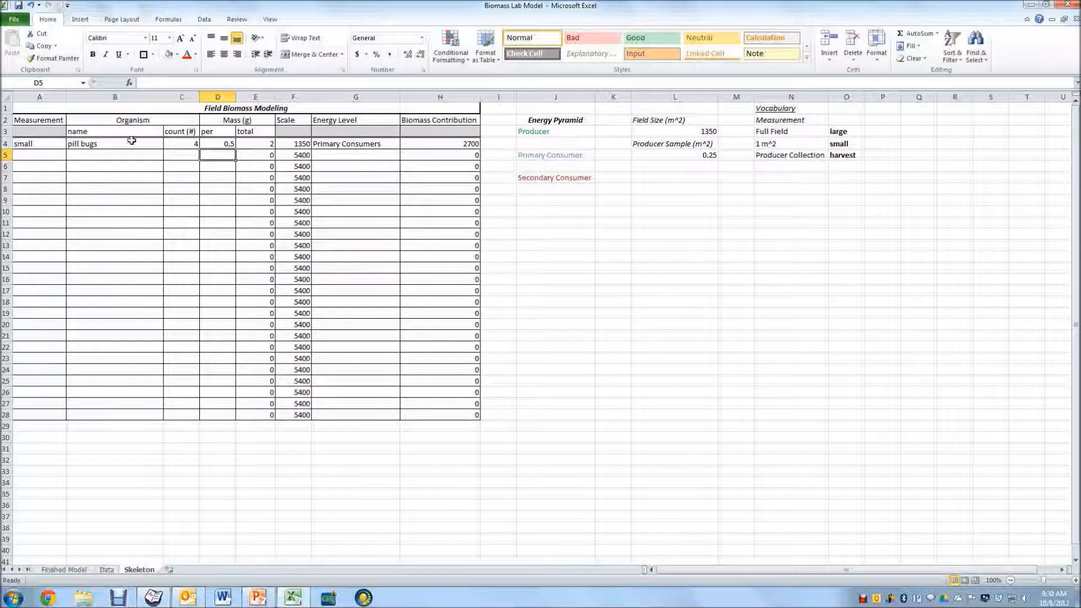
left_click(440, 143)
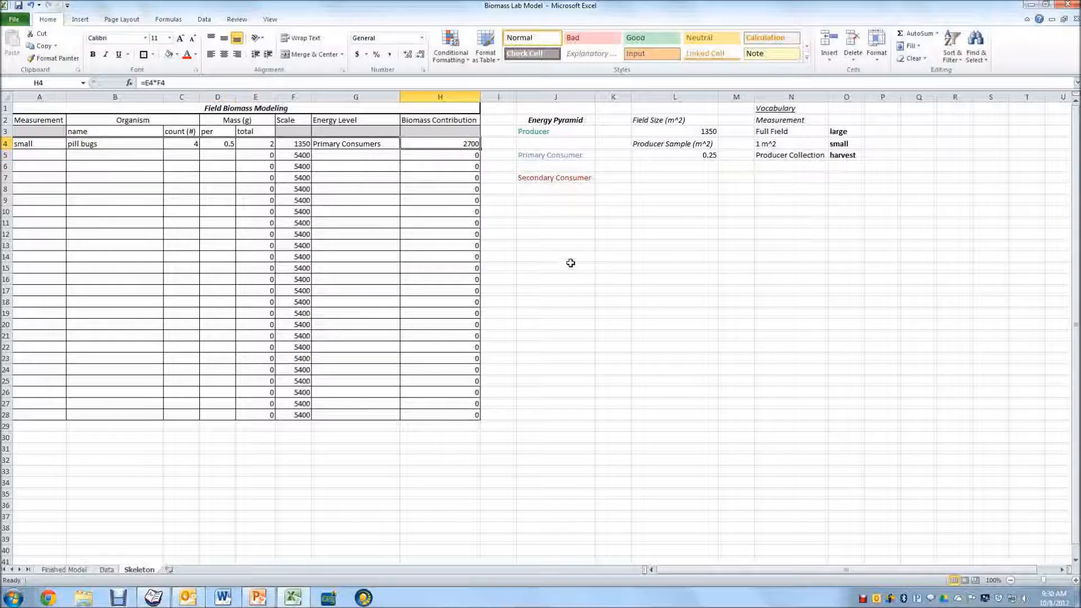
mouse_move(561, 146)
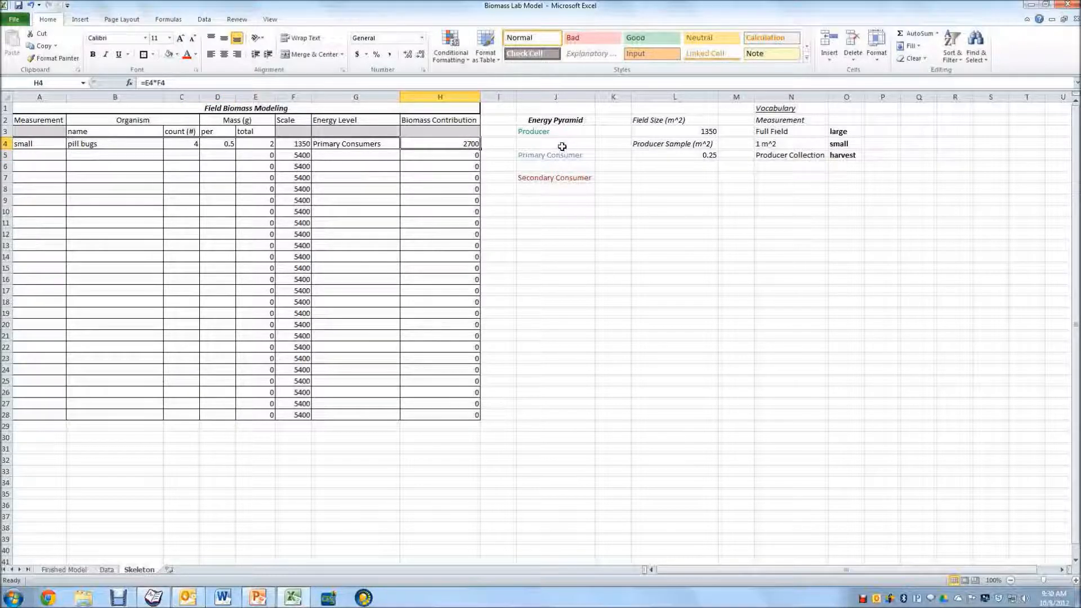
mouse_move(154, 533)
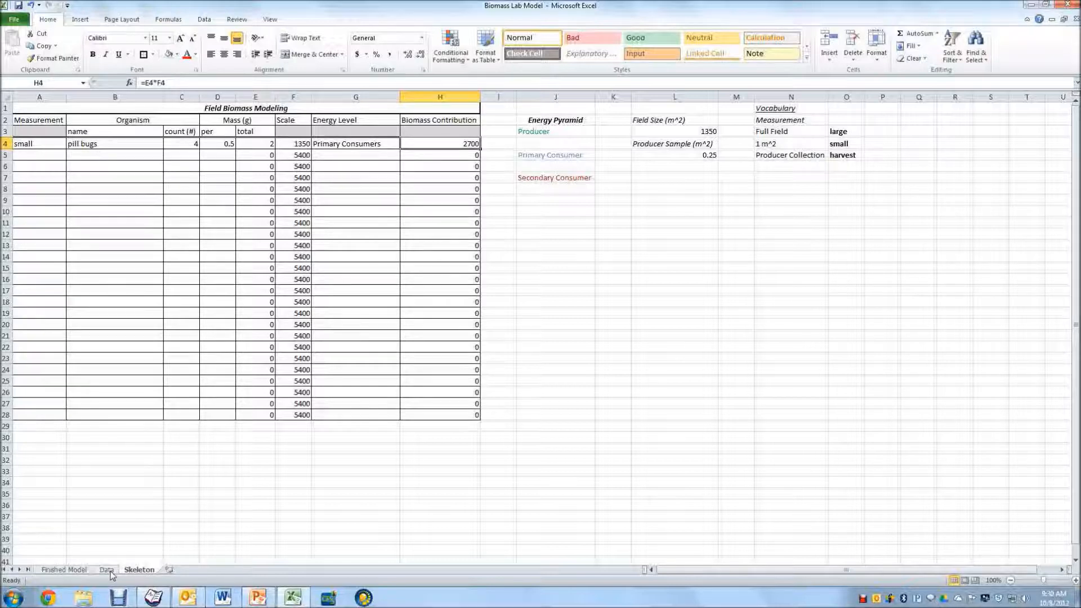
- Switch to the Data sheet with the completed organism list and pyramid totals
left_click(106, 570)
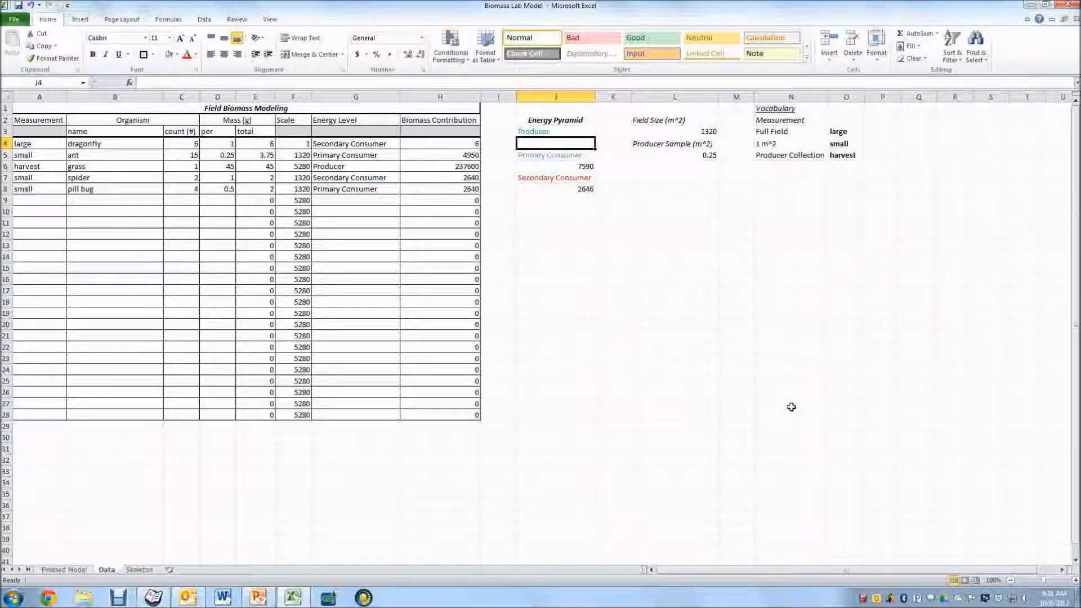
- Enter =SUMIF(G4:G28,"Producer",H4:H28) as the Producer pyramid total
type("=")
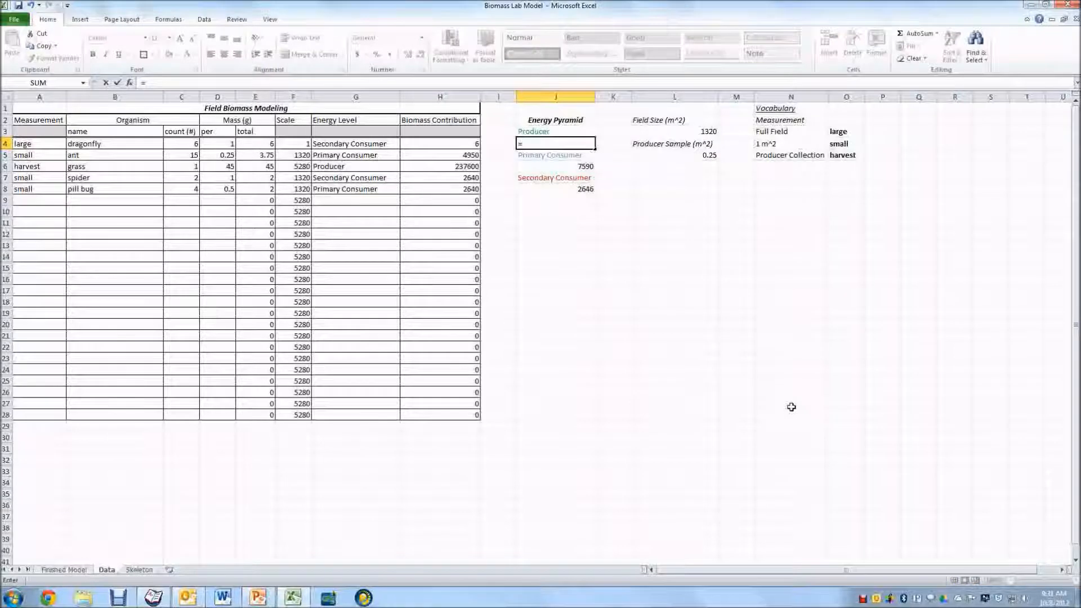
type("sumif(")
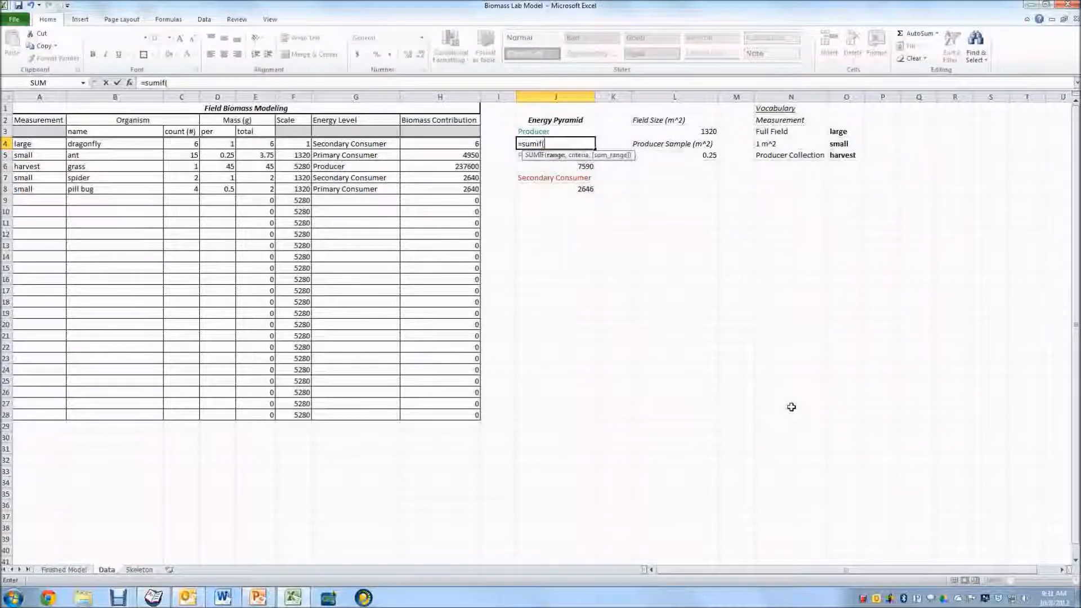
mouse_move(521, 255)
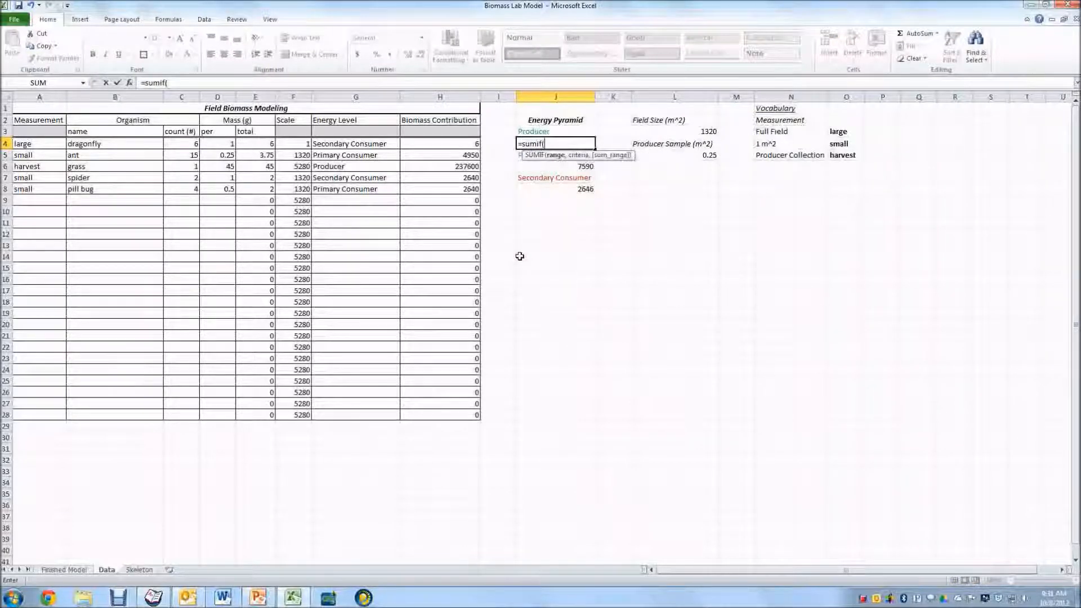
mouse_move(446, 234)
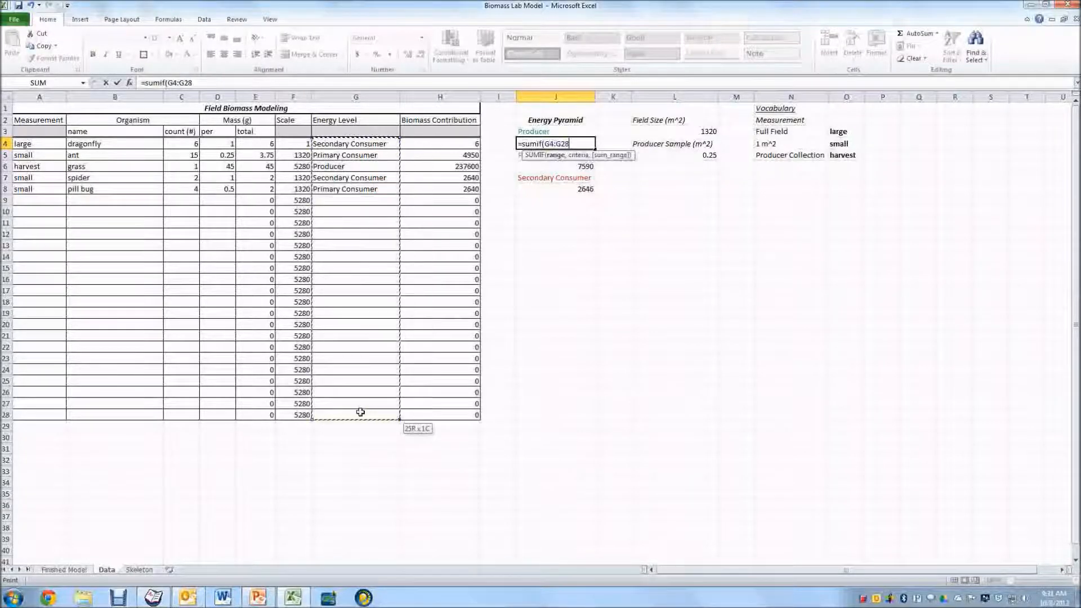
type(",")
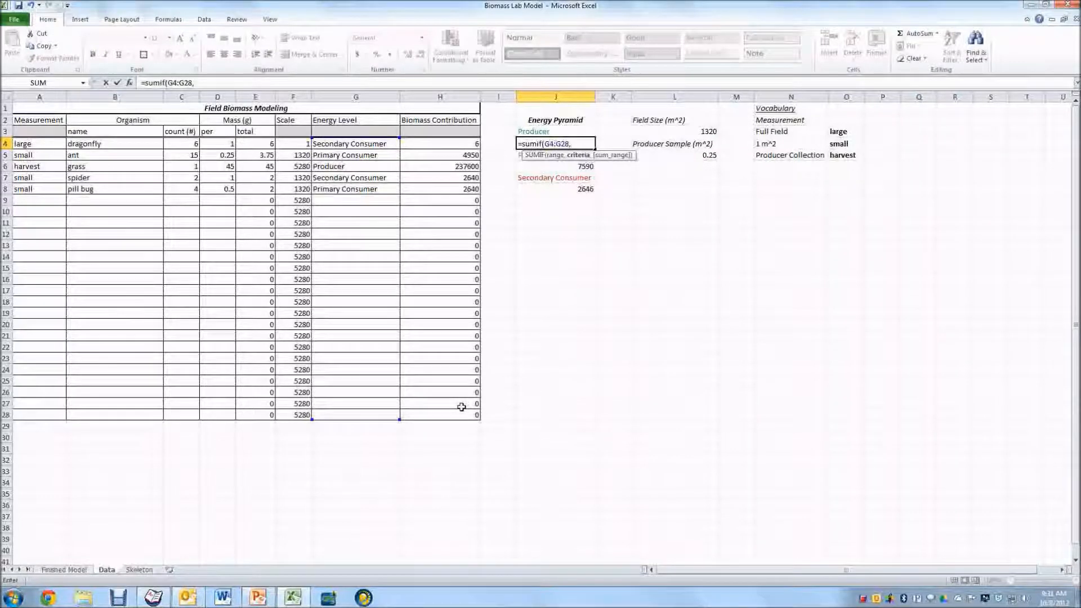
type("\"")
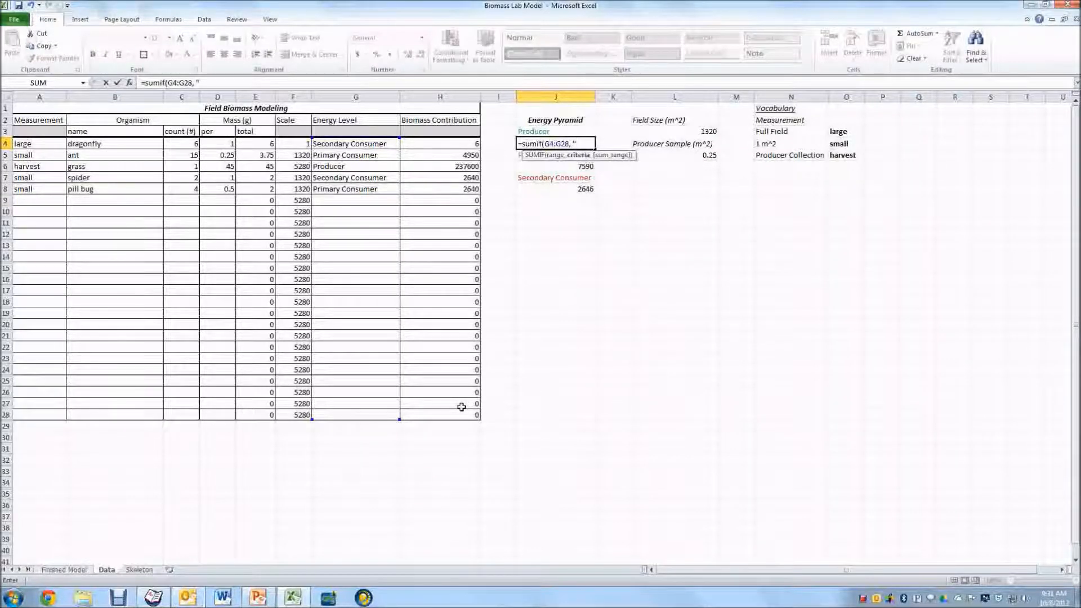
type("Prod")
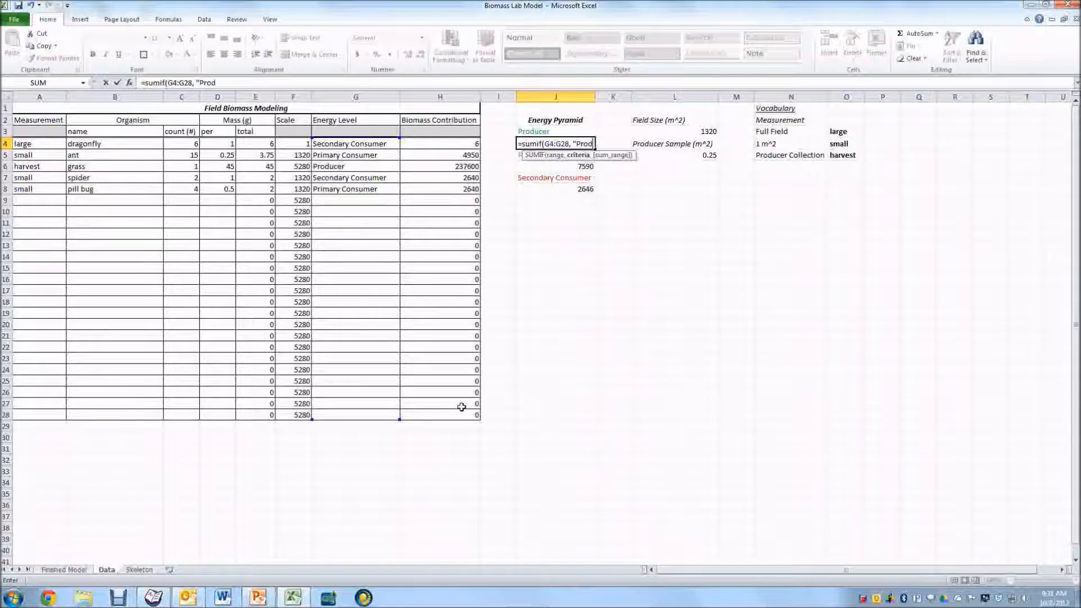
type("ucer\",")
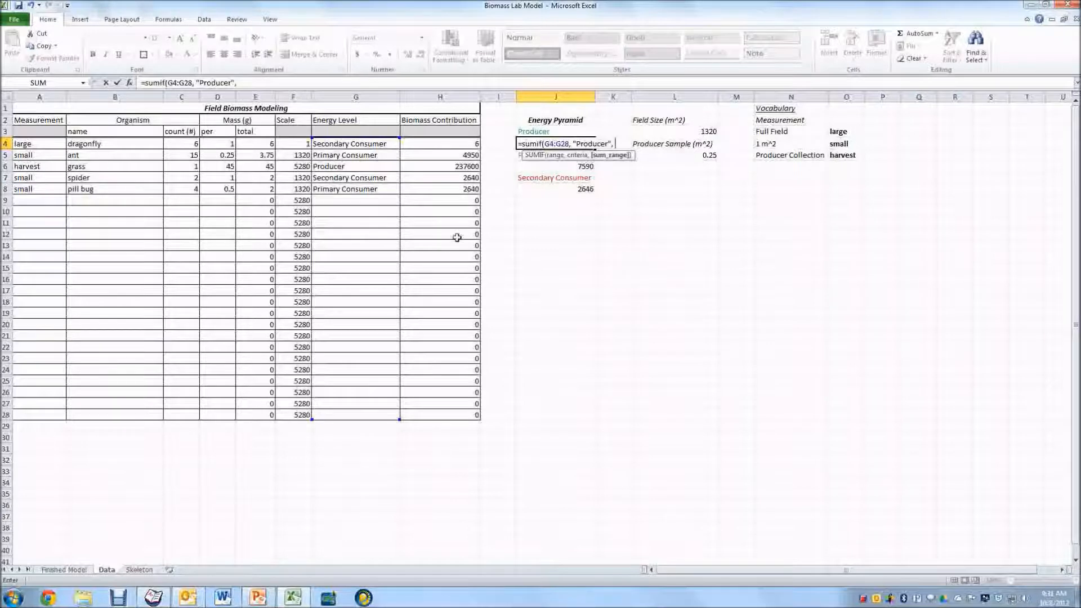
left_click_drag(439, 143, 439, 414)
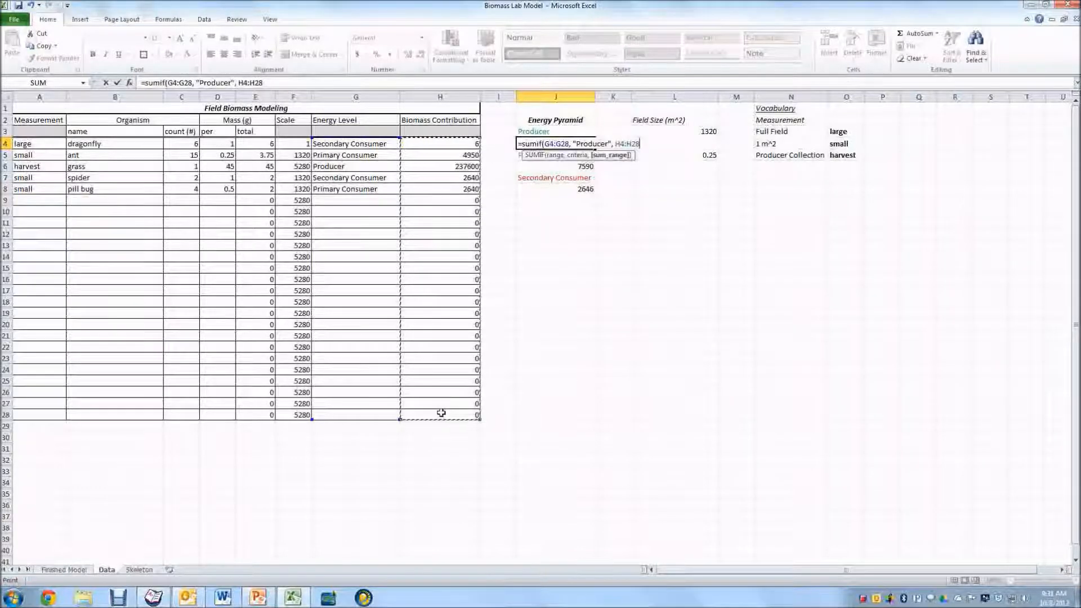
mouse_move(594, 373)
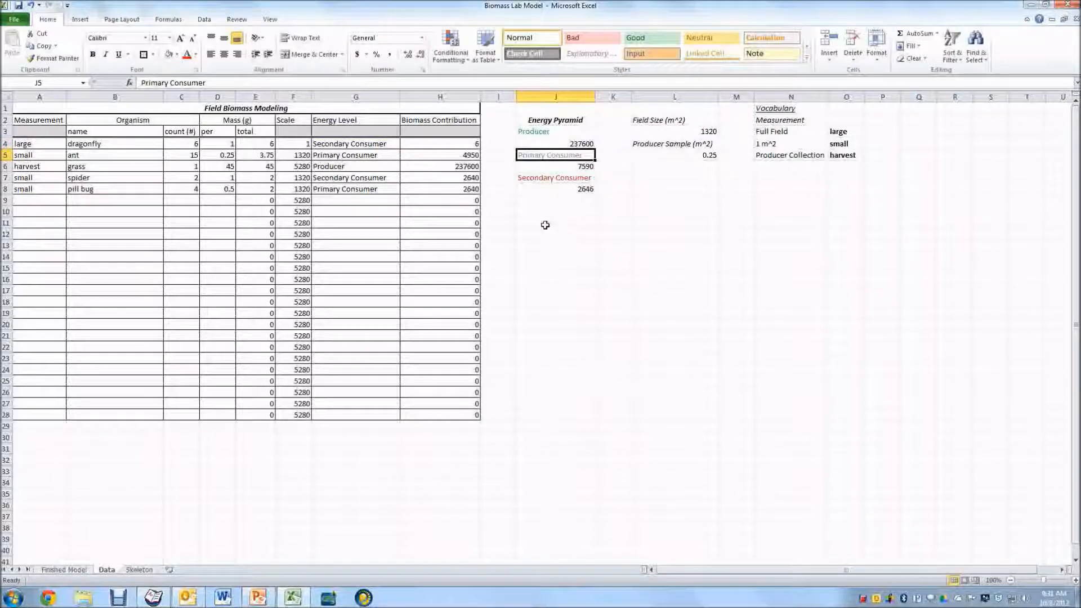
- Check the grass biomass value and the finished Producer total of 237600
left_click(554, 143)
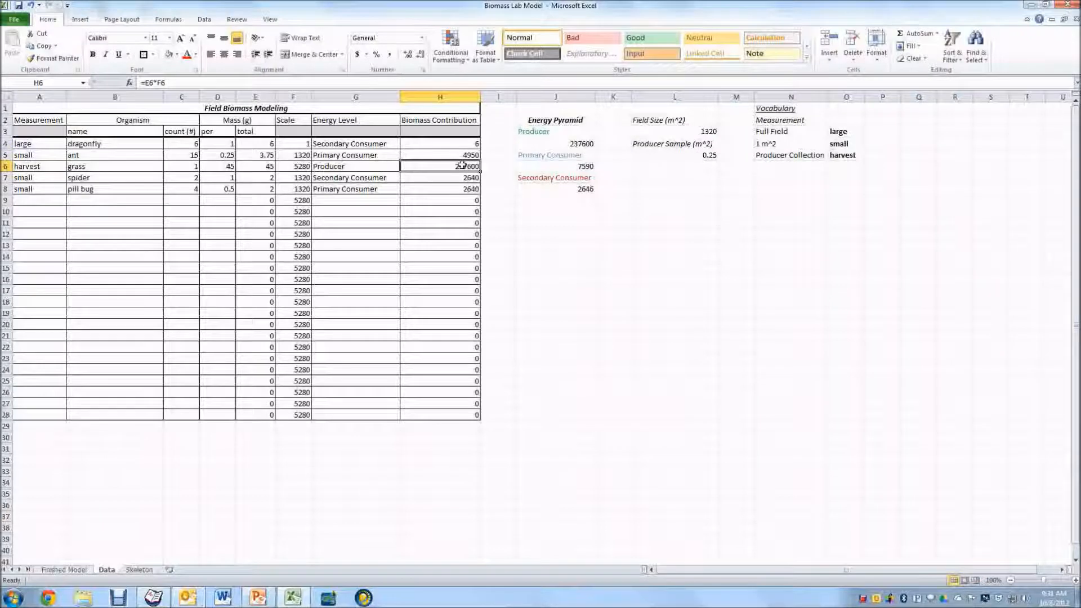
left_click(555, 143)
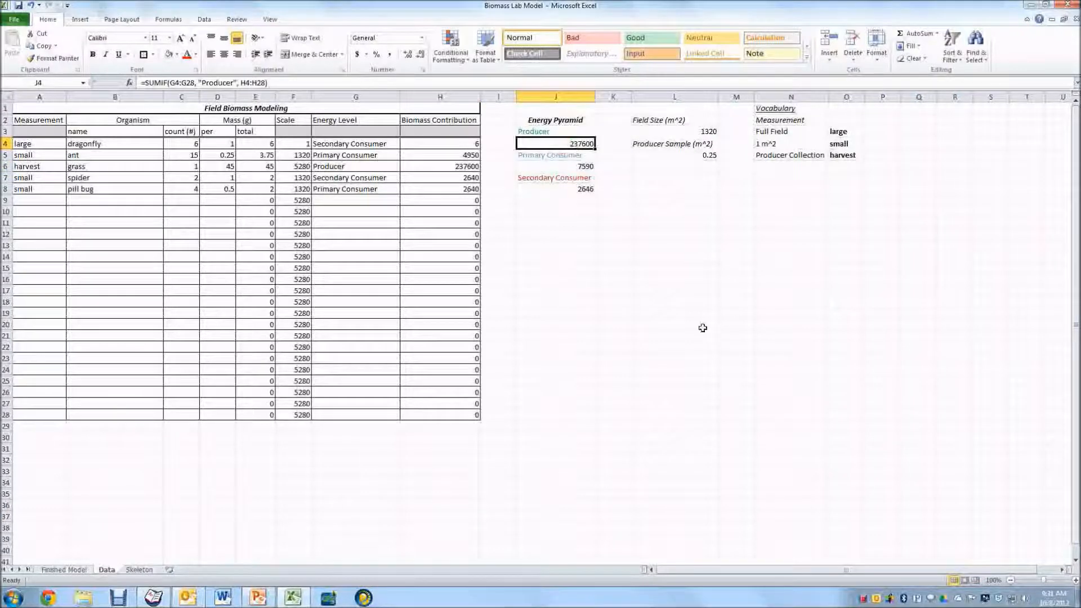
mouse_move(562, 167)
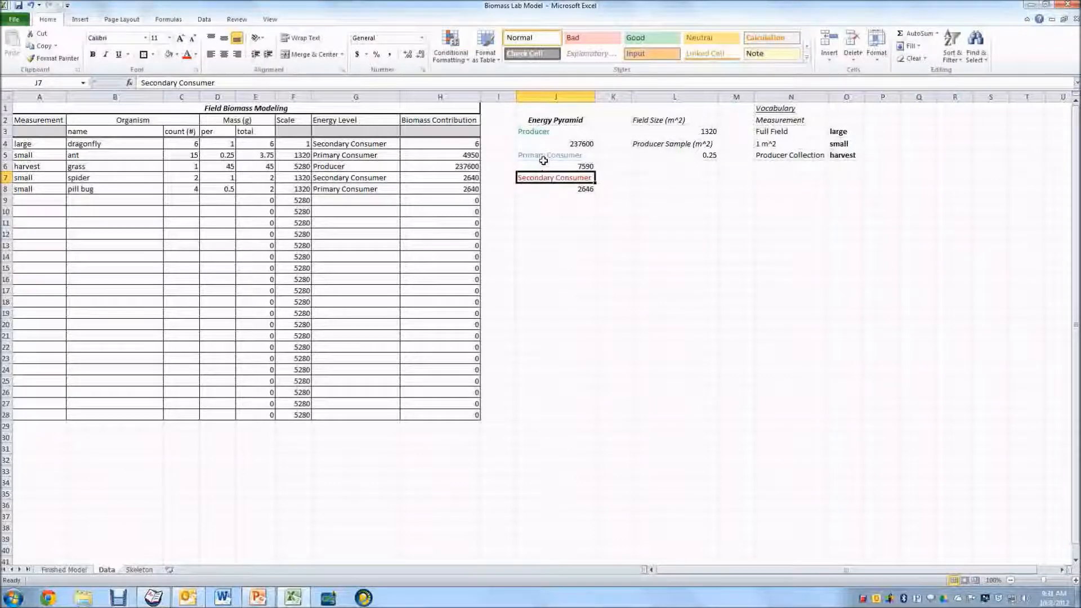
mouse_move(631, 216)
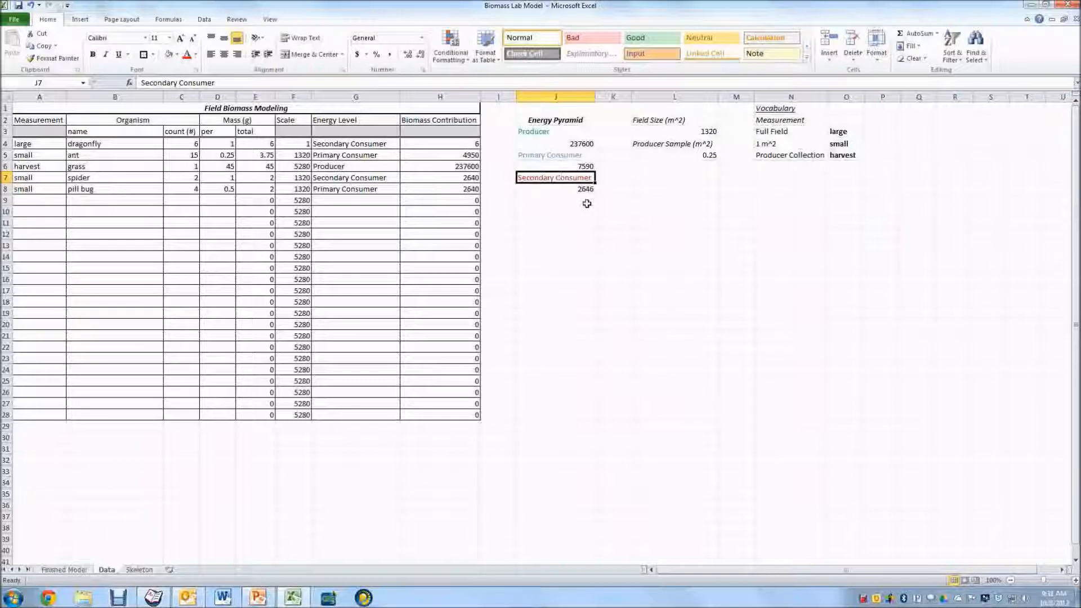
mouse_move(572, 143)
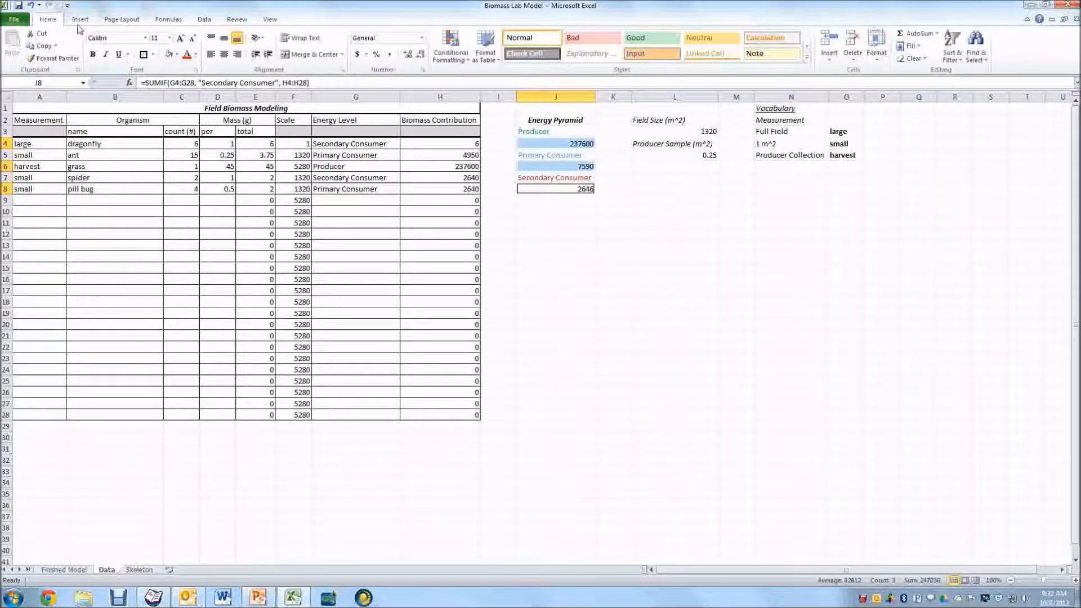
- Insert a 100% stacked pyramid chart of the three energy-level totals
left_click(212, 45)
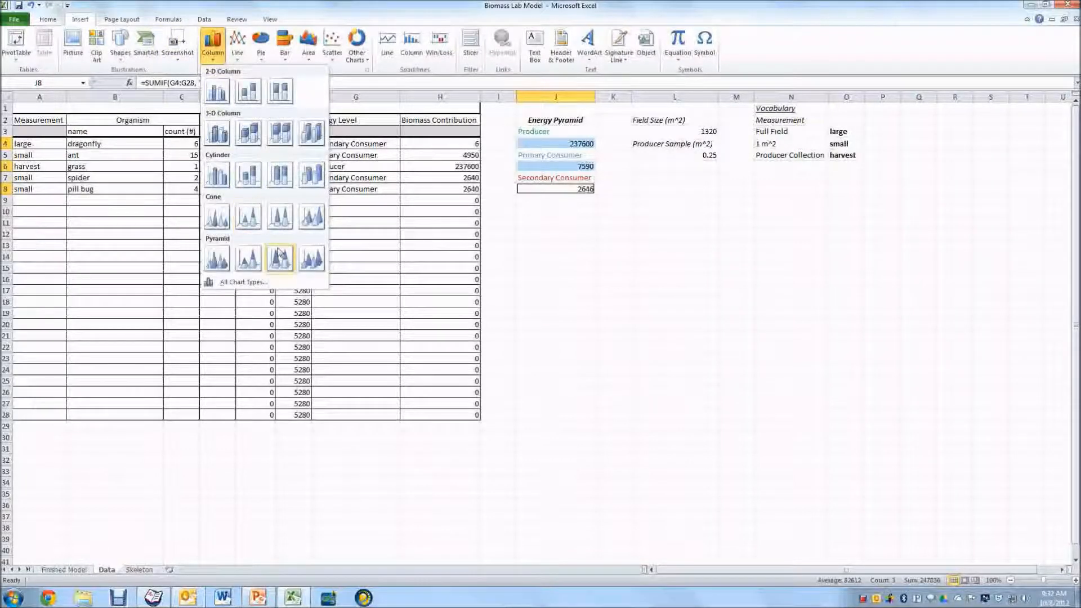
mouse_move(280, 259)
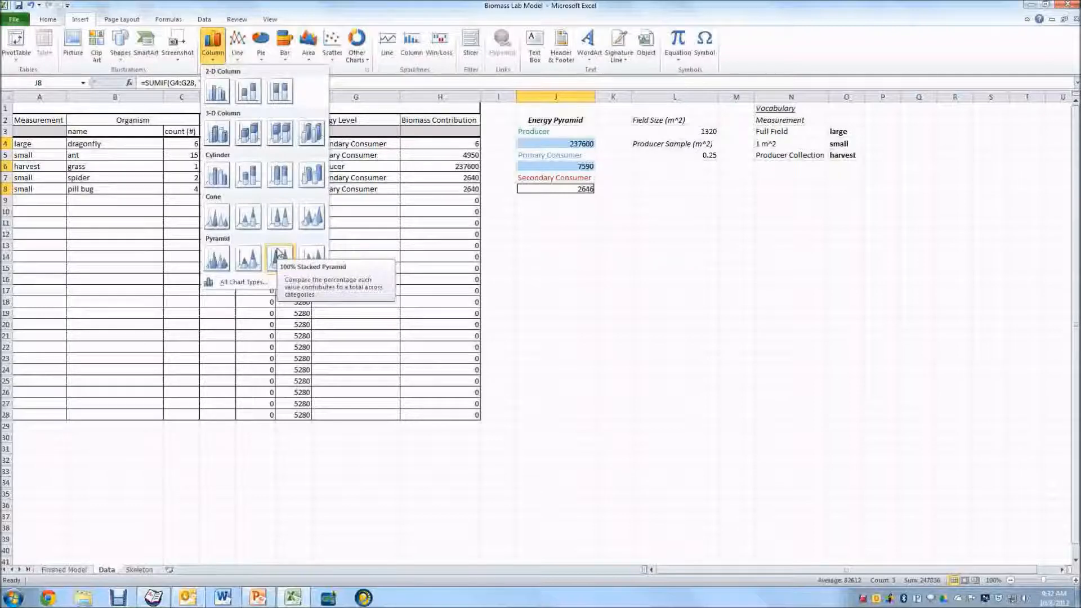
mouse_move(280, 133)
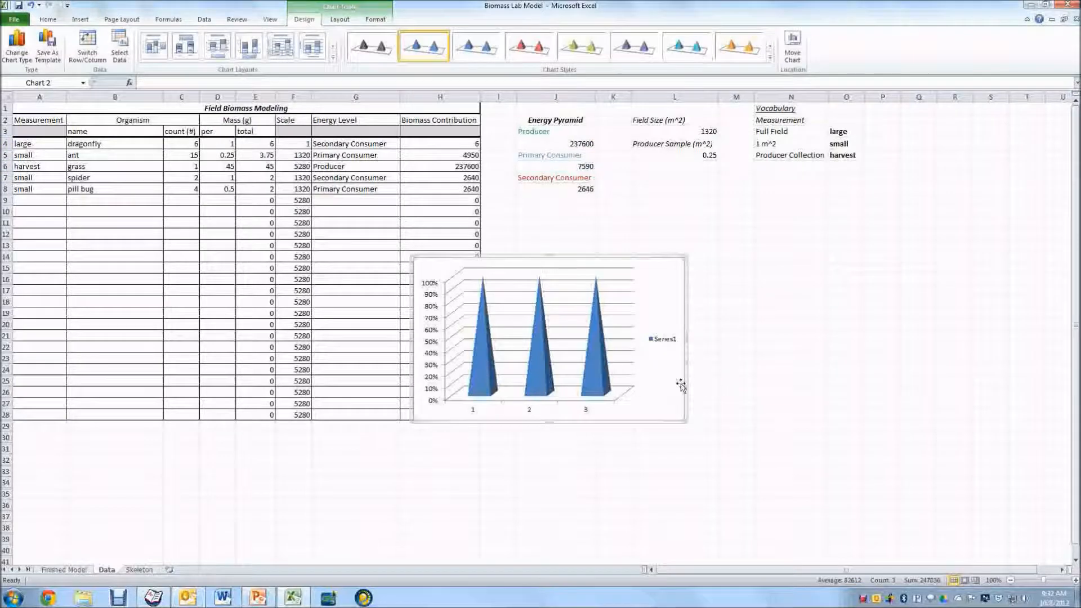
- In Select Data, set Series1 to the Producer label and total from J3/J4
right_click(681, 385)
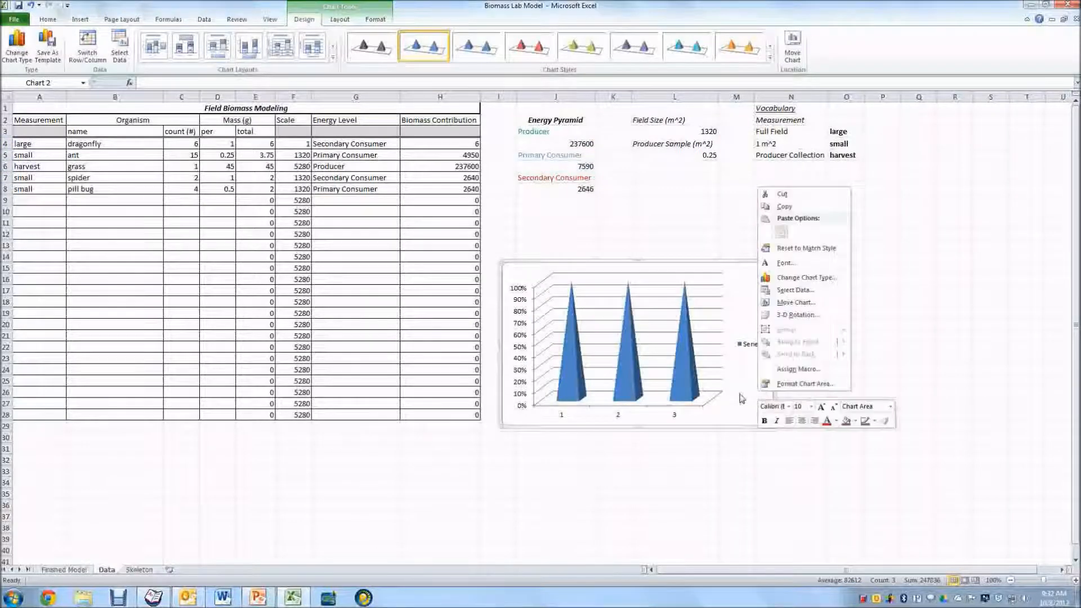
mouse_move(796, 290)
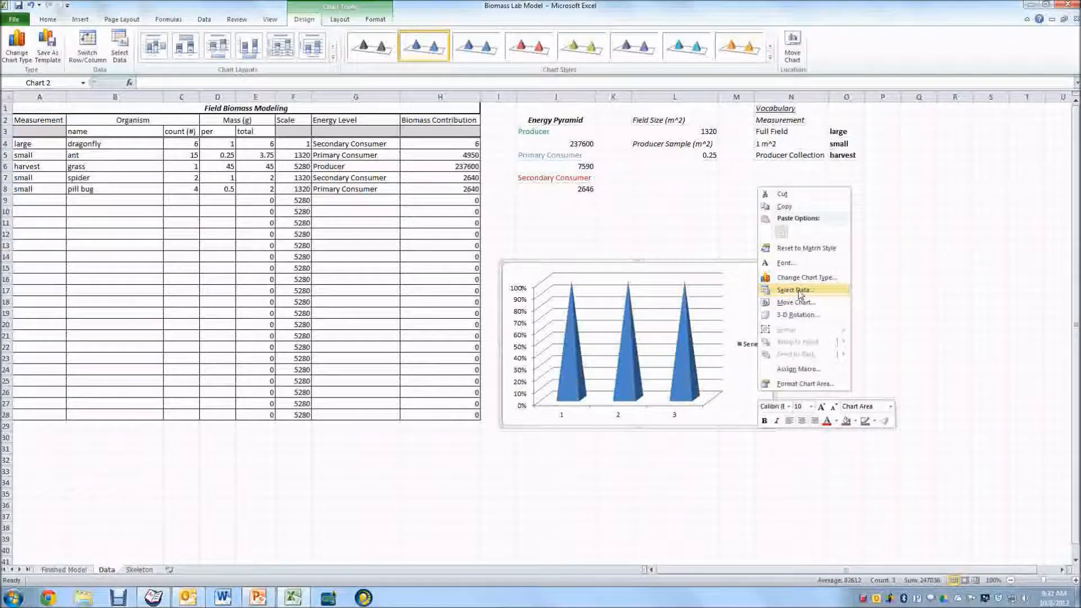
left_click(794, 289)
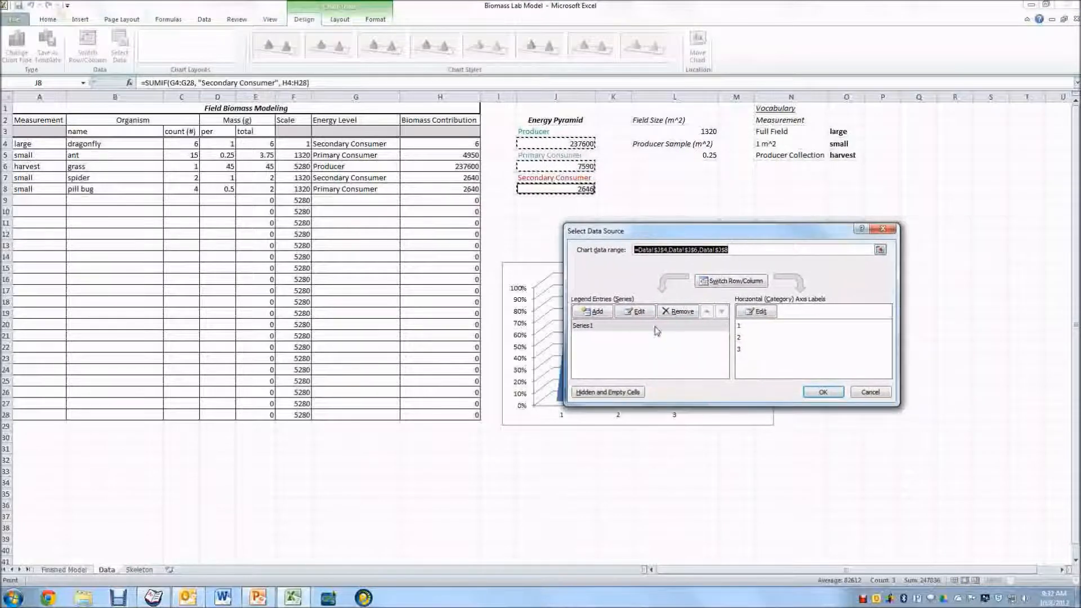
left_click(634, 311)
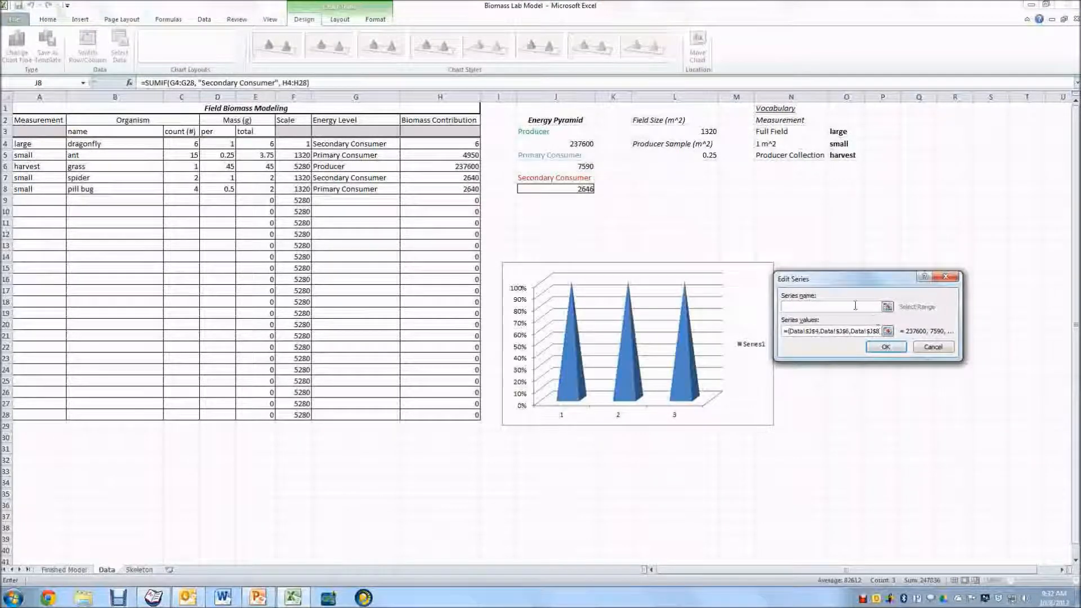
left_click(554, 131)
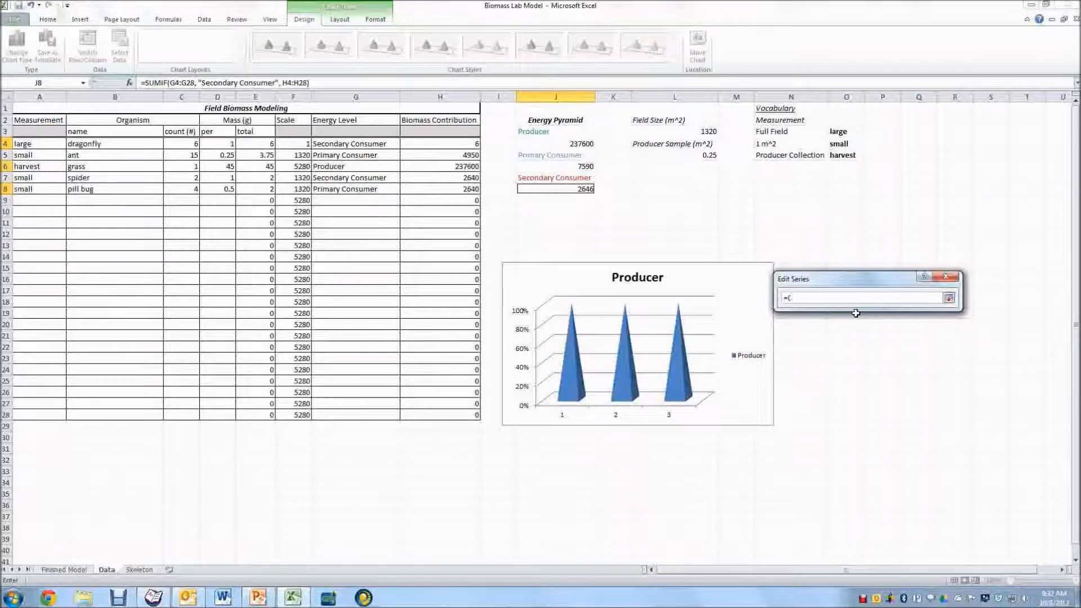
left_click(555, 143)
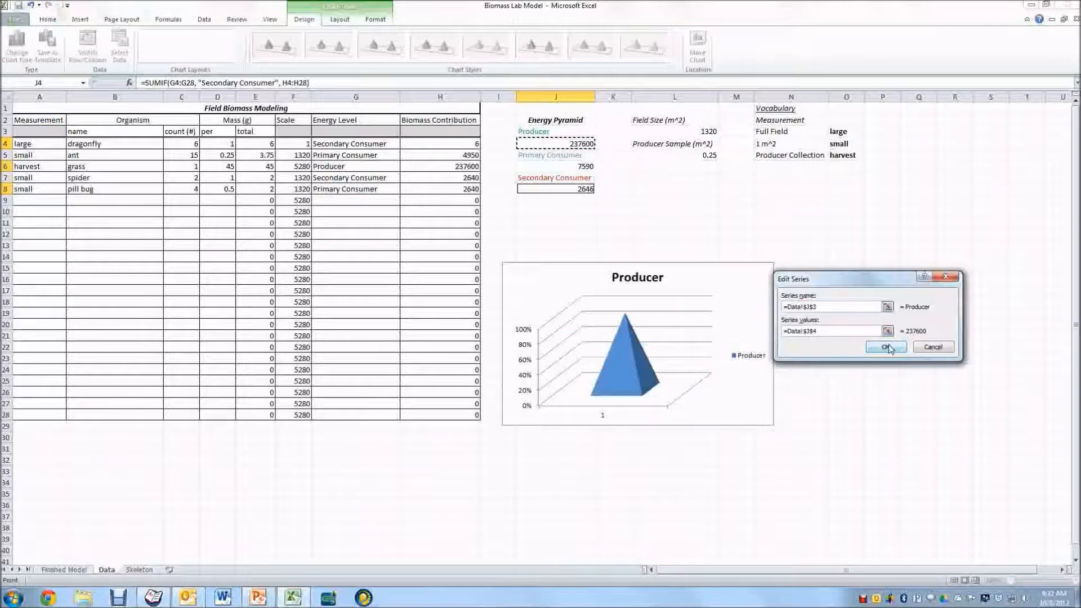
left_click(884, 347)
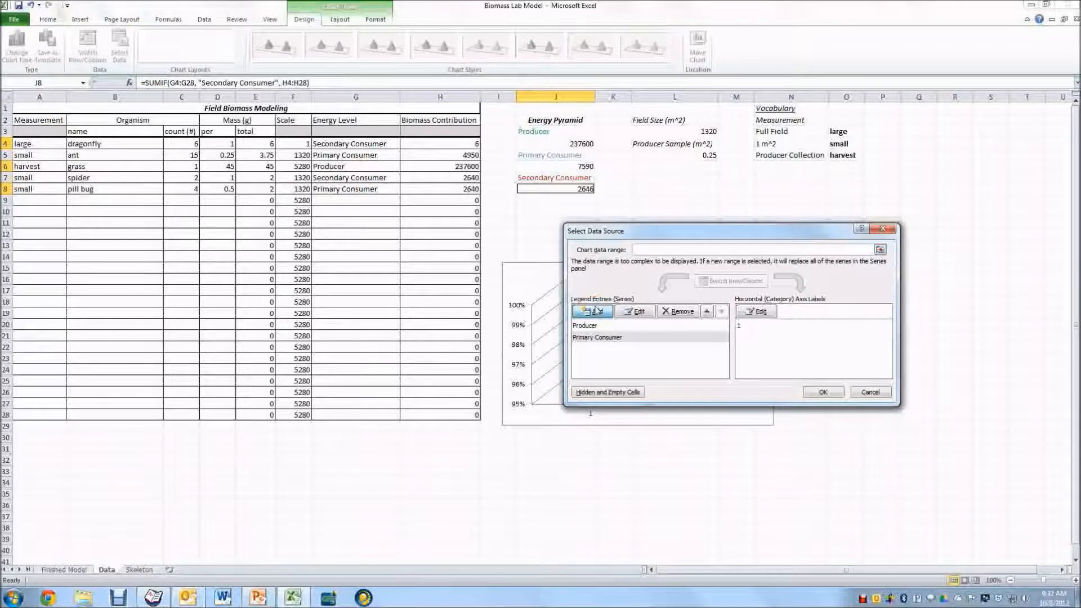
- Add the Primary and Secondary Consumer series and label the category axis 'Field Sample'
left_click(591, 311)
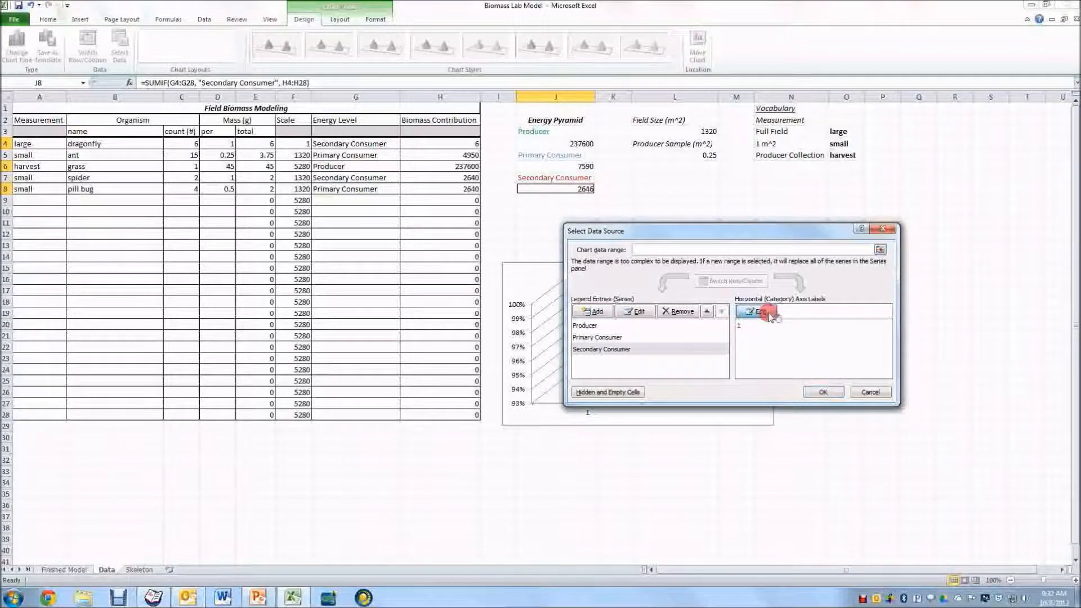
left_click(755, 310)
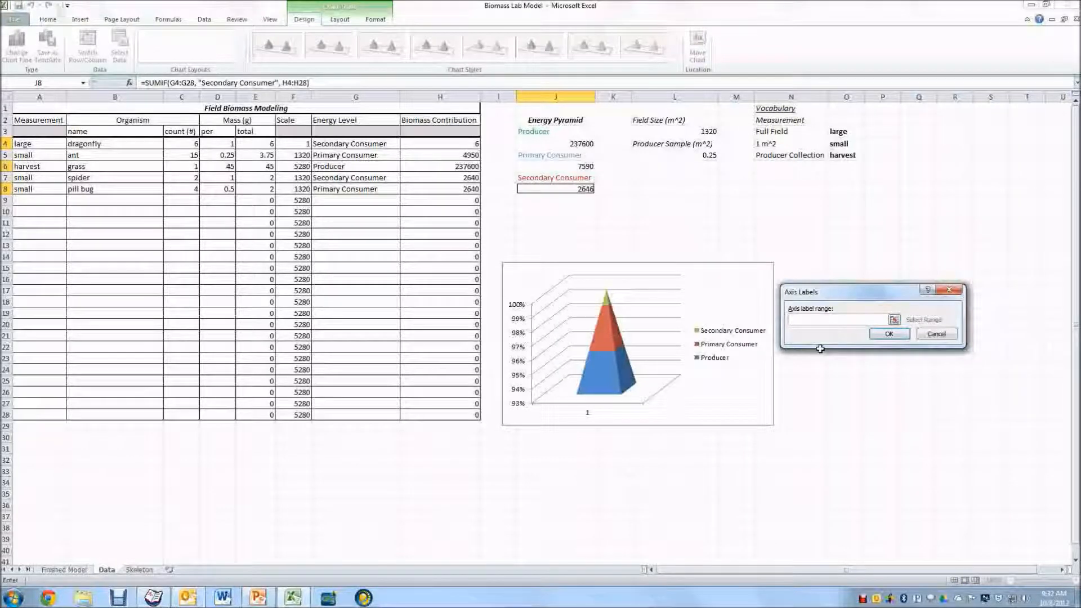
type("F")
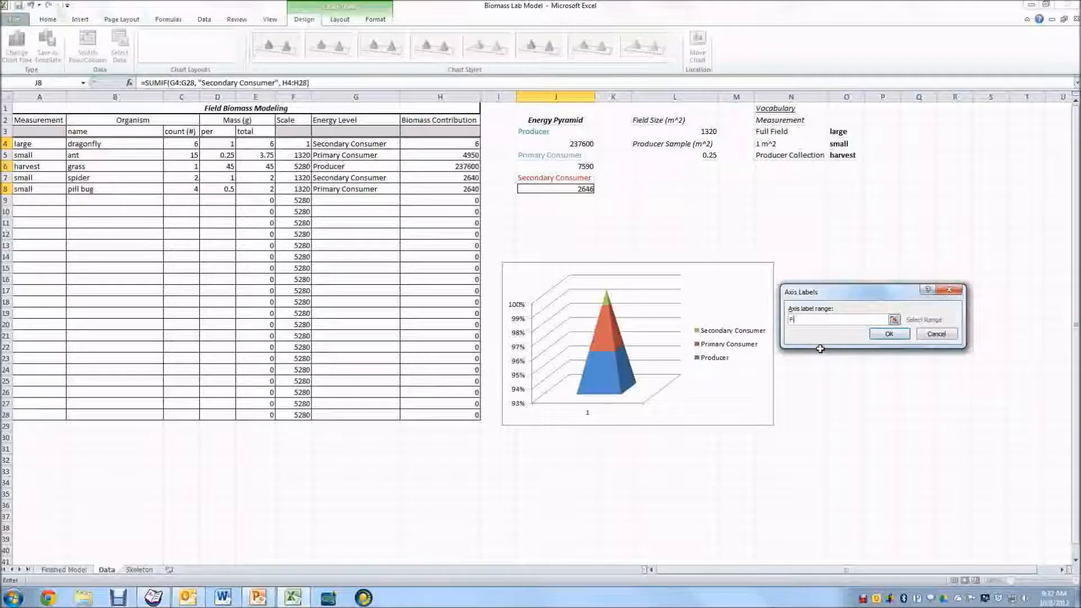
type("Field Sample")
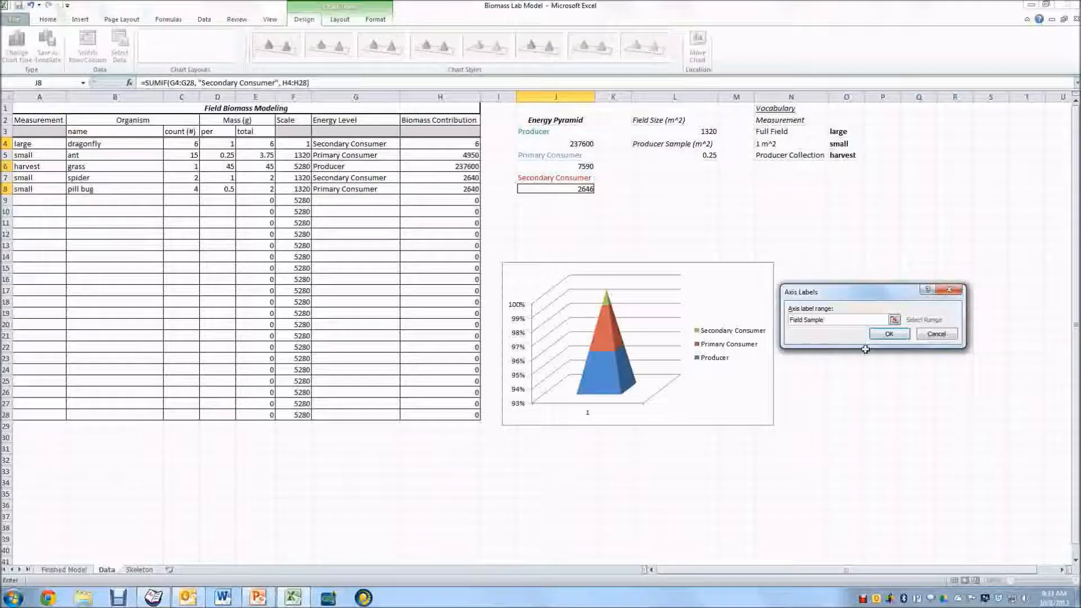
left_click(888, 333)
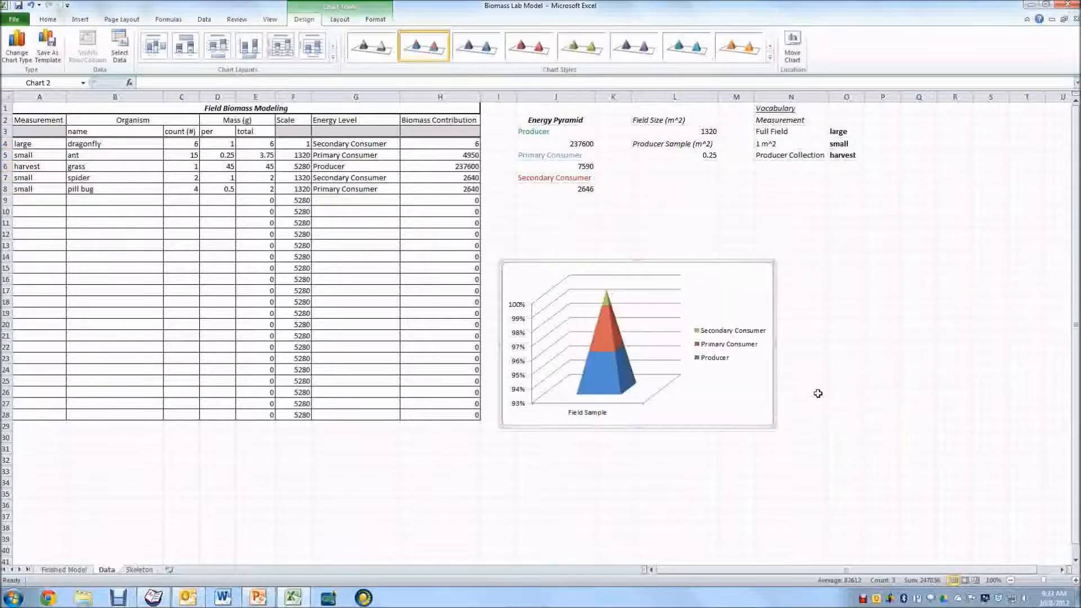
- Enlarge the pyramid chart beside the data and set the vertical axis minimum to a fixed 0
left_click(845, 425)
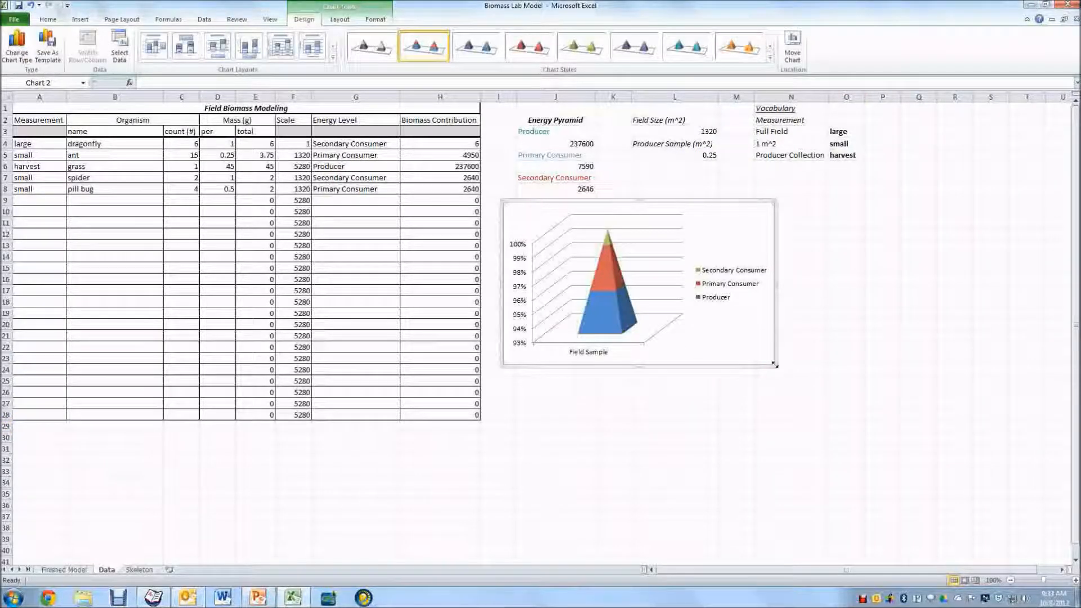
left_click_drag(775, 364, 954, 517)
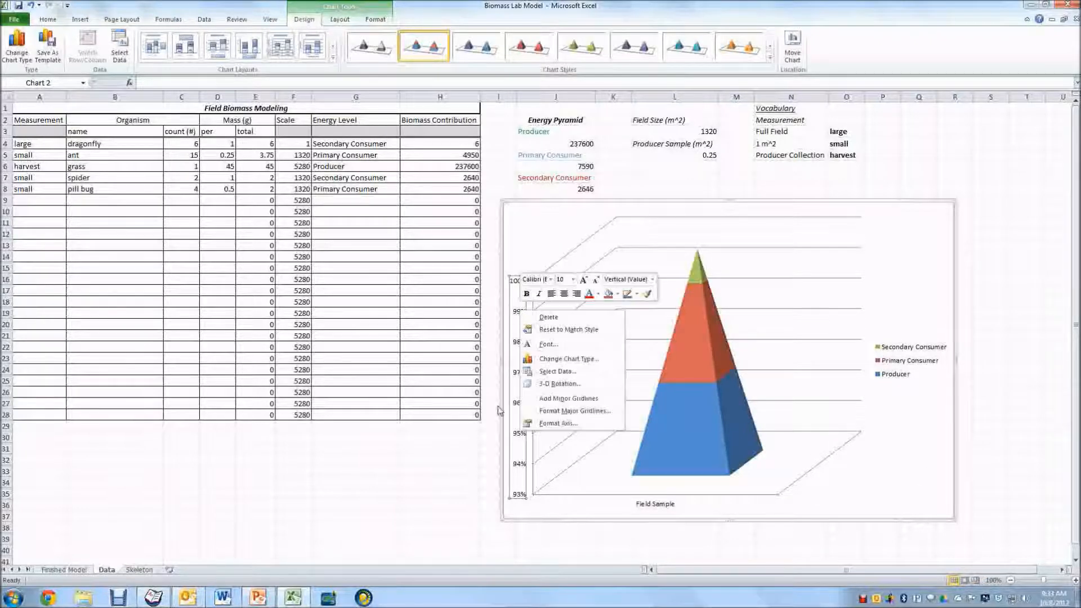
mouse_move(564, 423)
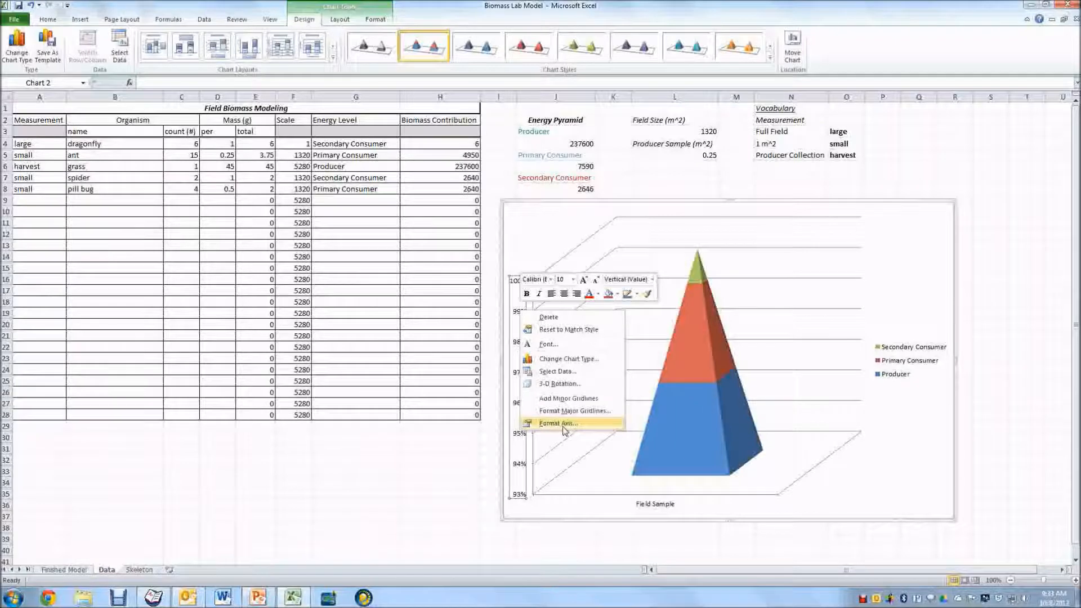
left_click(557, 422)
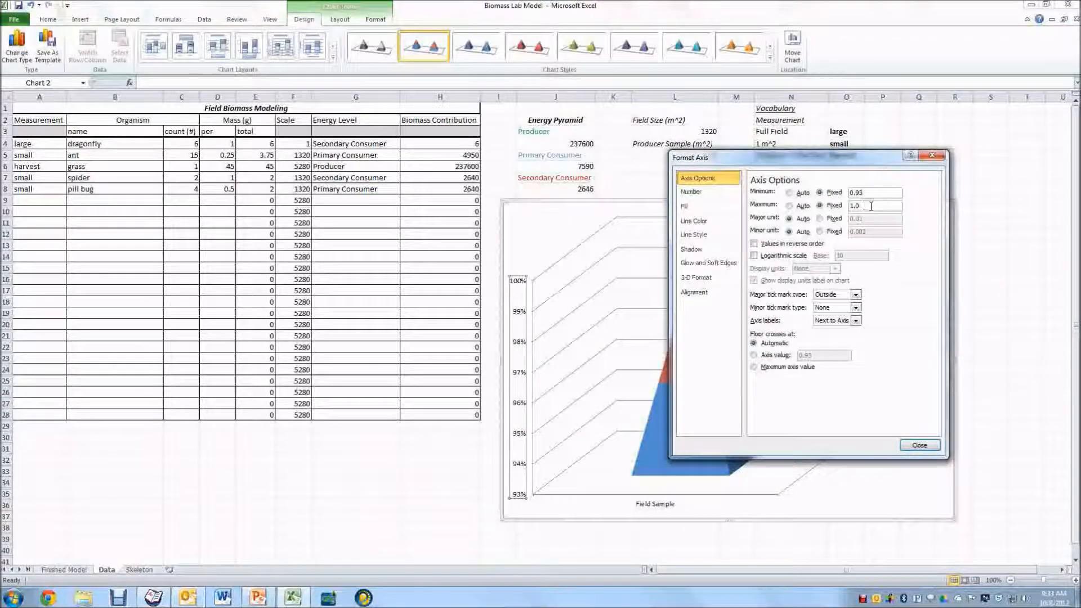
type("0")
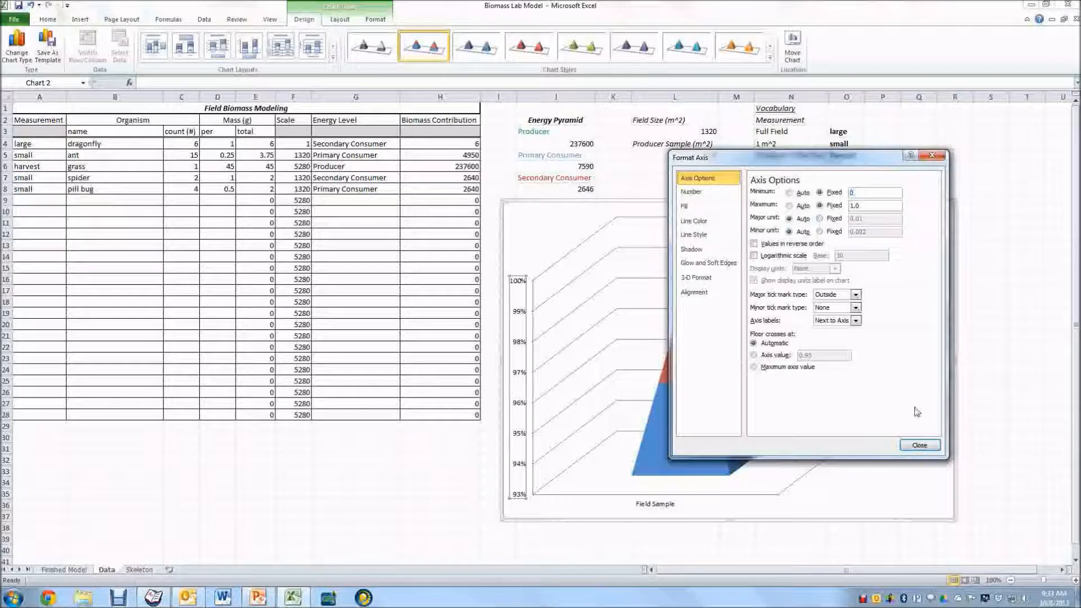
left_click(919, 445)
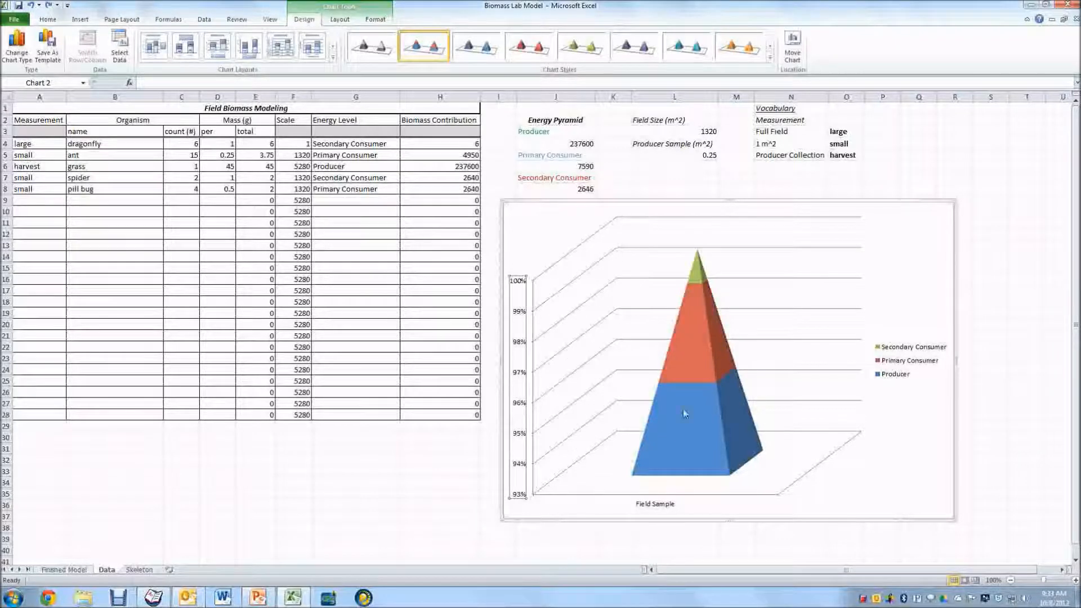
- Give the Producer layer a solid green fill via Format Data Series
right_click(683, 410)
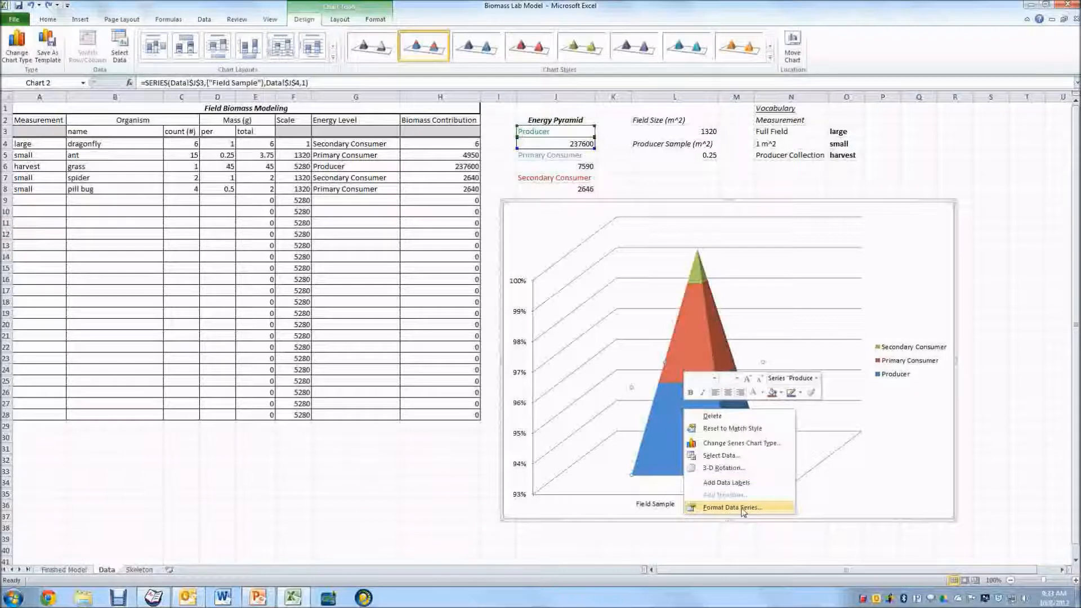
left_click(732, 508)
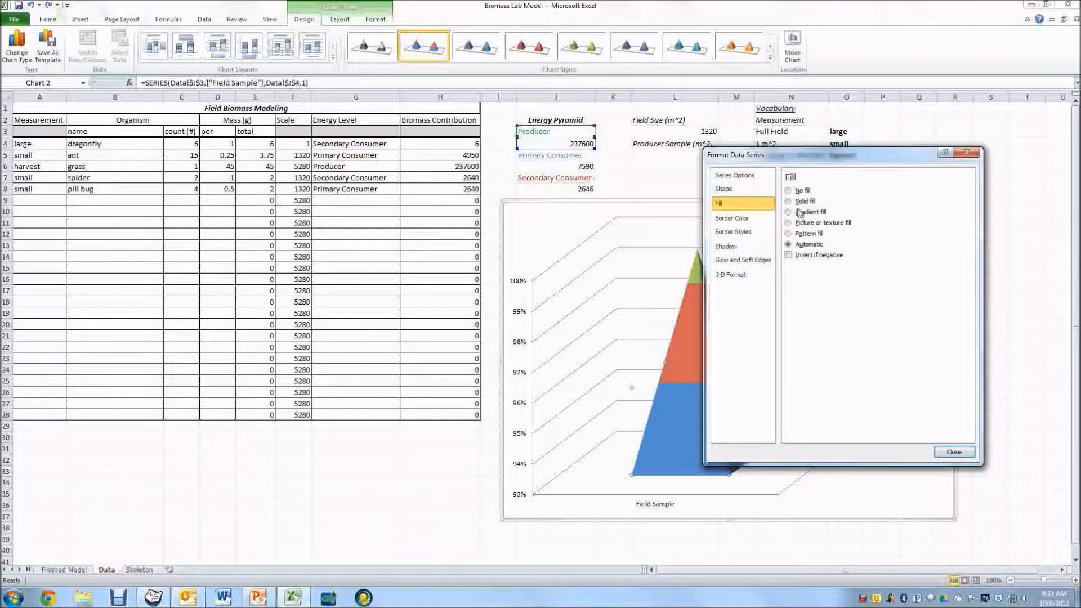
left_click(790, 202)
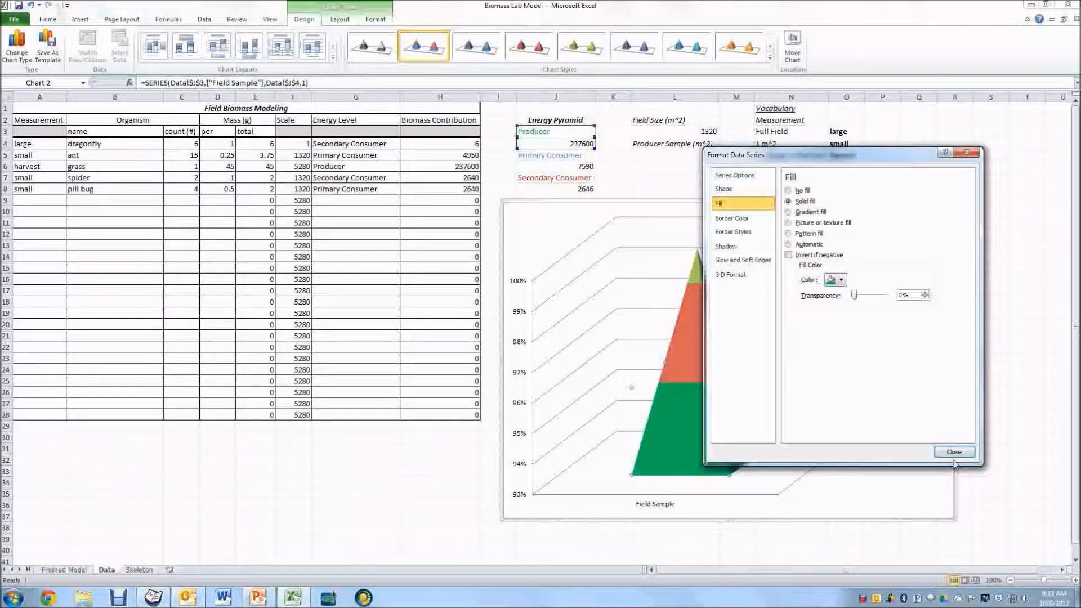
left_click(953, 451)
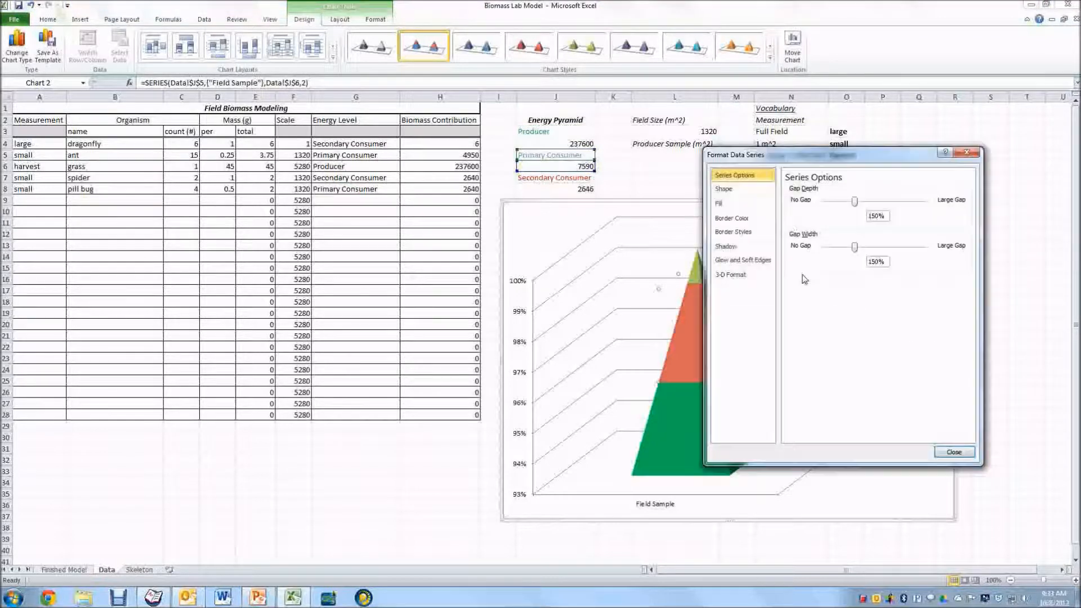
- Fill the Primary Consumer layer light blue and the Secondary Consumer layer red
left_click(720, 203)
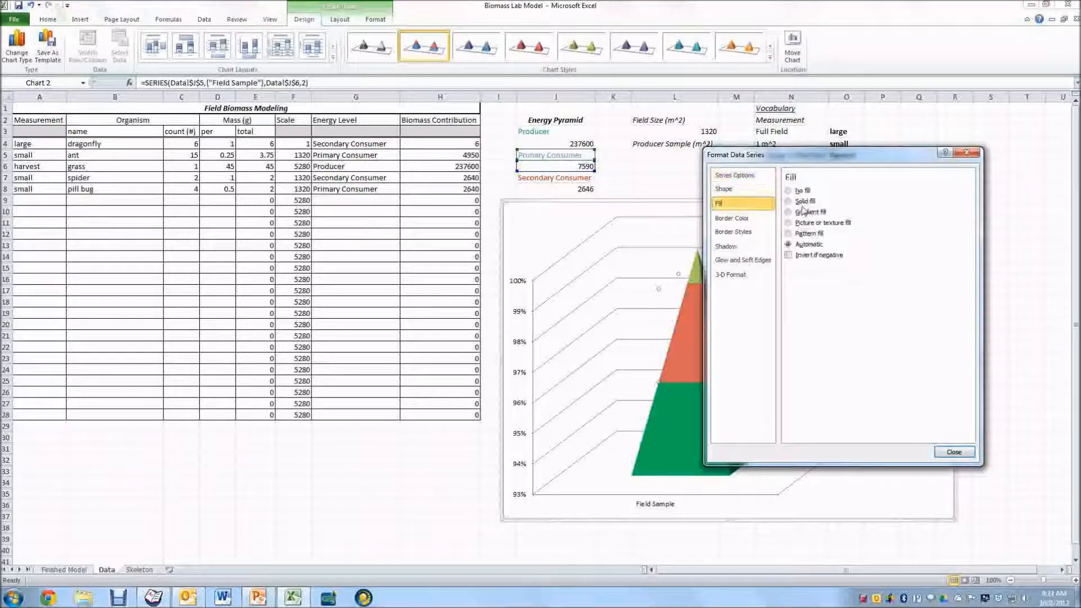
left_click(788, 200)
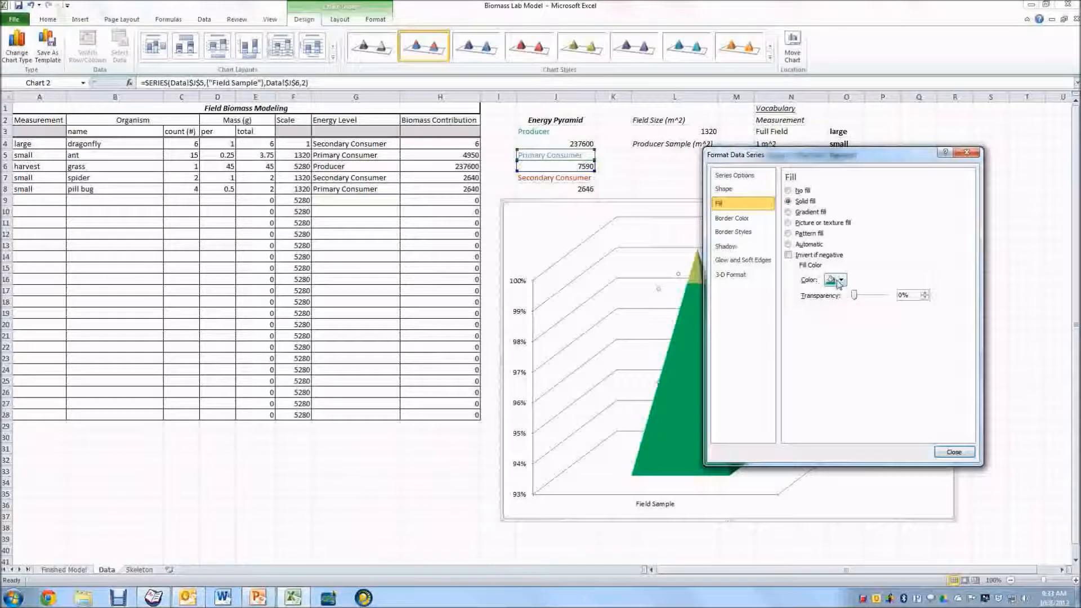
left_click(841, 280)
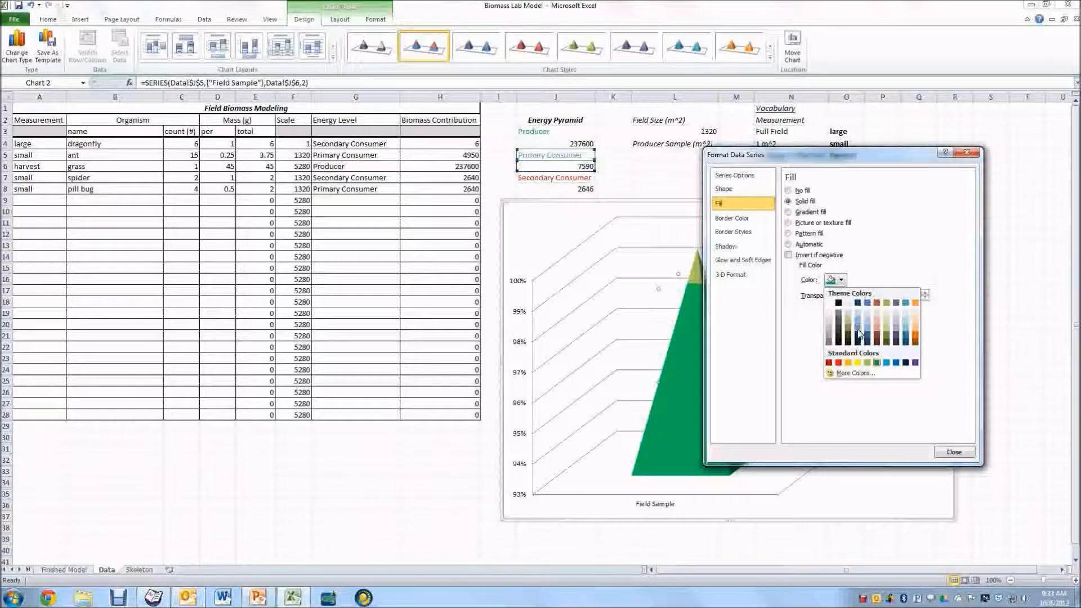
left_click(858, 317)
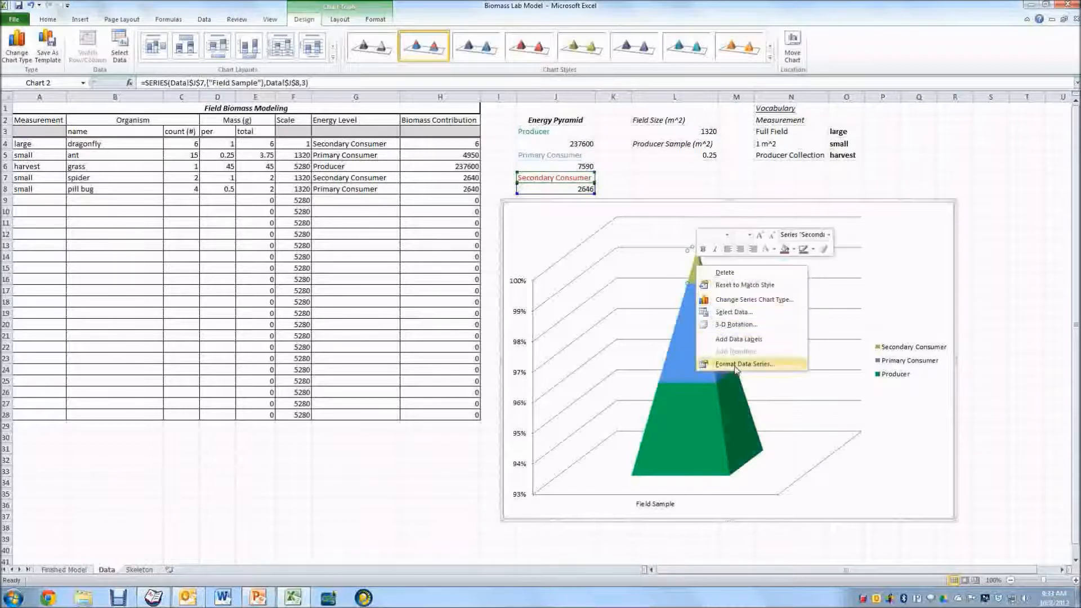
left_click(744, 364)
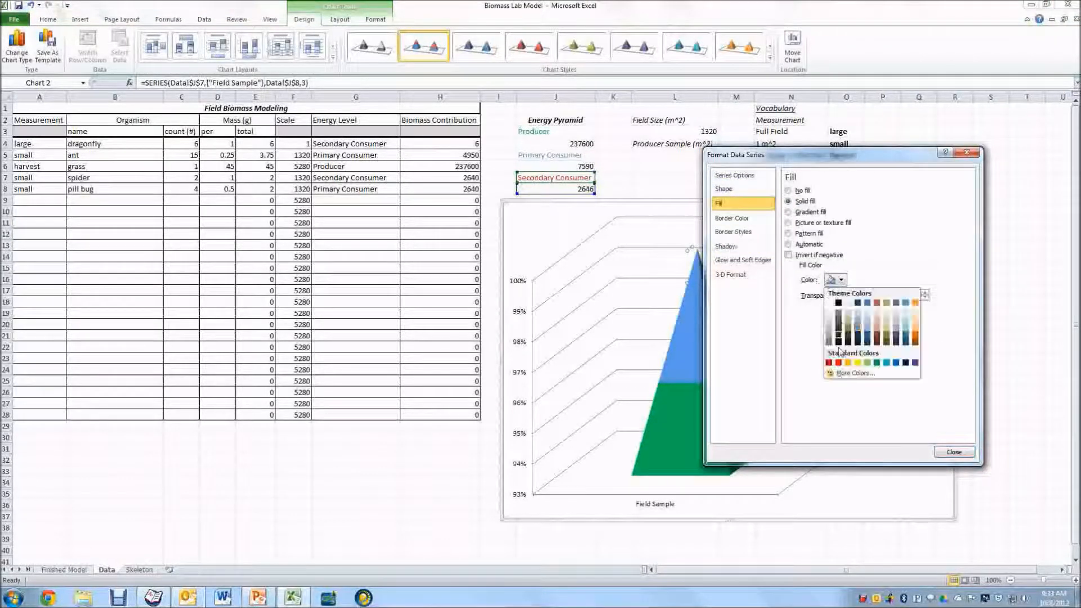
left_click(954, 451)
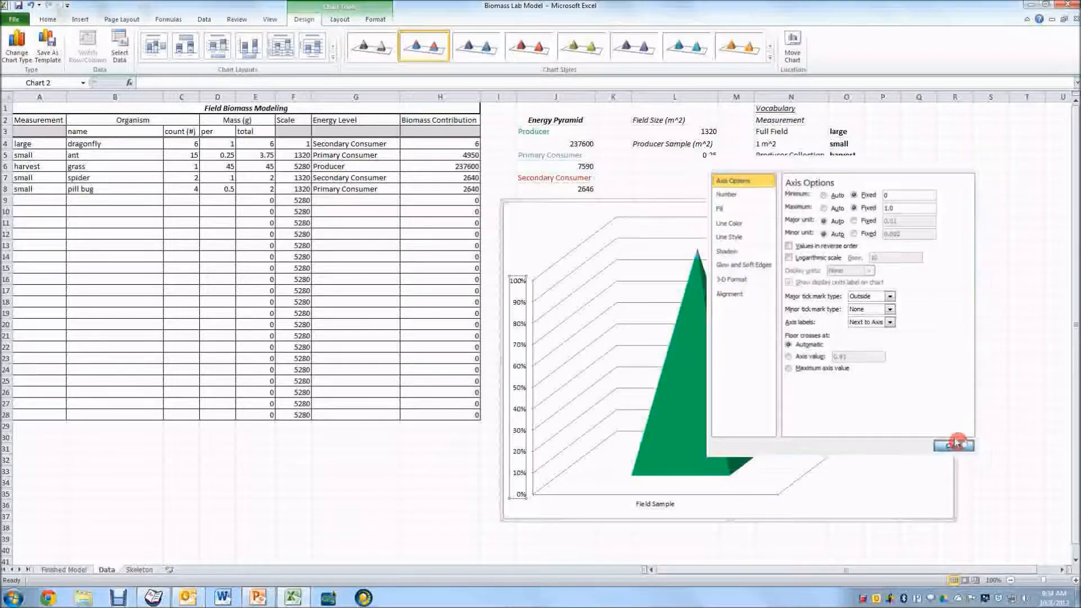
- Close Format Axis so the vertical axis spans 0% to 100%
left_click(954, 444)
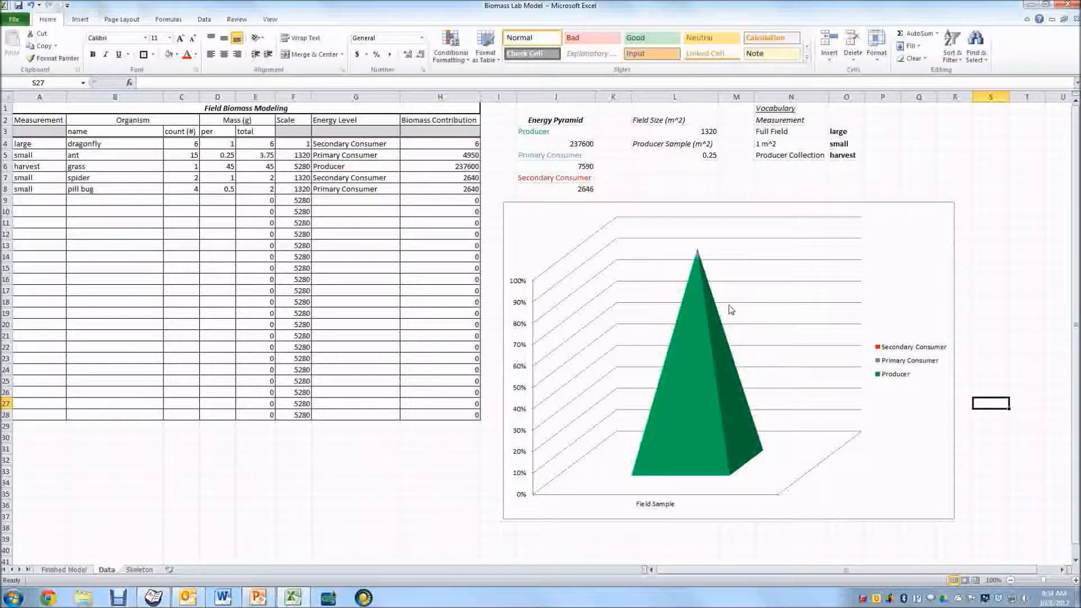
mouse_move(702, 271)
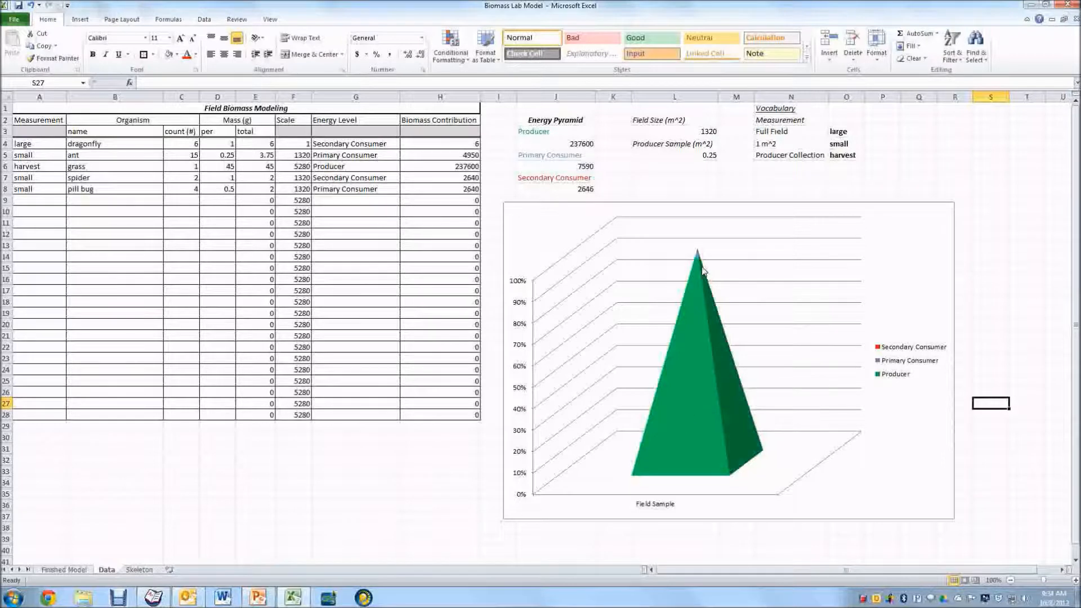
mouse_move(698, 258)
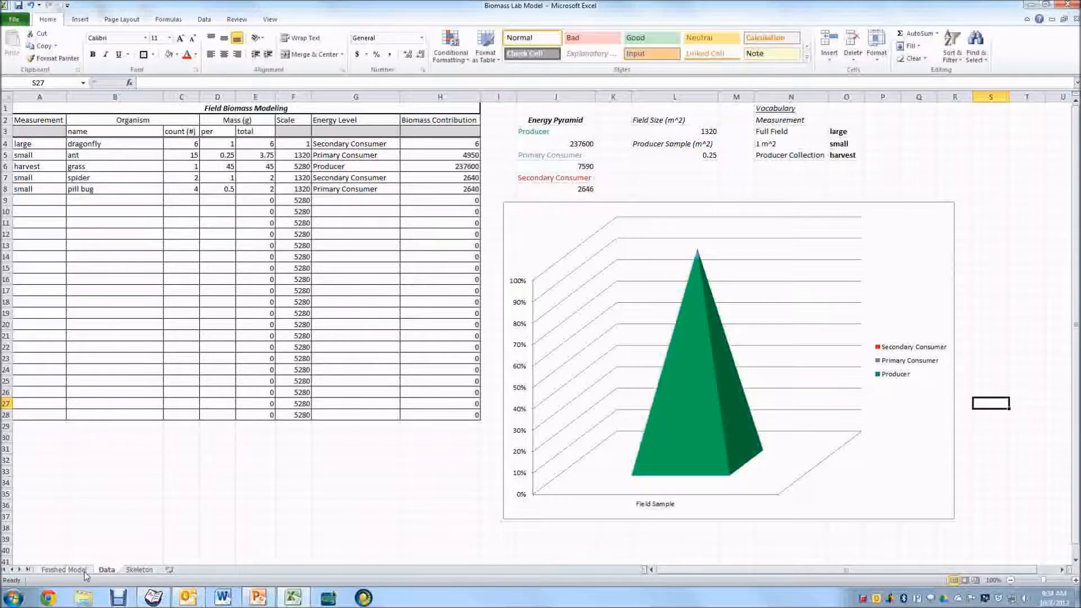
- Switch to the Finished Model sheet and select cell A9 for a new organism row
left_click(63, 570)
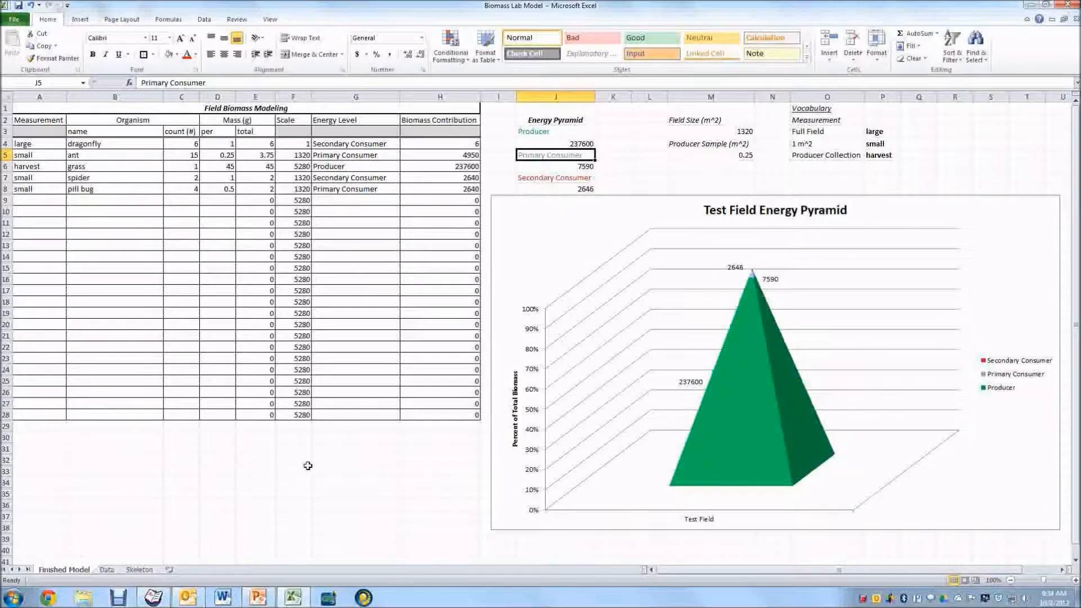
mouse_move(248, 464)
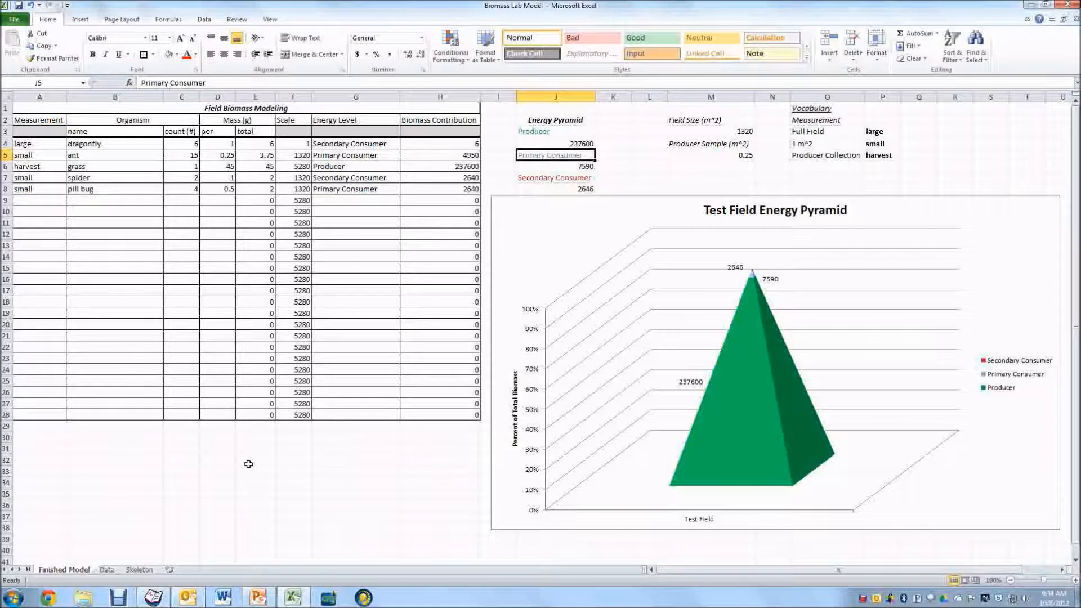
mouse_move(769, 285)
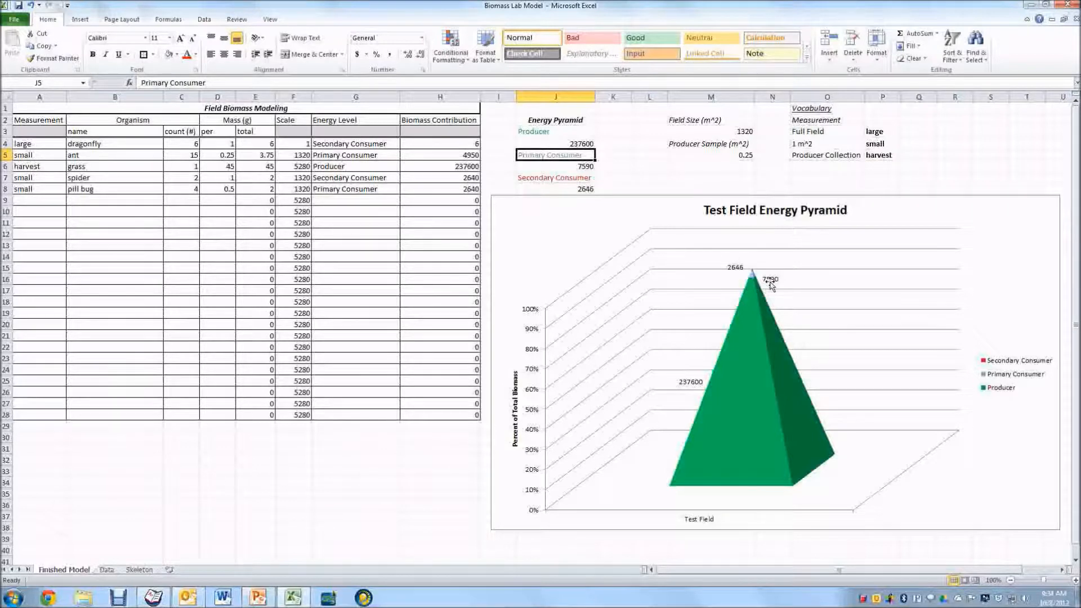
mouse_move(71, 223)
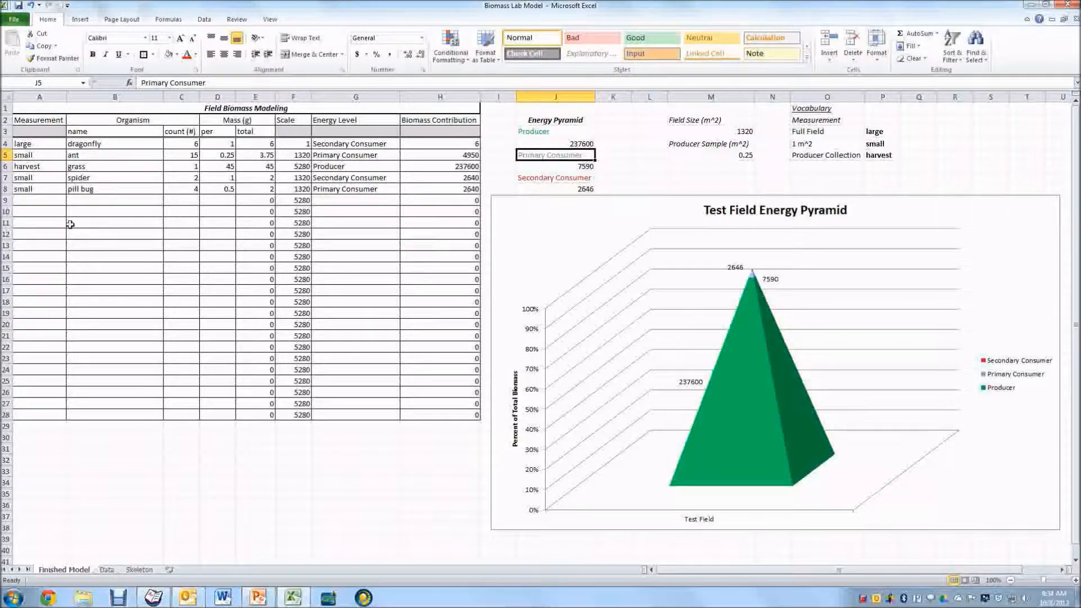
left_click(39, 210)
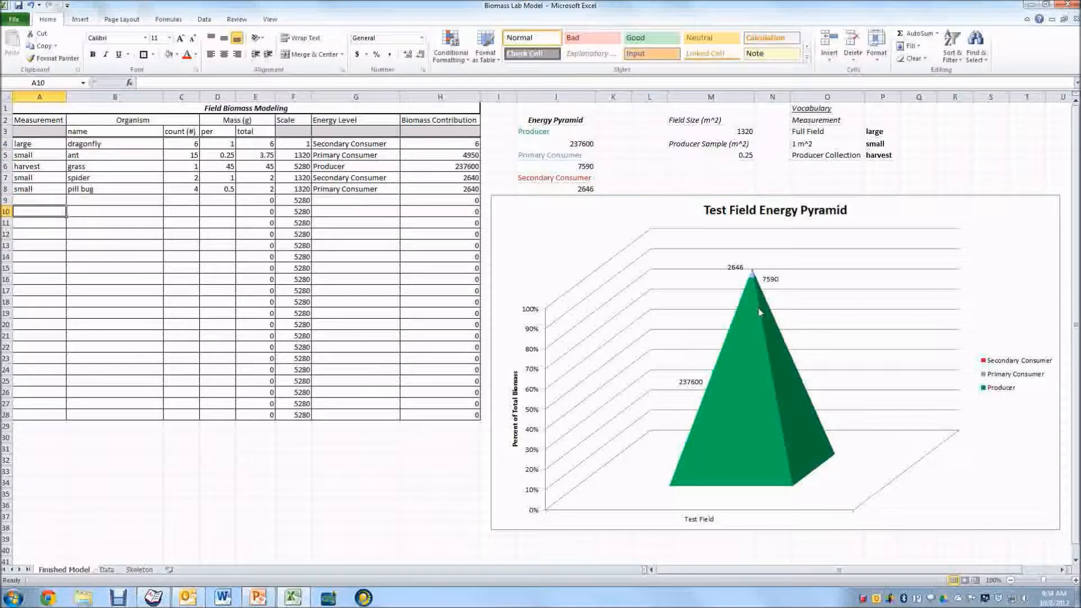
mouse_move(753, 287)
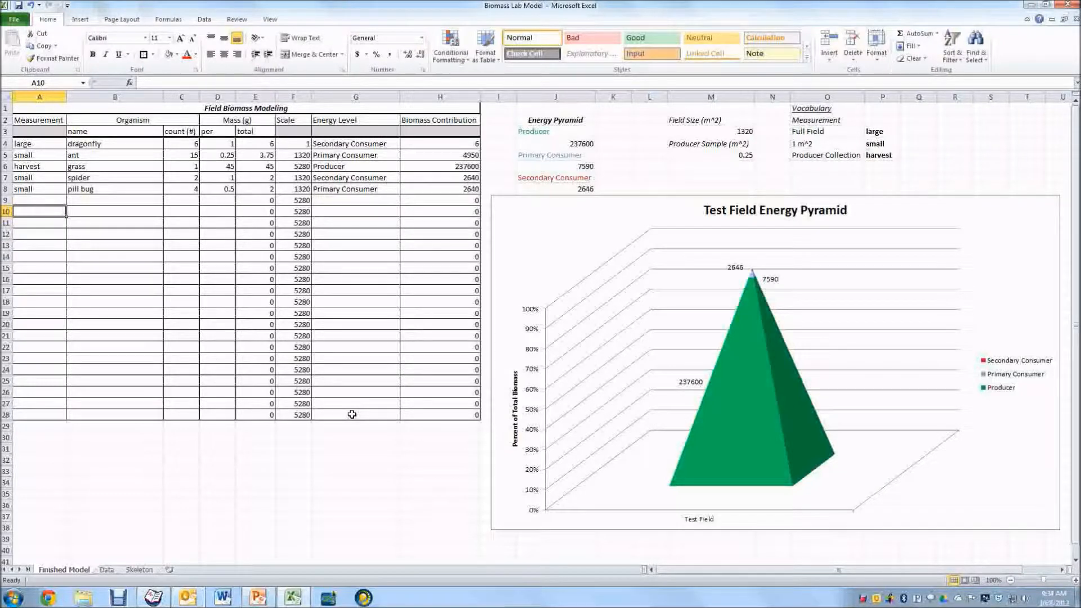
mouse_move(1032, 395)
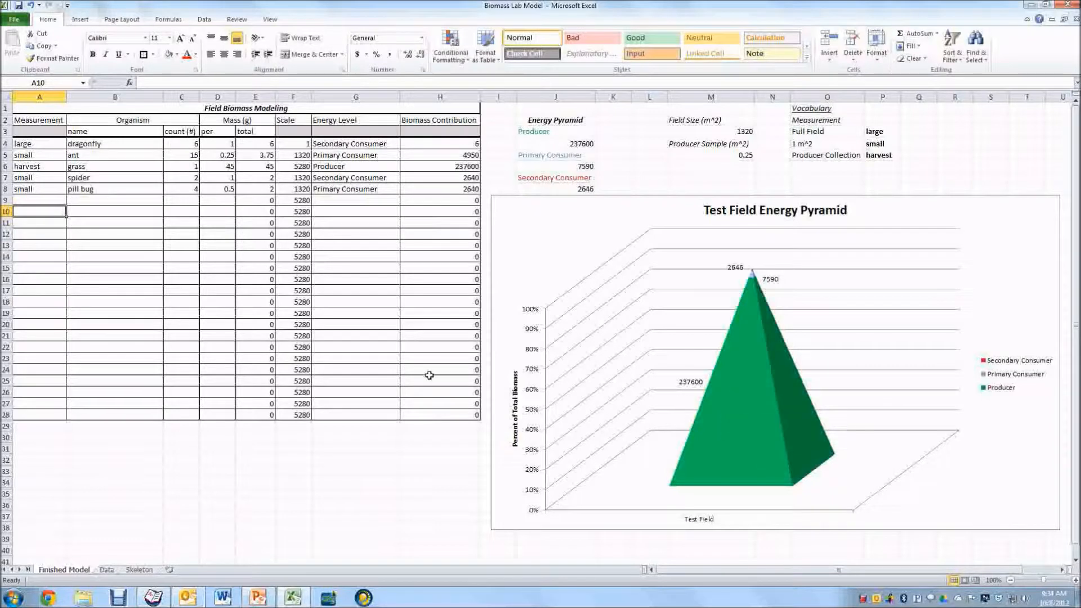
left_click(181, 188)
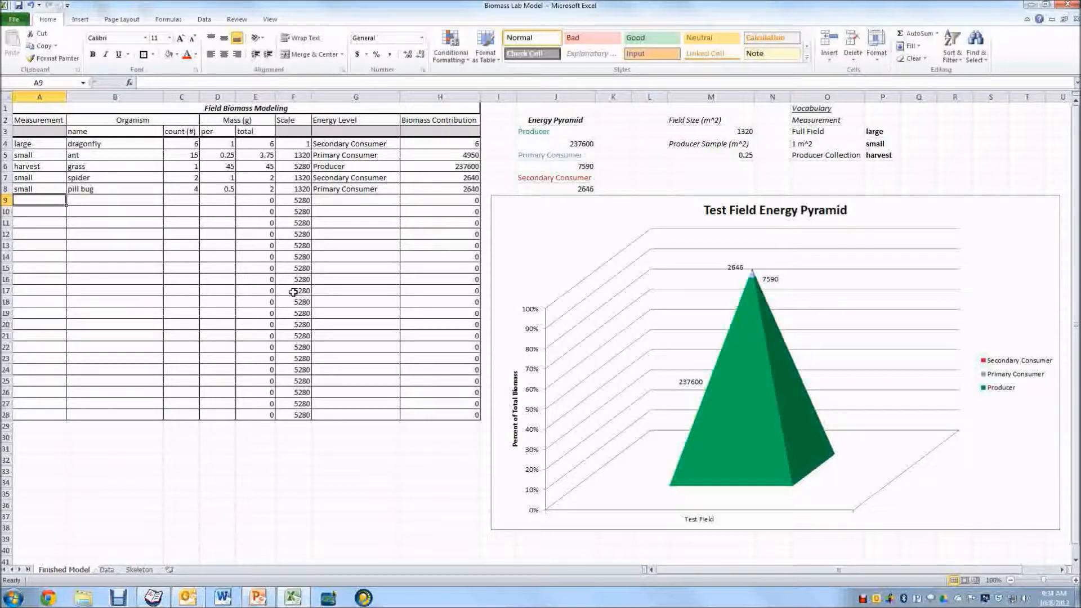
- Enter a new row 9 organism: large, deer, count 2, 90000 g each
type("large")
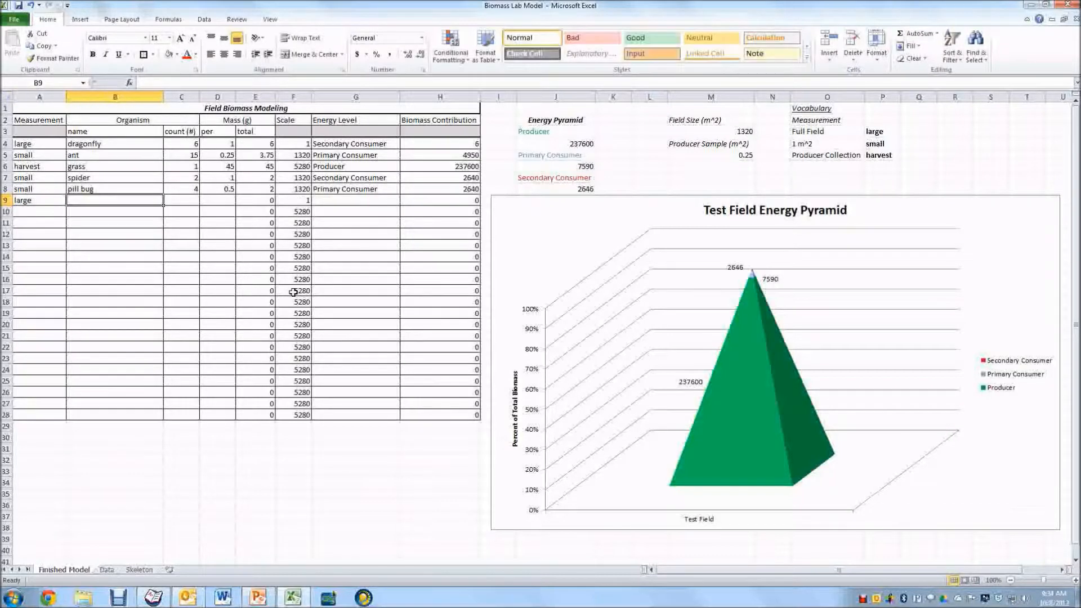
type("deer")
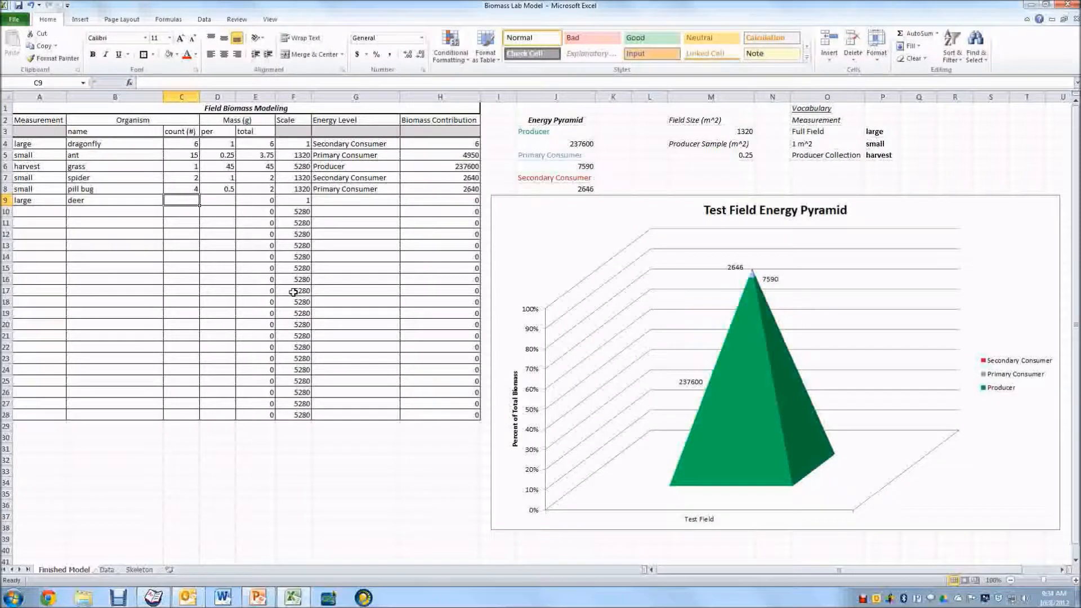
type("2")
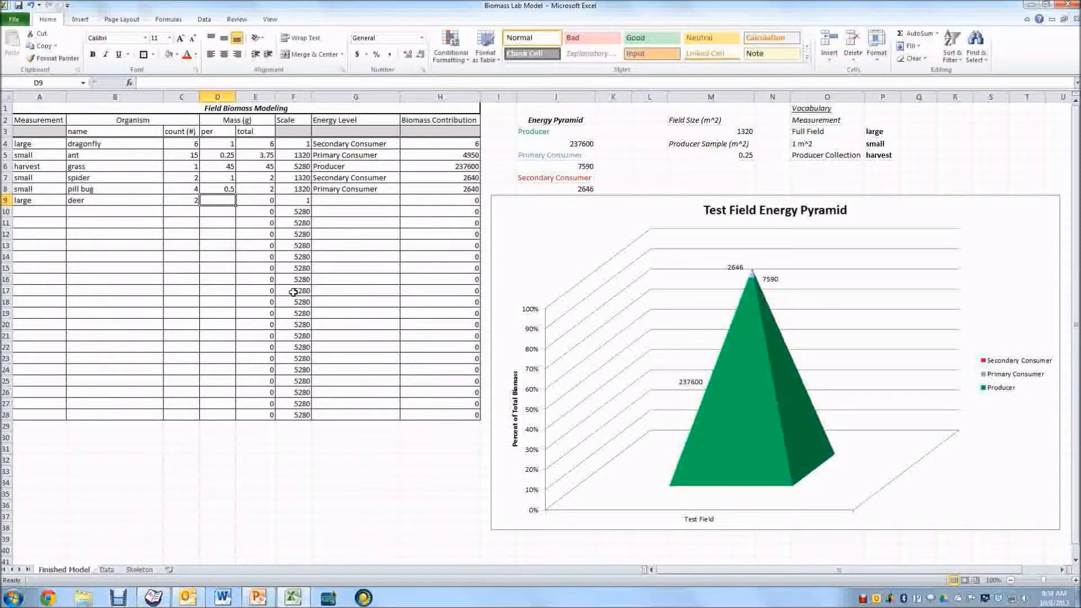
type("90000")
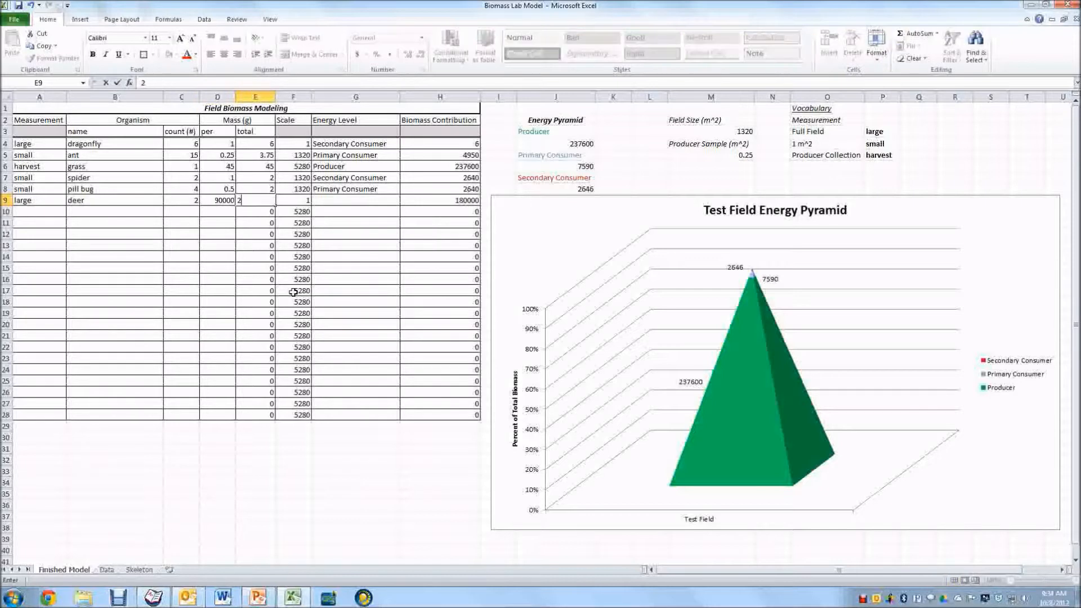
key("enter")
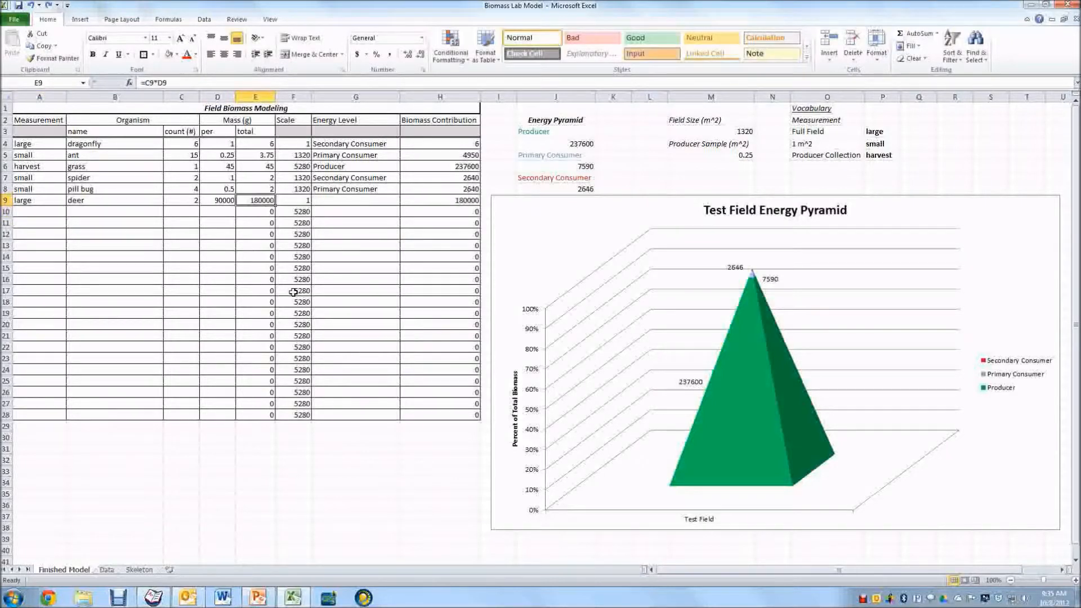
- Check the deer row's scale formula and set its energy level to Primary Consumer
left_click(293, 200)
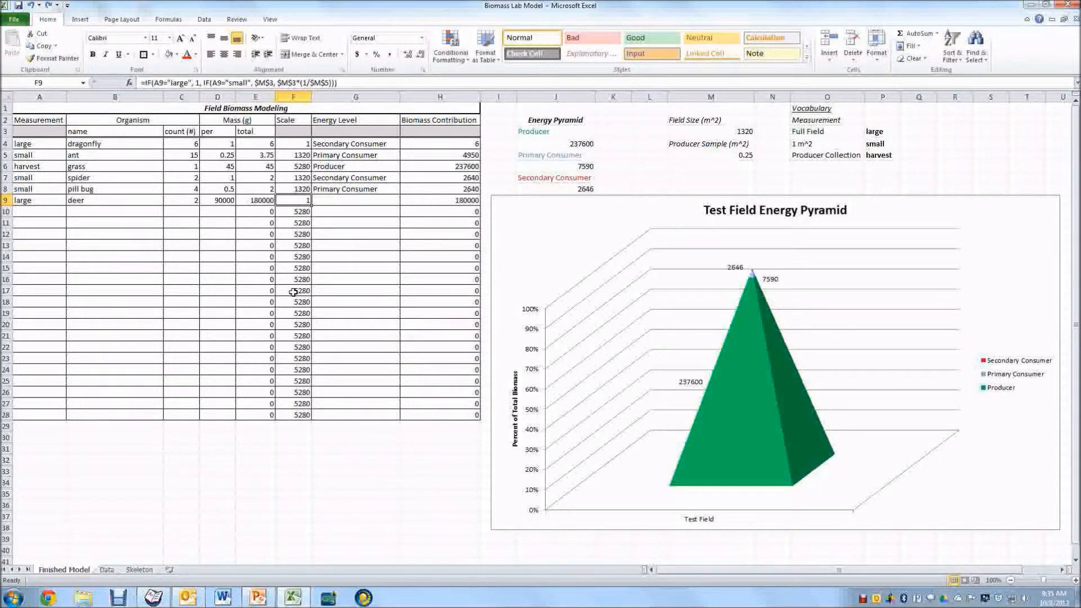
left_click(354, 200)
type("Primary Consumer")
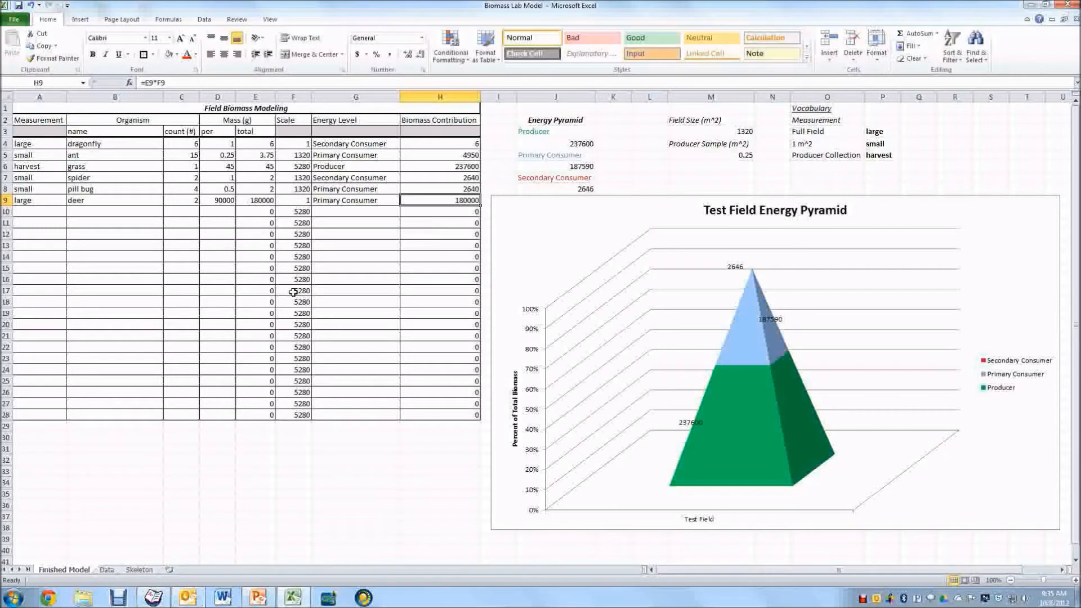
mouse_move(763, 339)
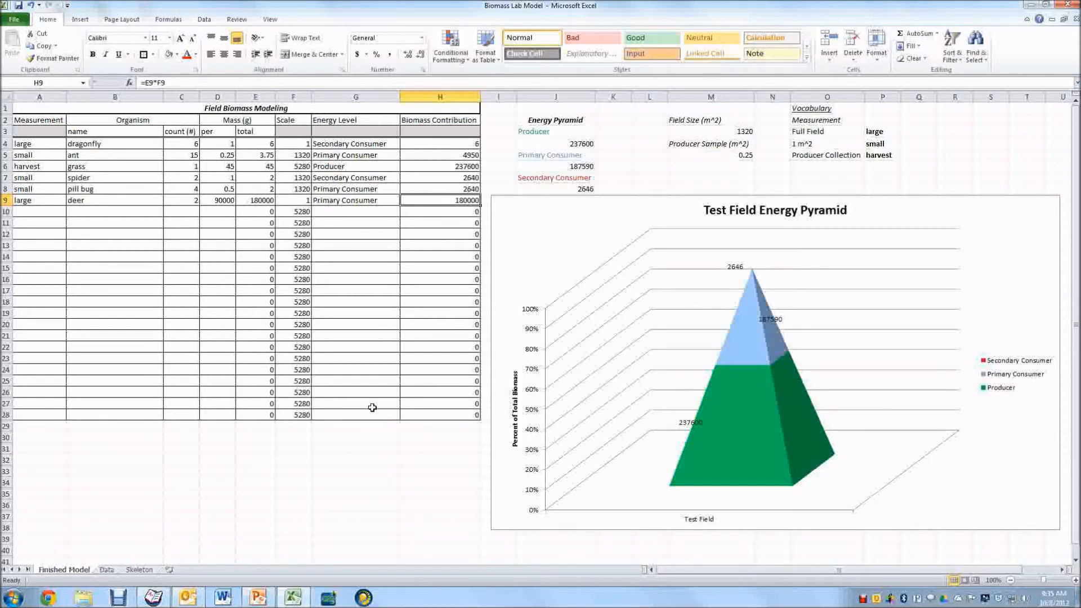
mouse_move(397, 434)
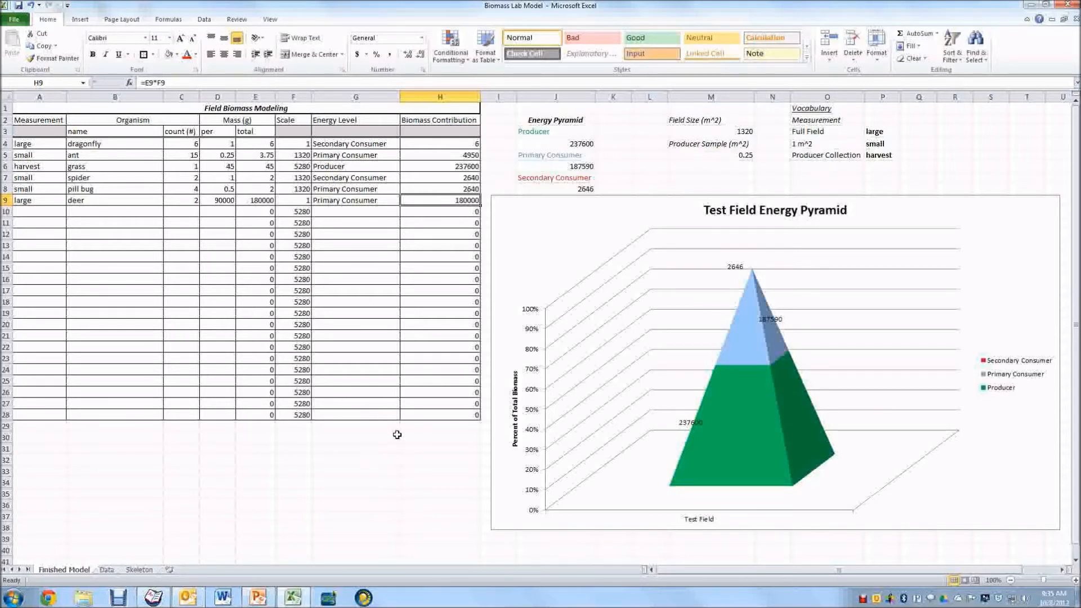